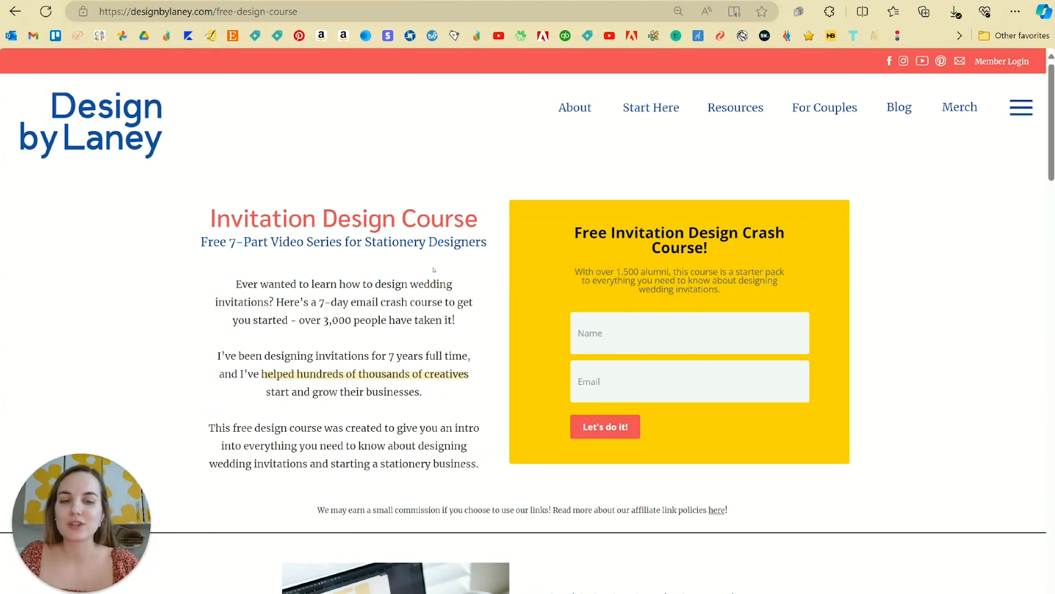
mouse_move(426, 269)
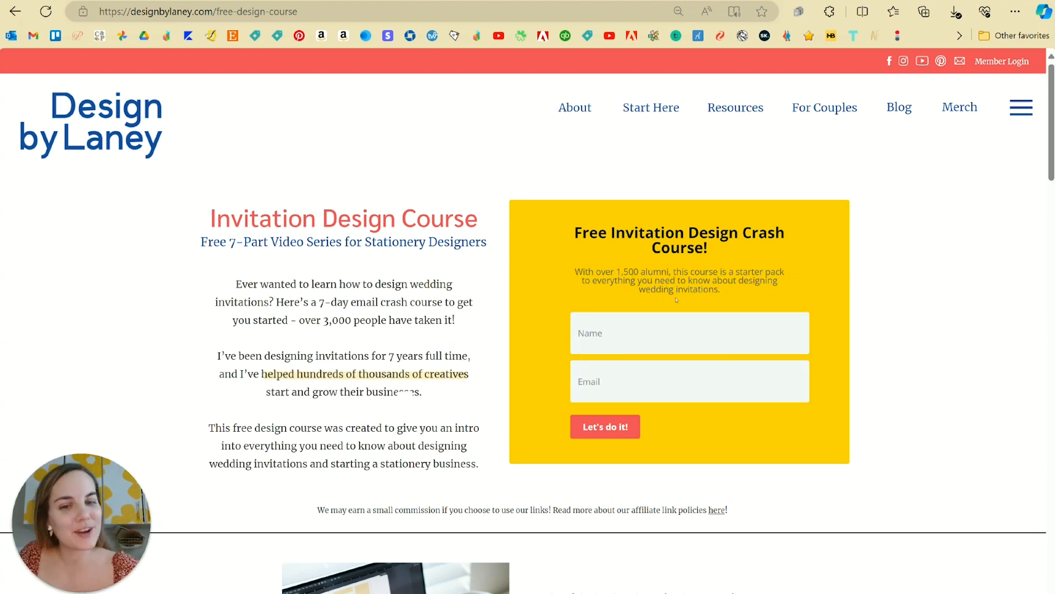
Go through Audience > Everyone to the list of past audience imports.
left_click(605, 426)
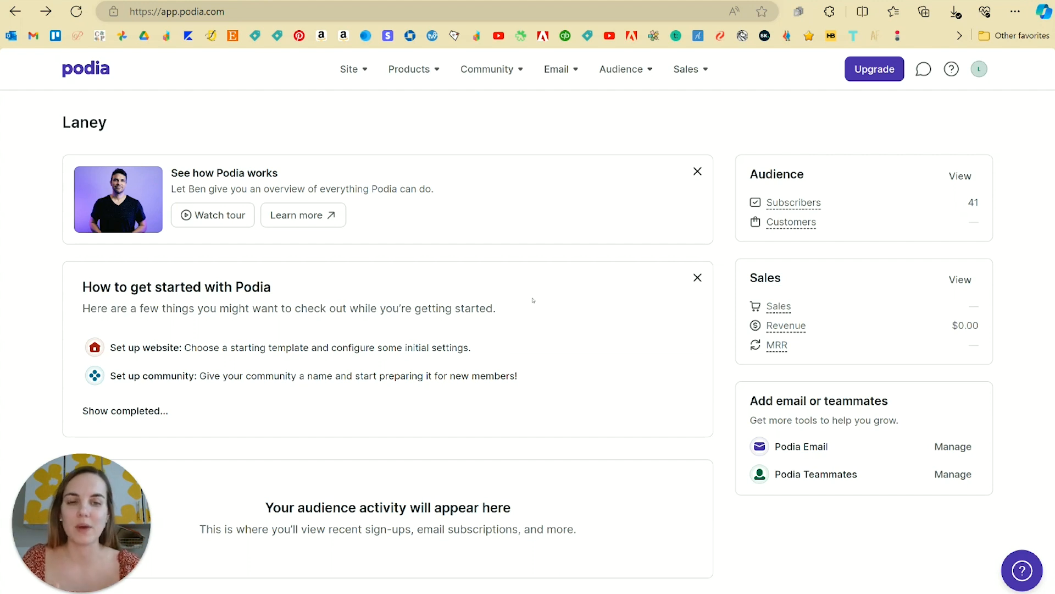
mouse_move(539, 147)
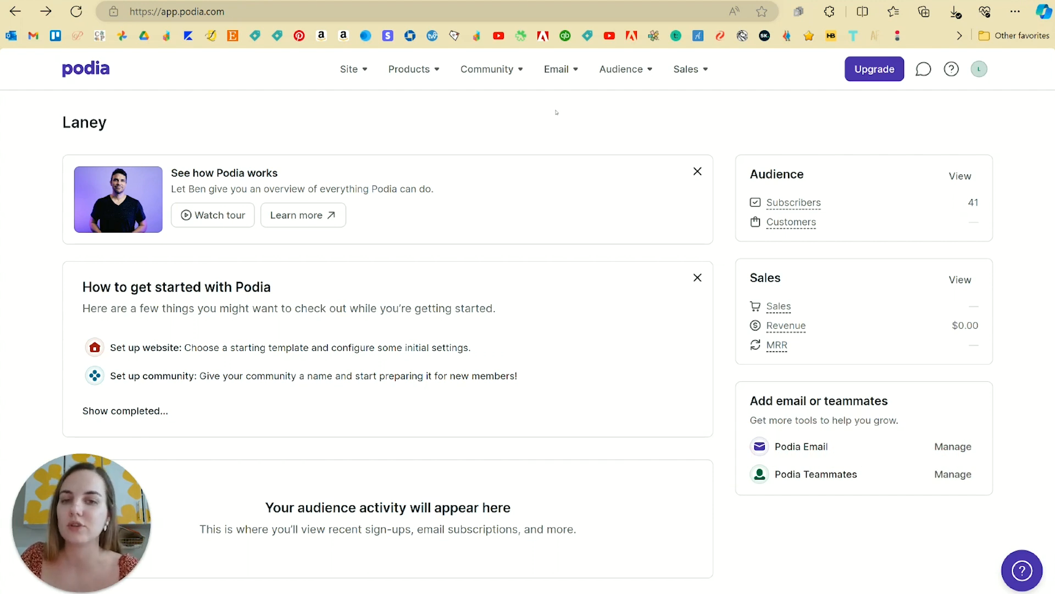
mouse_move(576, 136)
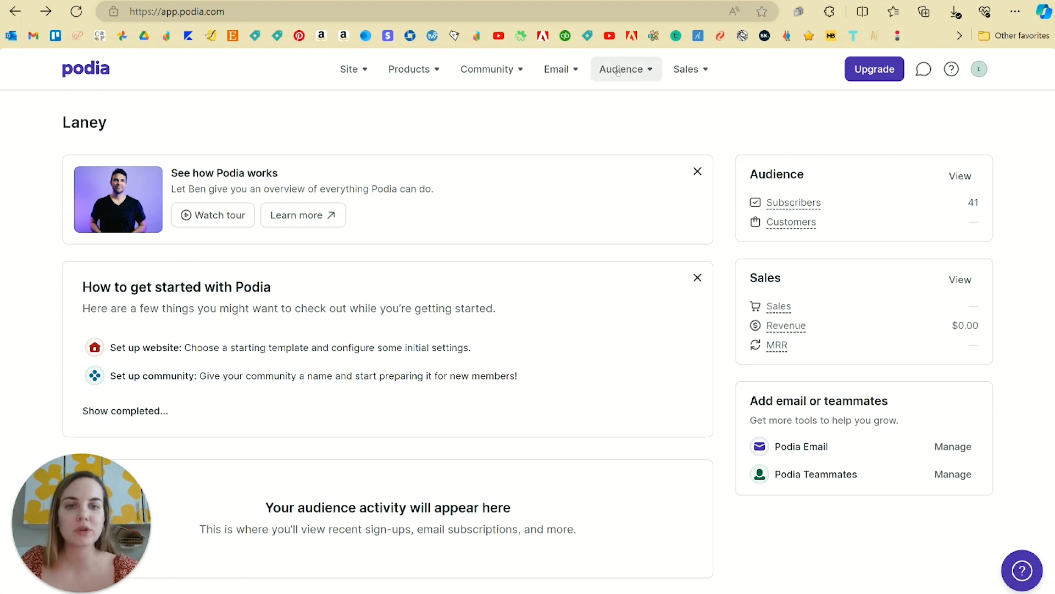
left_click(620, 69)
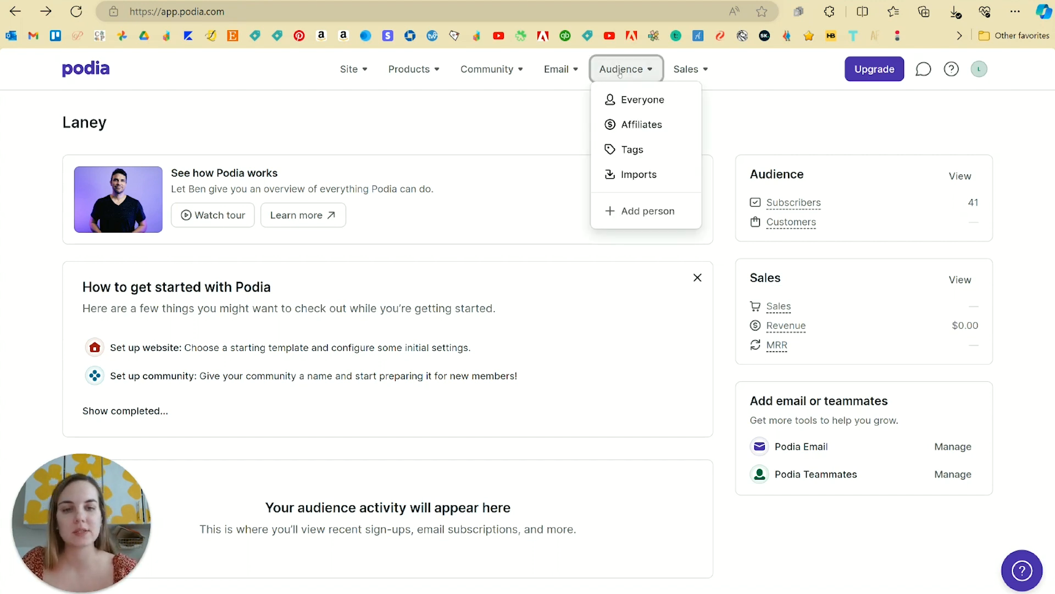
mouse_move(633, 102)
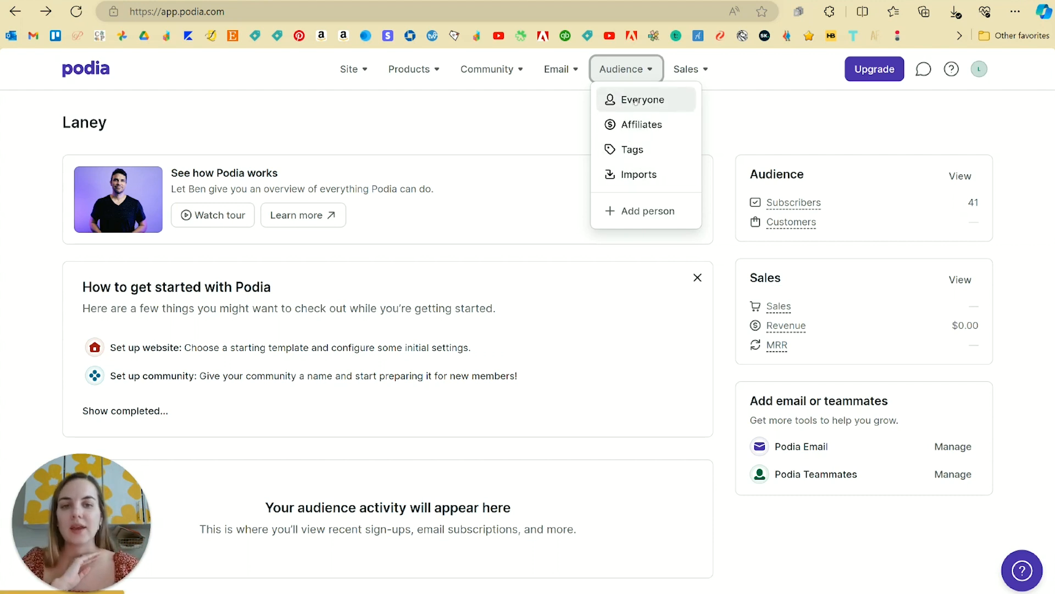
left_click(642, 99)
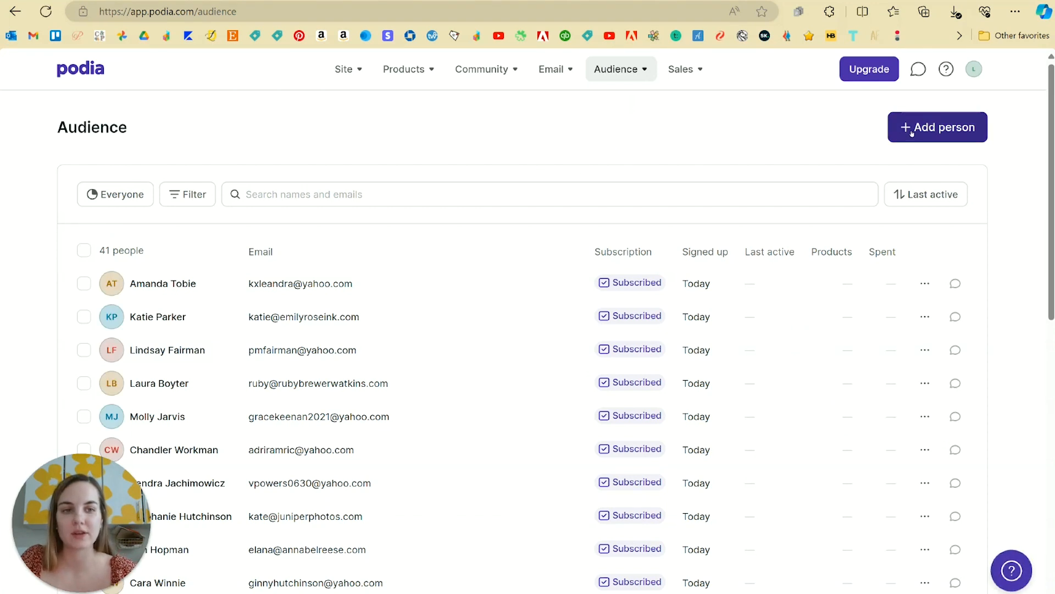
left_click(617, 68)
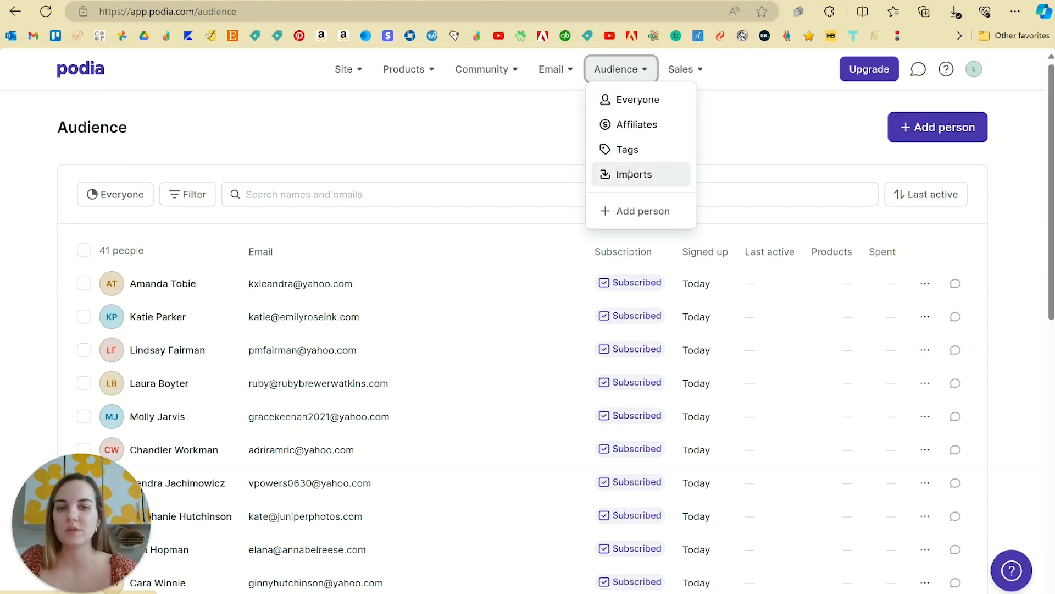
left_click(633, 173)
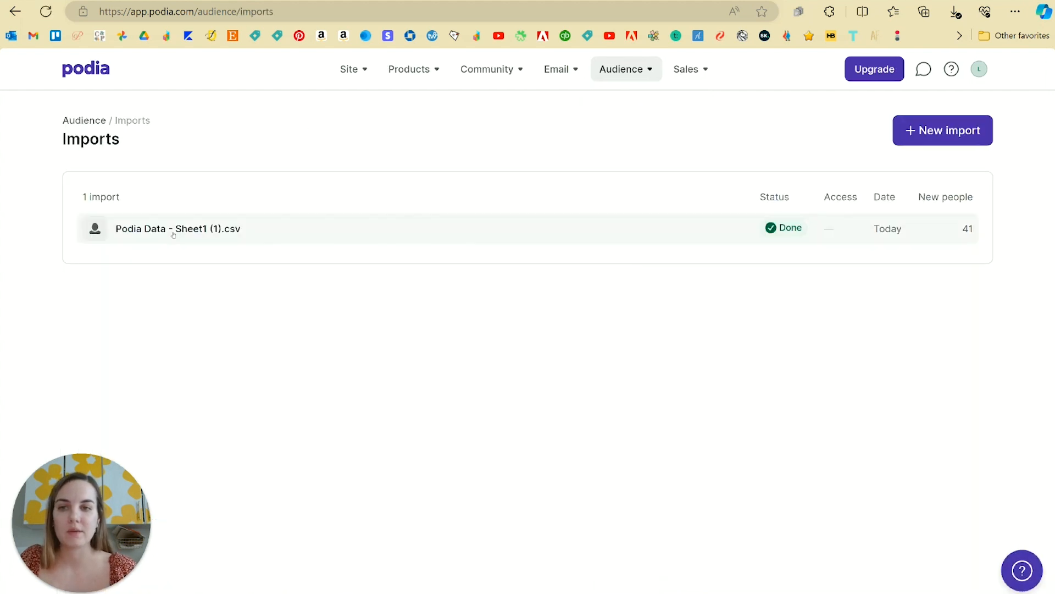
Start a new import of people into the audience with default settings, choosing CSV upload.
left_click(943, 129)
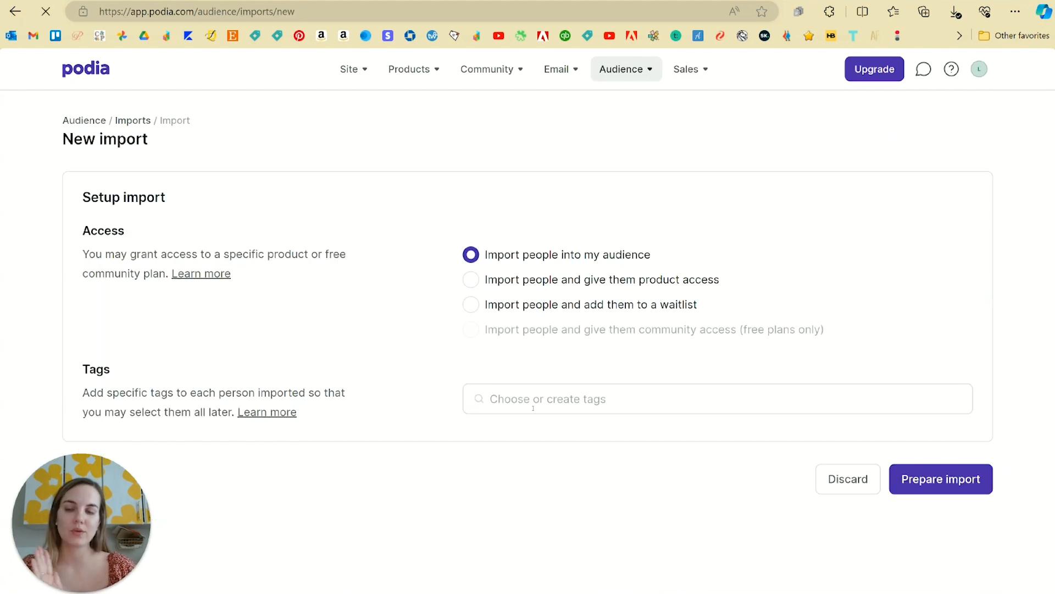
left_click(941, 479)
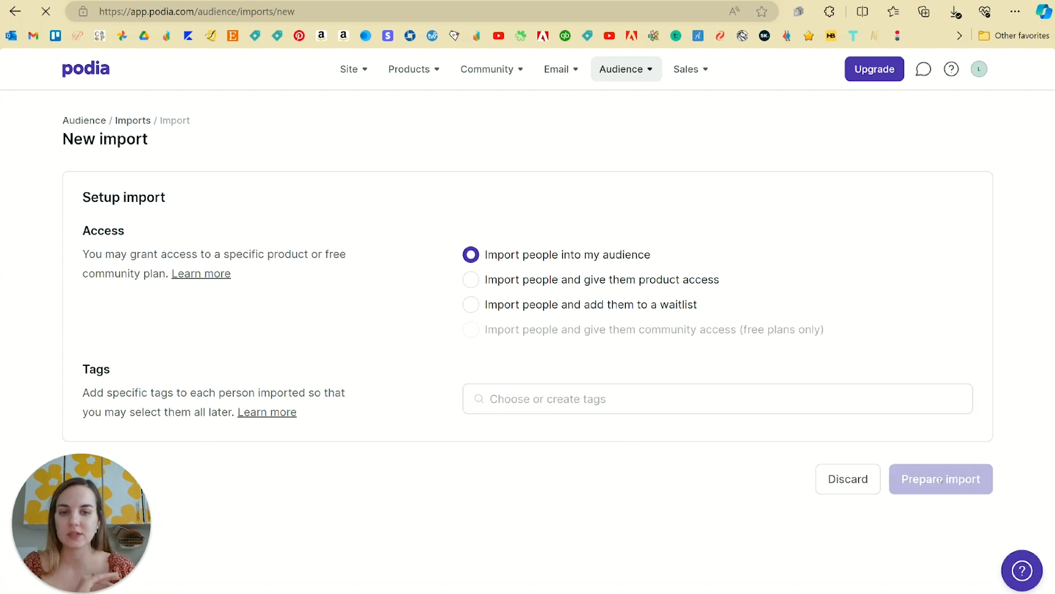
left_click(941, 480)
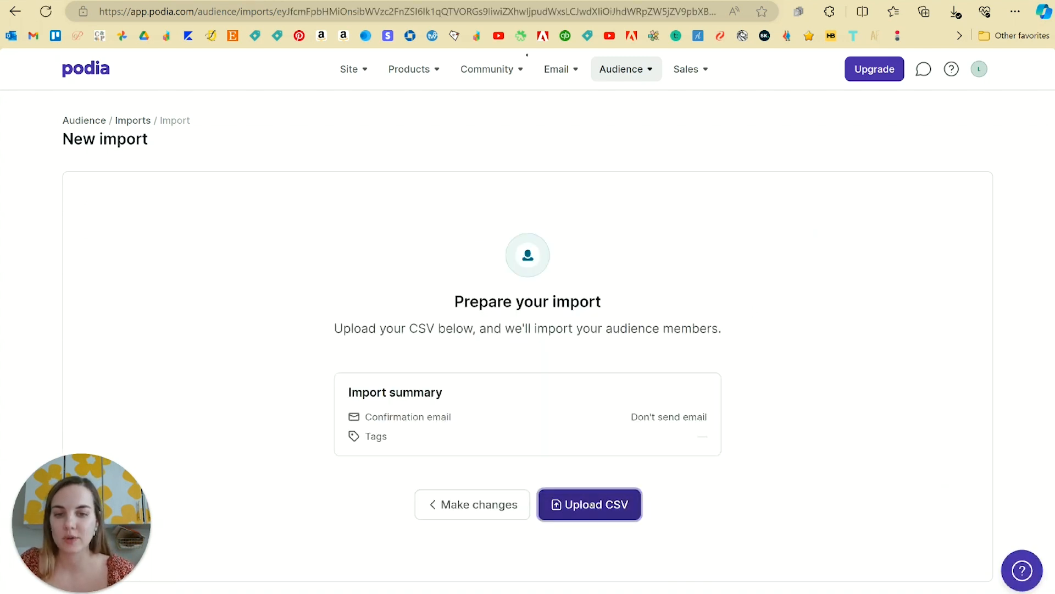
left_click(589, 504)
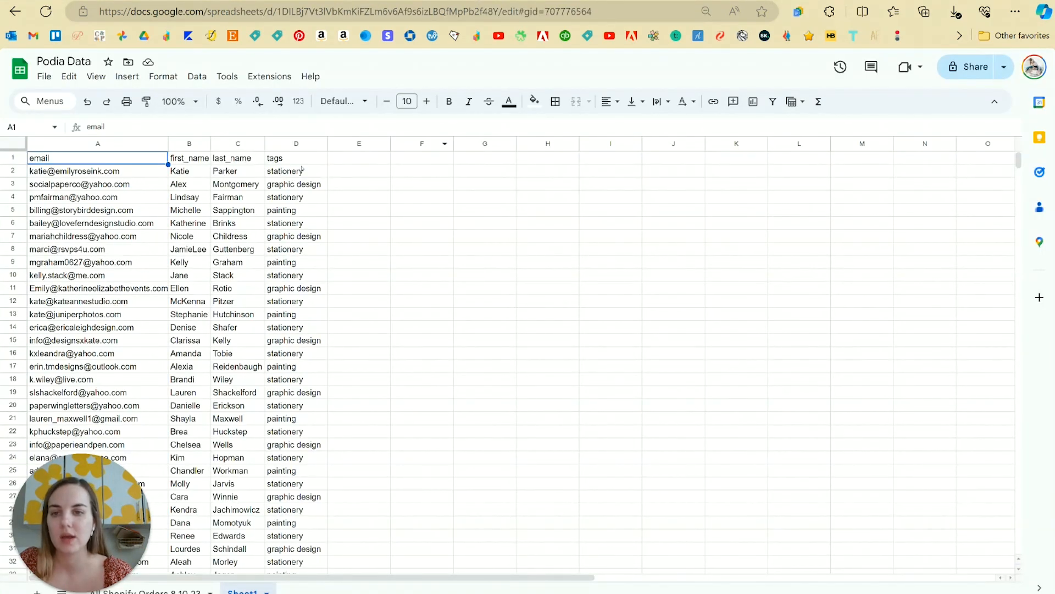
Inspect the Podia Data sheet's email header and the stationery and graphic design tags.
left_click(296, 171)
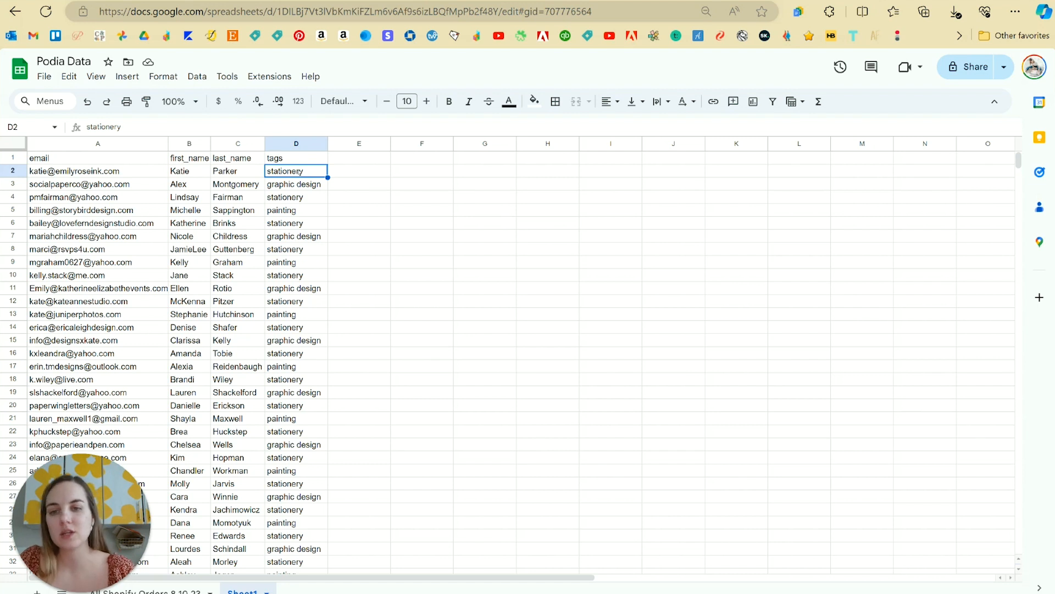
left_click(296, 183)
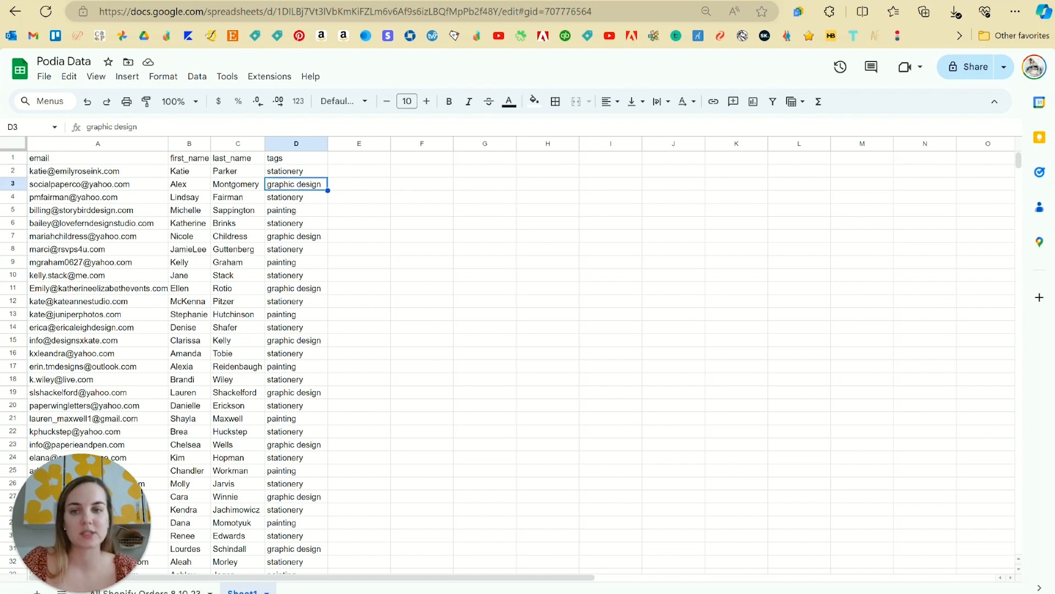
left_click(296, 210)
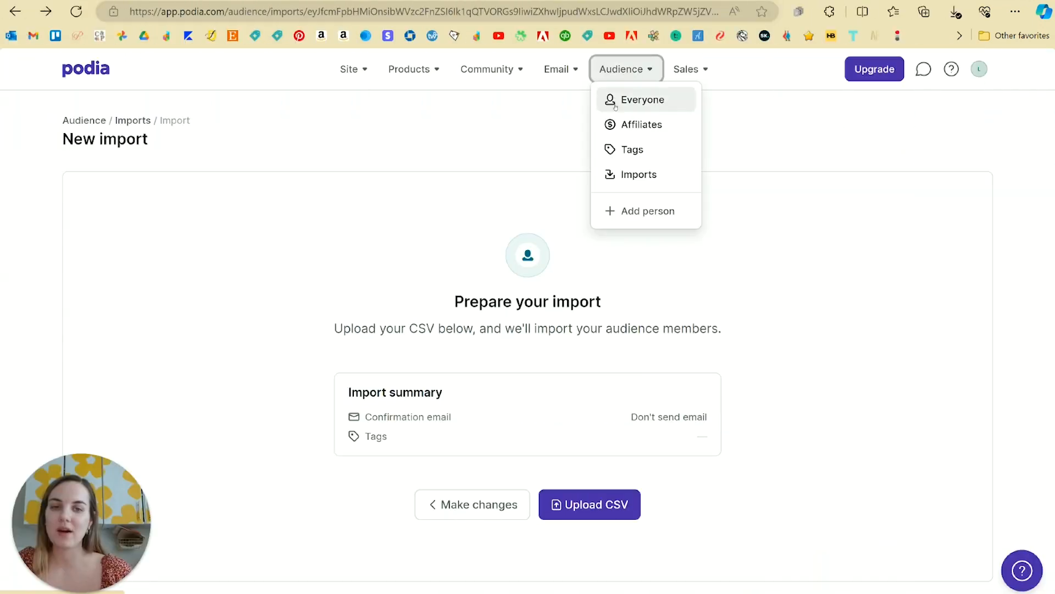
Filter Everyone by the graphic design tag, then show the Email menu over the full audience.
left_click(642, 98)
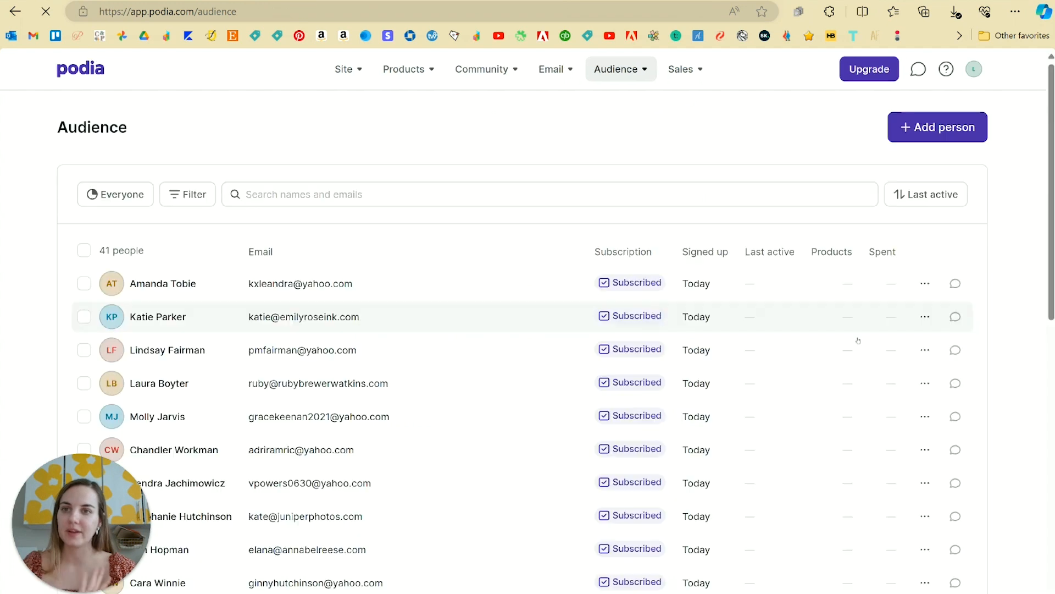
scroll("down", 3)
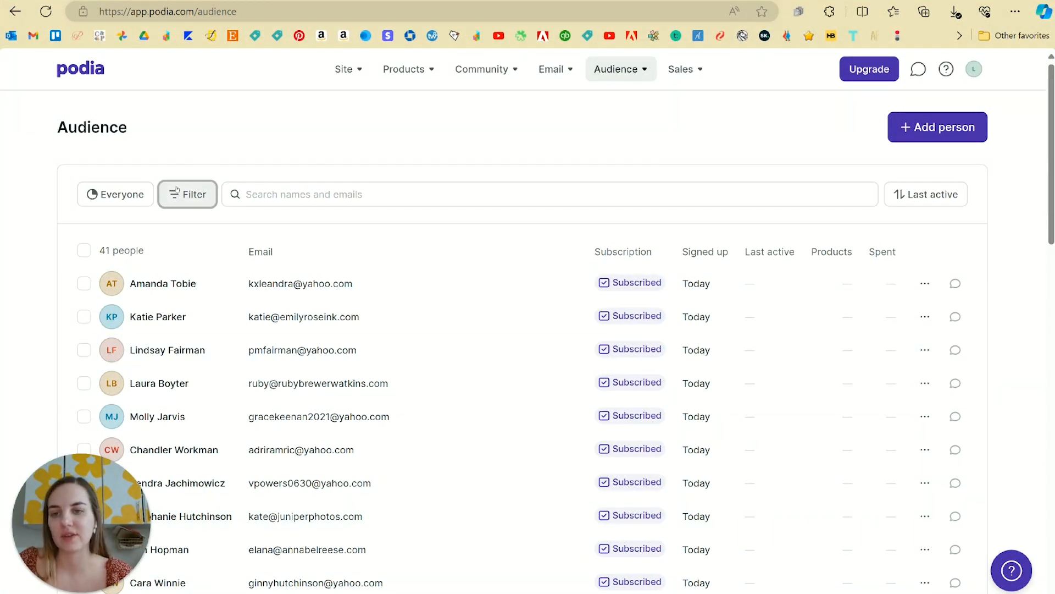
left_click(187, 193)
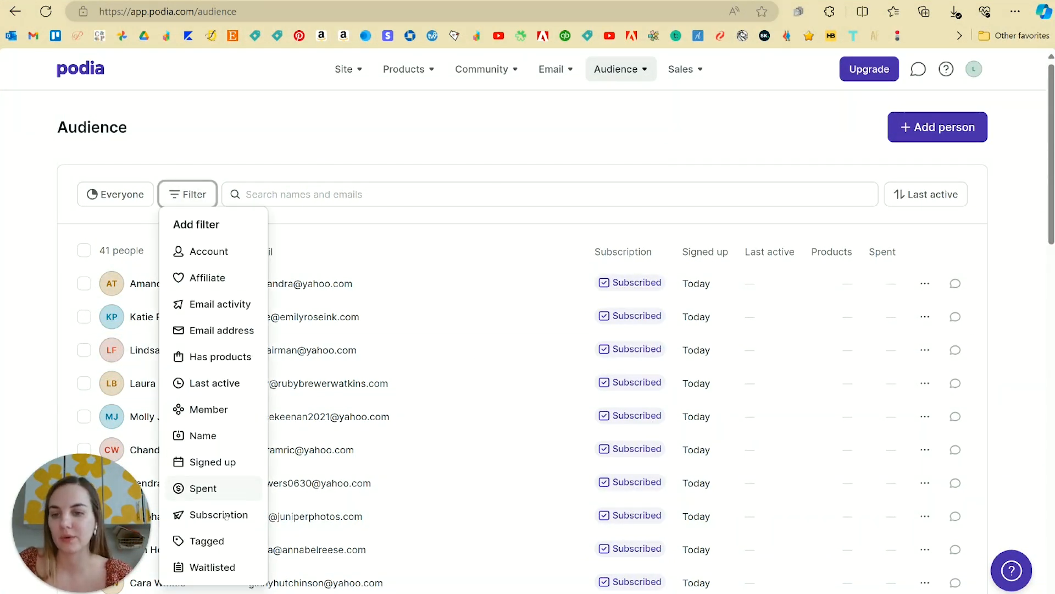
left_click(206, 541)
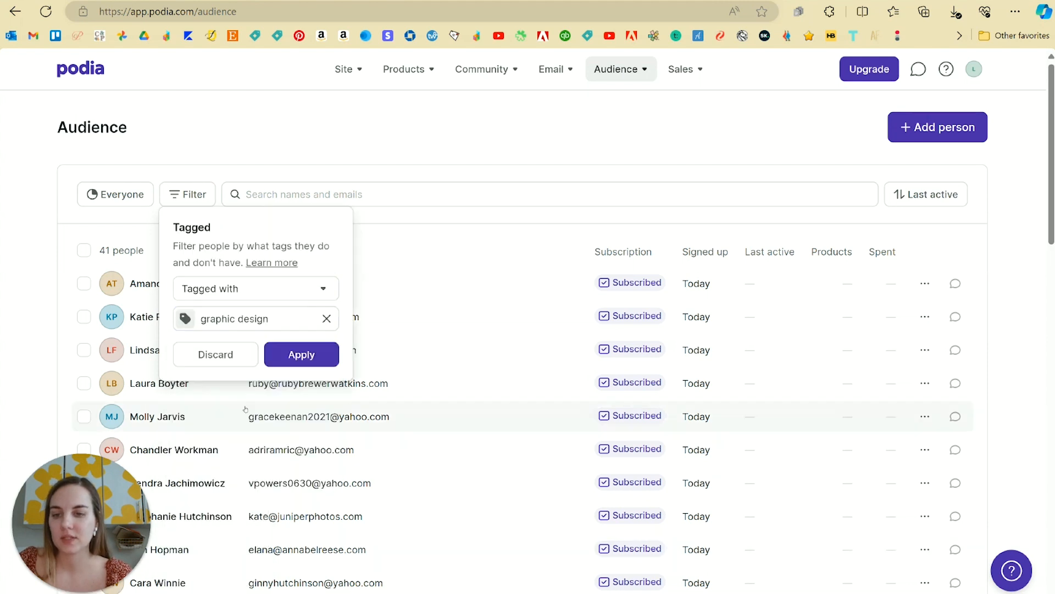
left_click(302, 354)
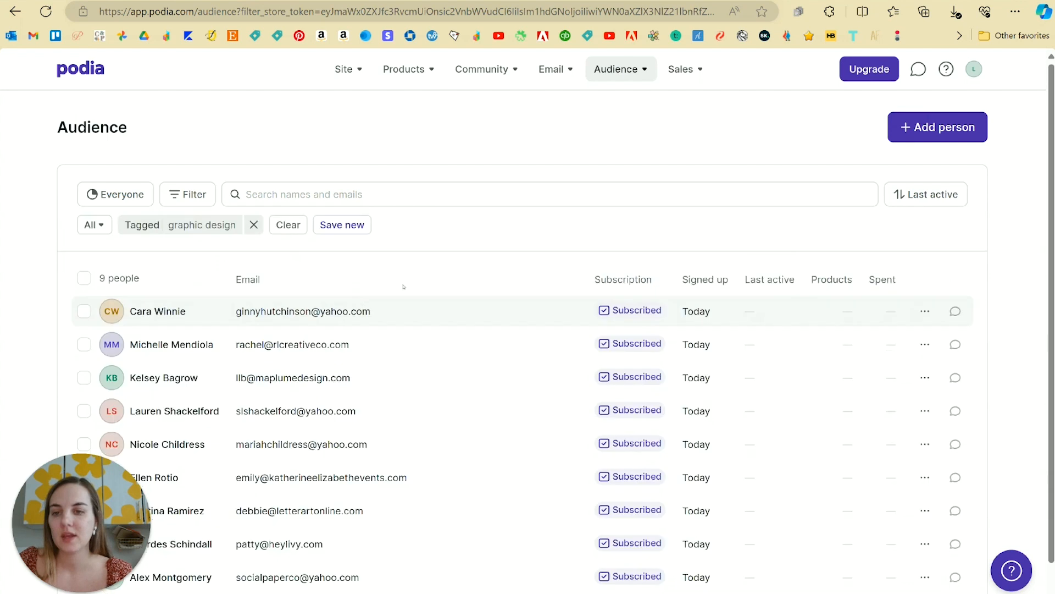
mouse_move(454, 392)
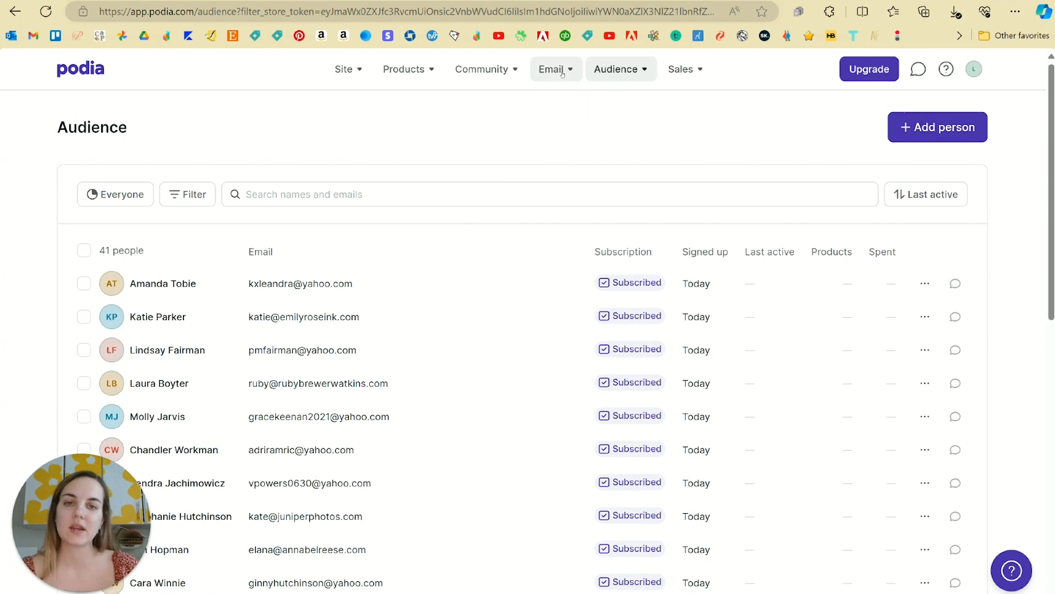
left_click(551, 68)
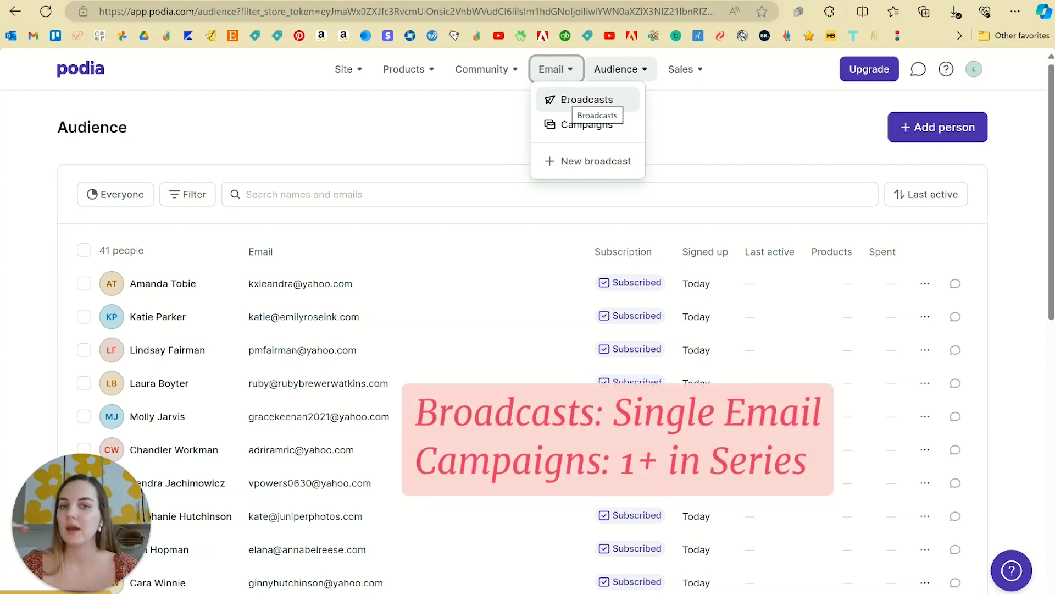
mouse_move(587, 124)
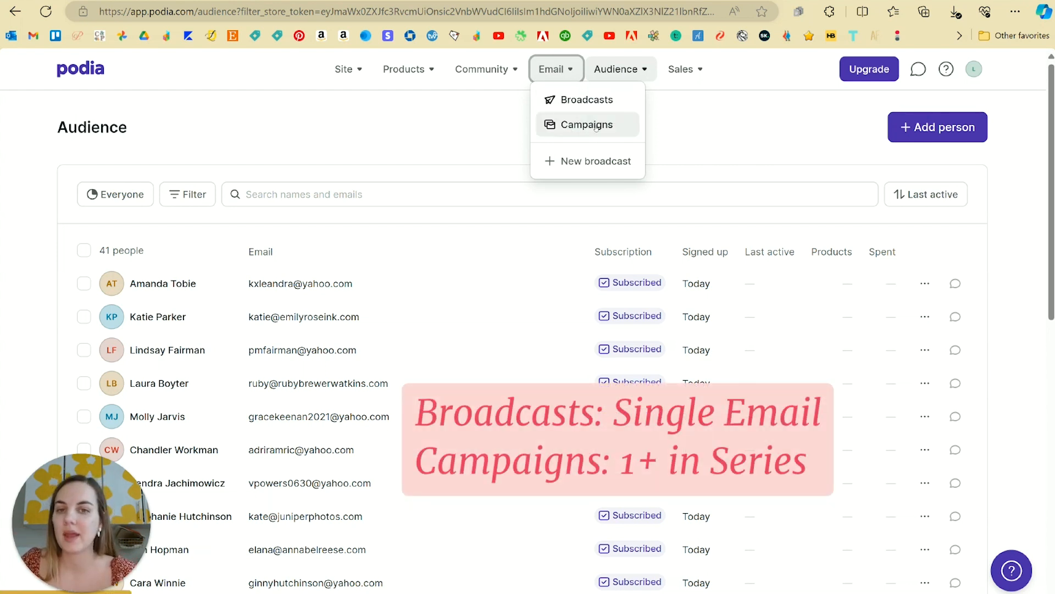
mouse_move(583, 128)
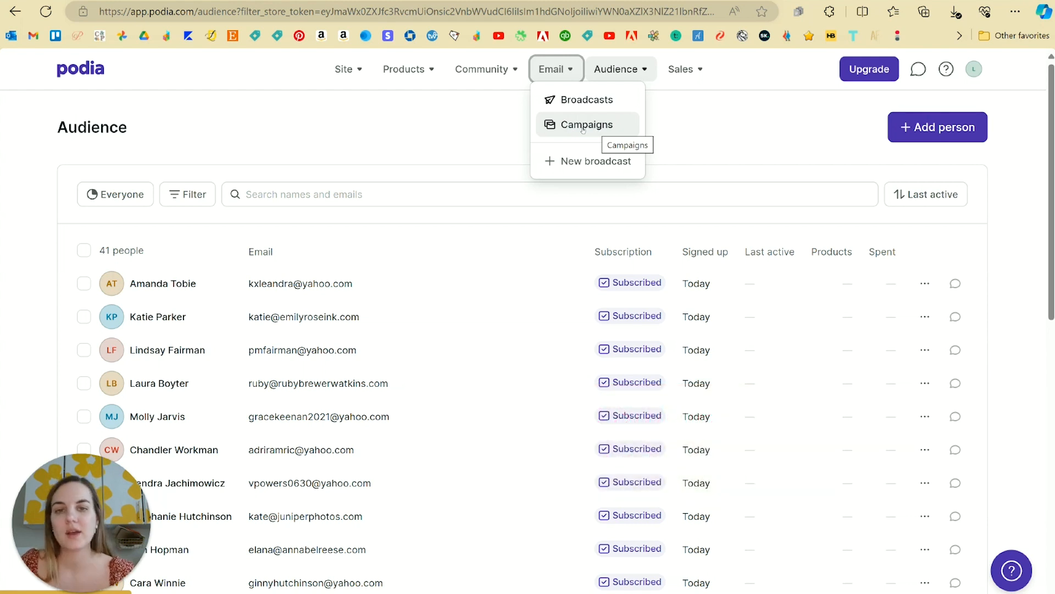
Create a new campaign named '7 Day Invitation Design Crash Course'.
left_click(586, 124)
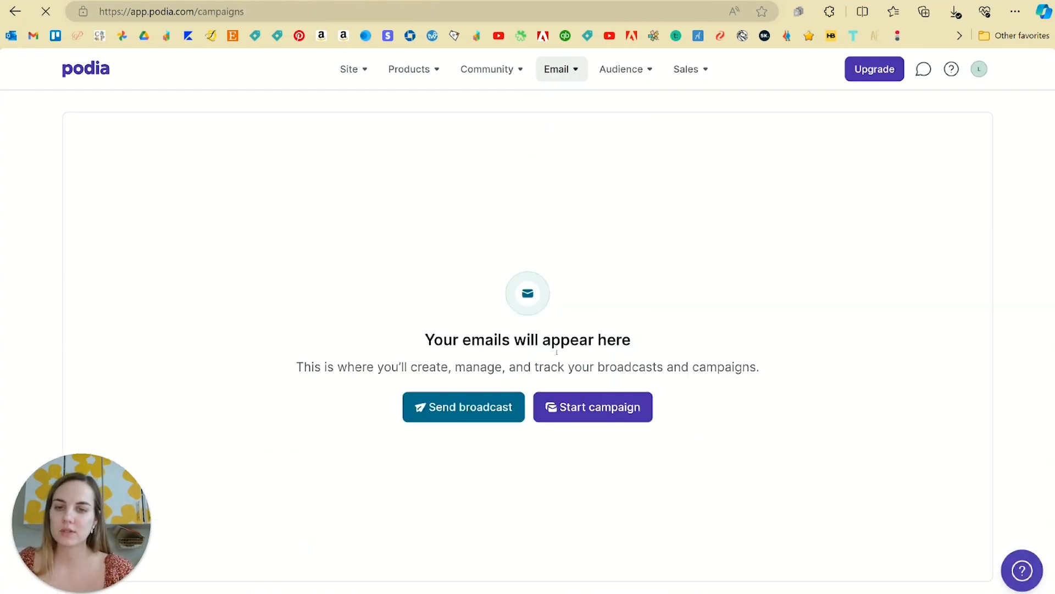
left_click(593, 406)
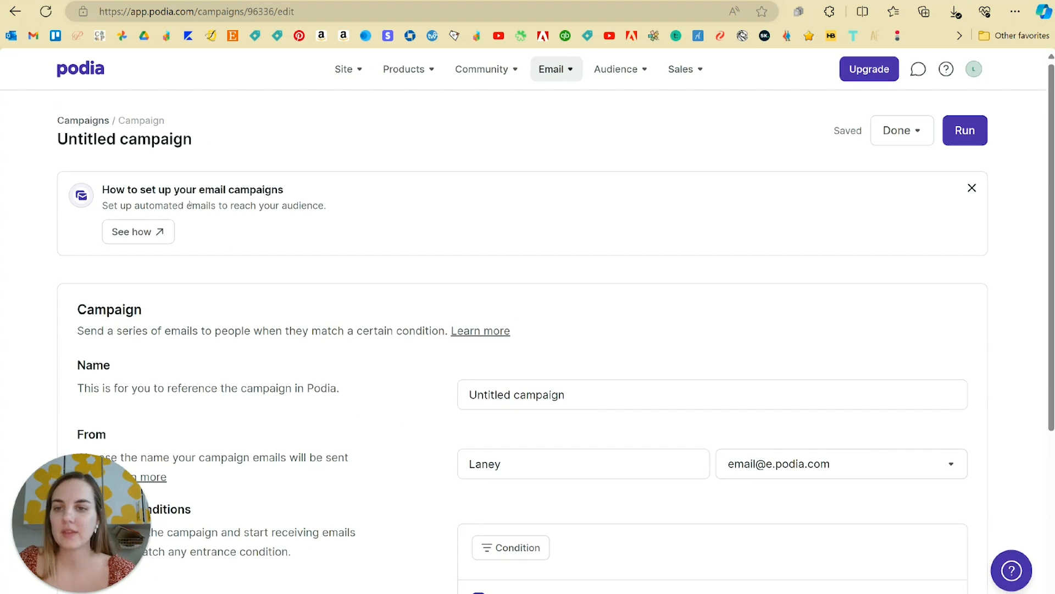
scroll("down", 3)
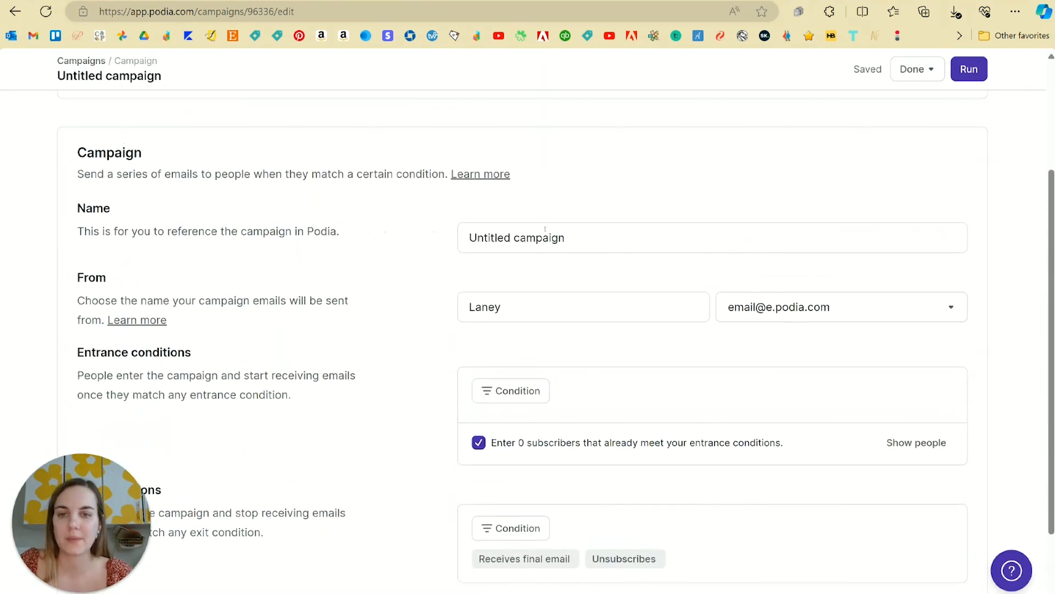
type("7")
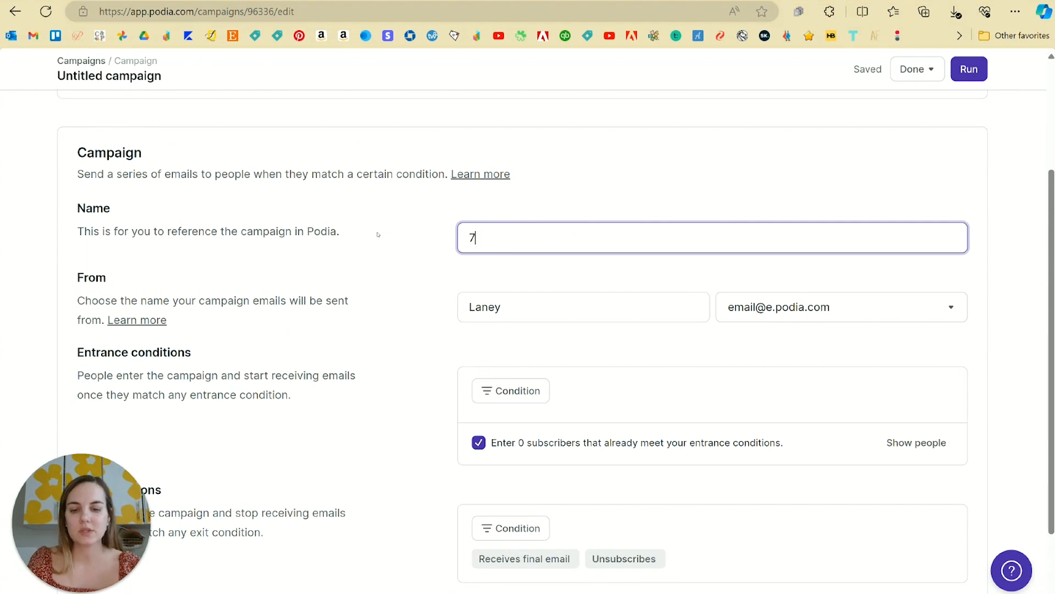
type("Day Invitation Design Crash")
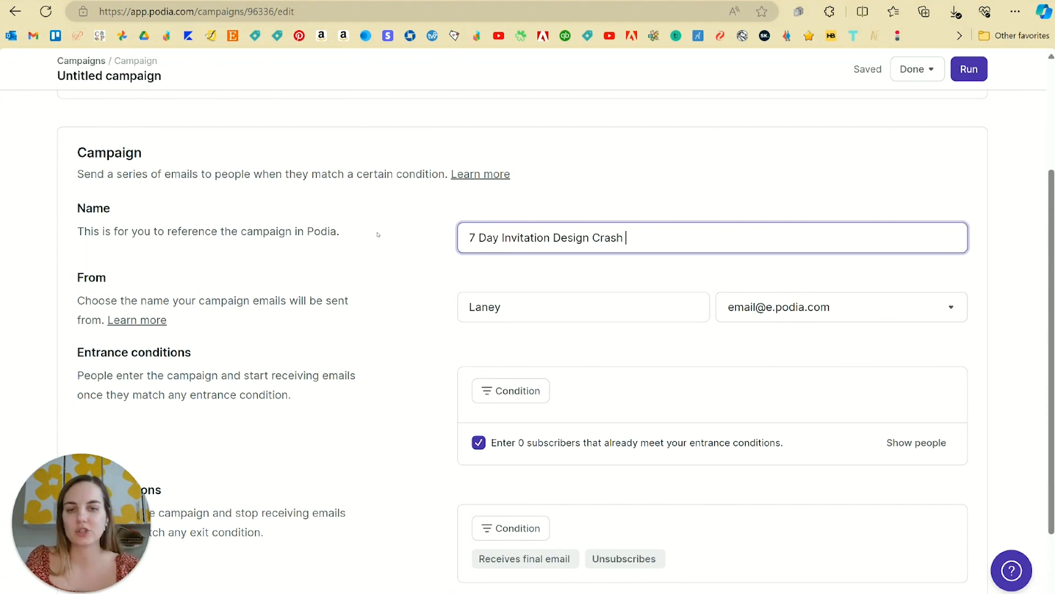
type("Course")
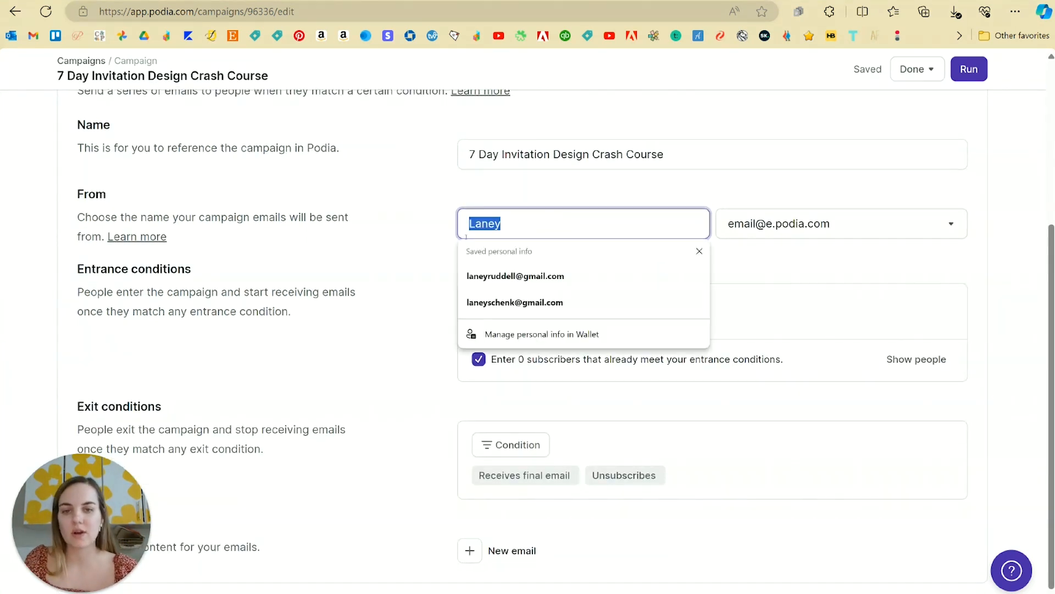
Review the sender name and address and keep the existing details.
left_click(842, 224)
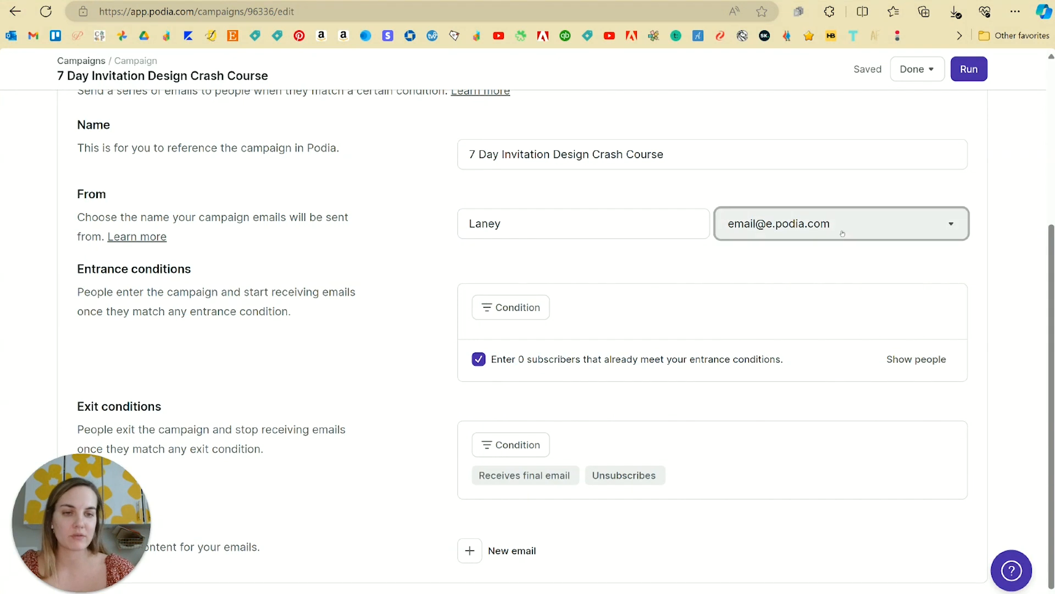
left_click(842, 223)
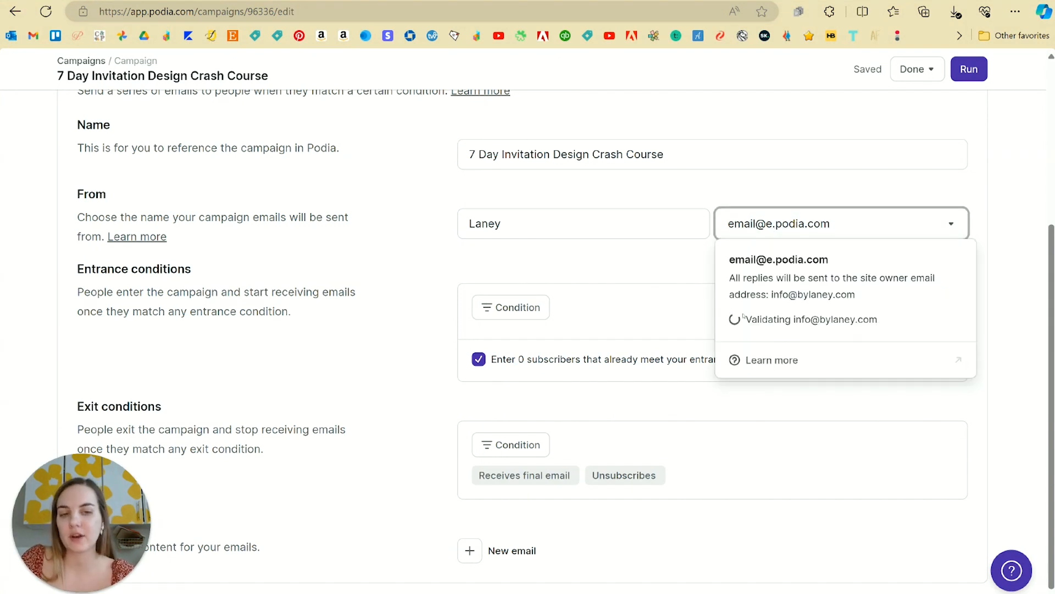
left_click(416, 259)
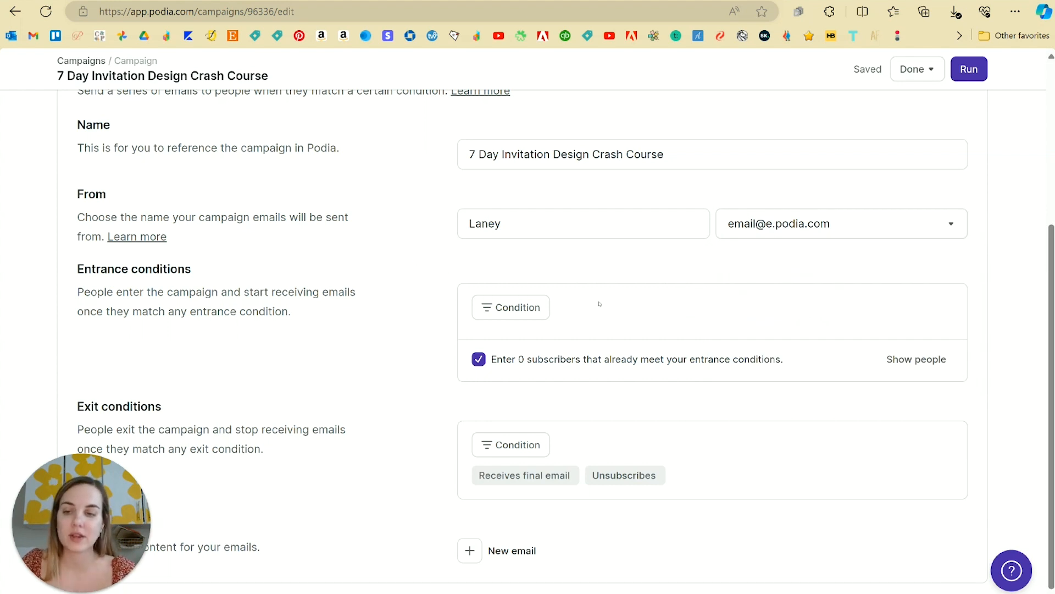
Add an entrance condition for people tagged 'Email form' and move on to the email sequence.
left_click(511, 308)
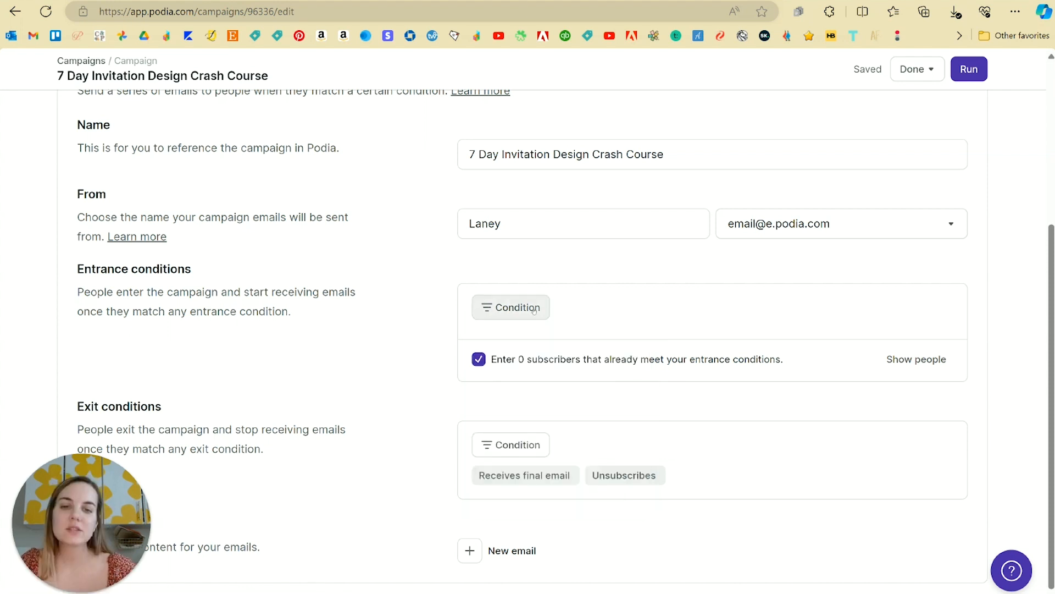
left_click(510, 307)
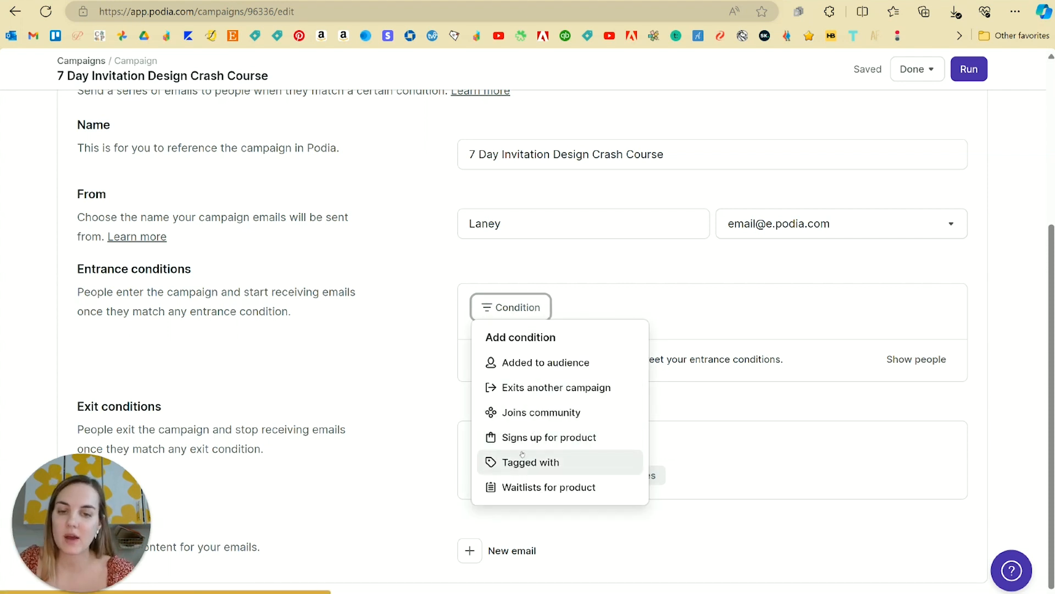
left_click(531, 461)
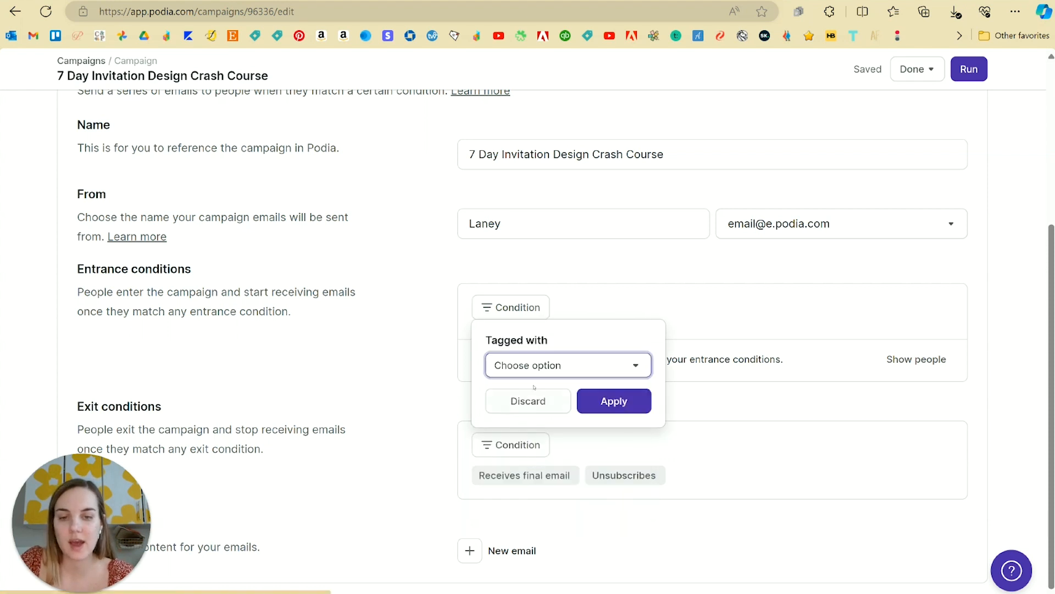
left_click(568, 365)
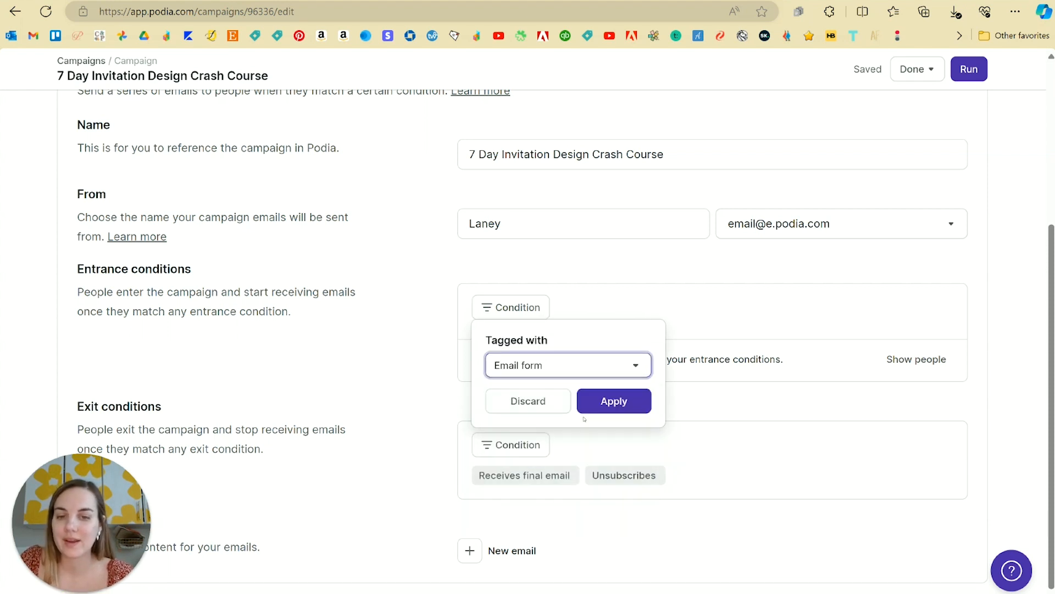
left_click(613, 400)
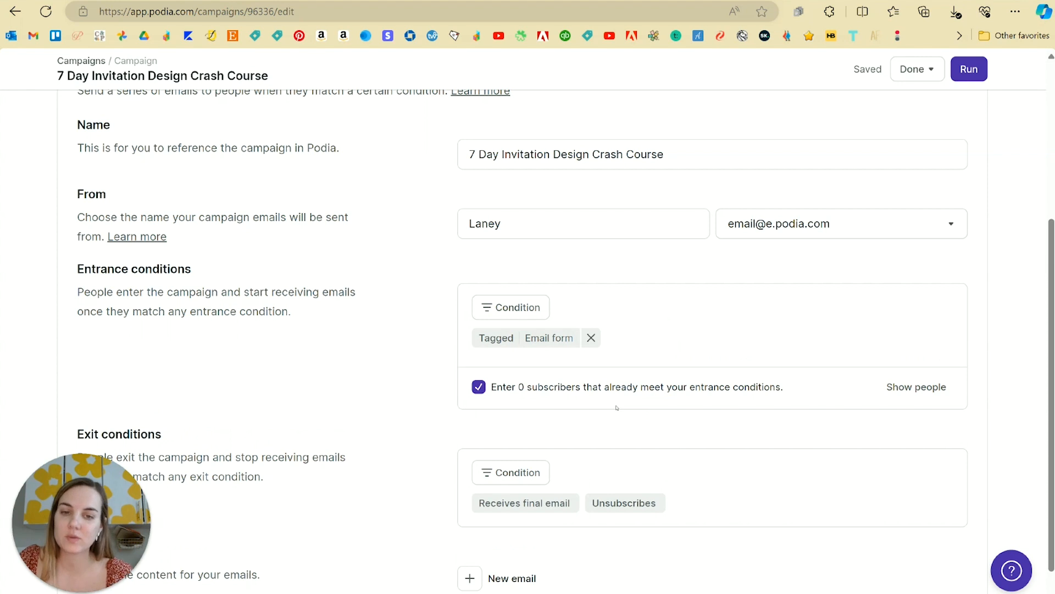
scroll("down", 3)
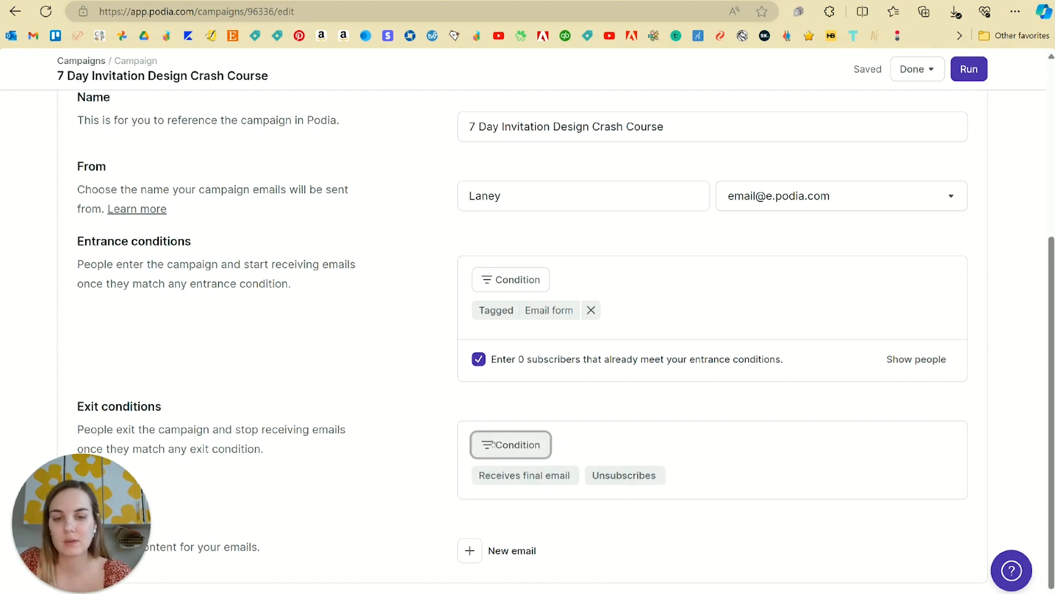
left_click(510, 444)
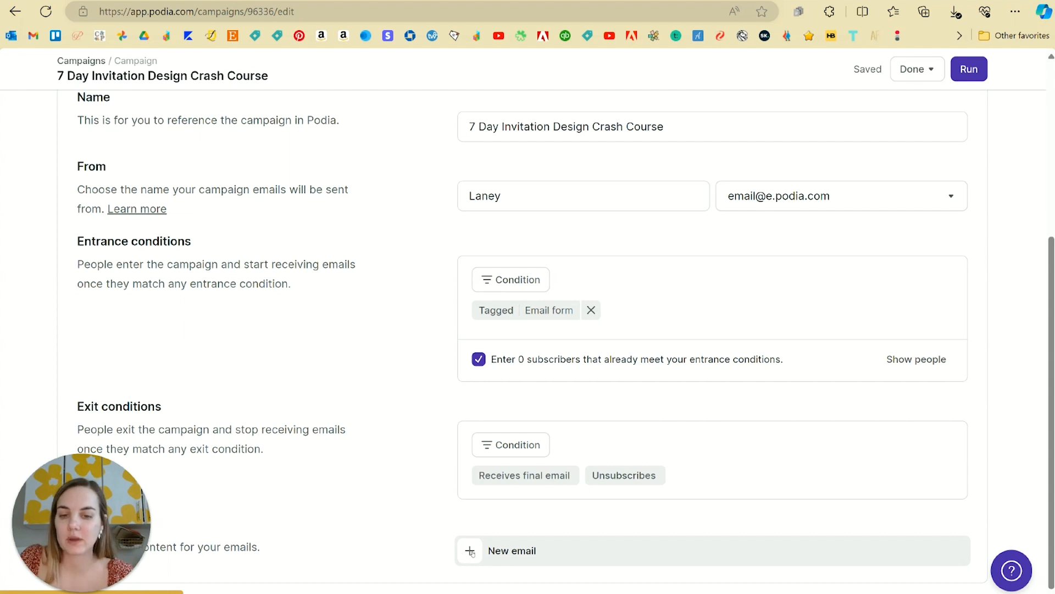
Add a new campaign email with subject 'Day 1 | Pieces of the Suite'.
left_click(512, 549)
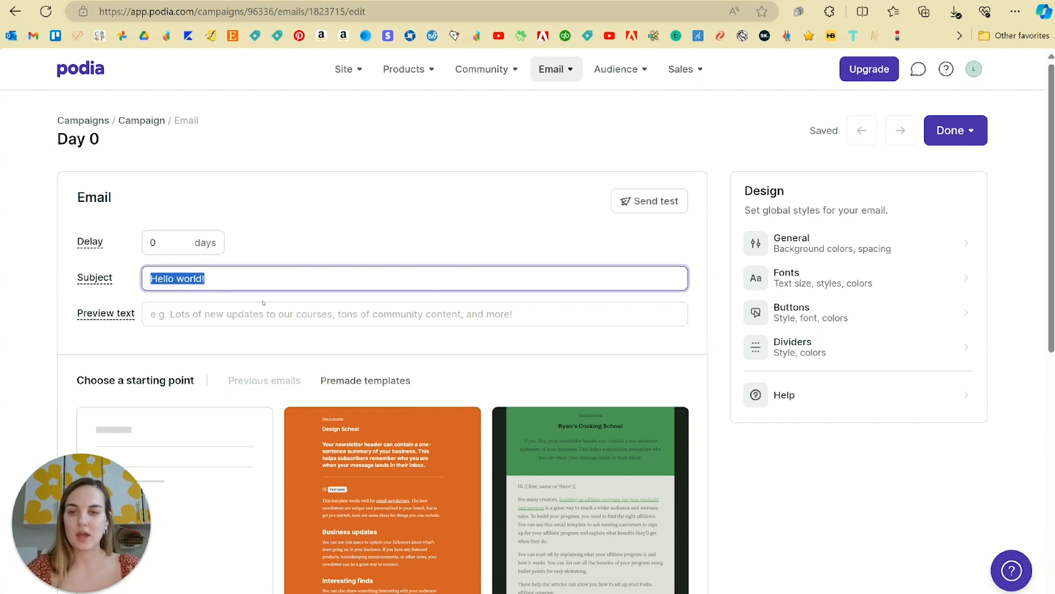
type("Day 1 | Pieces of the")
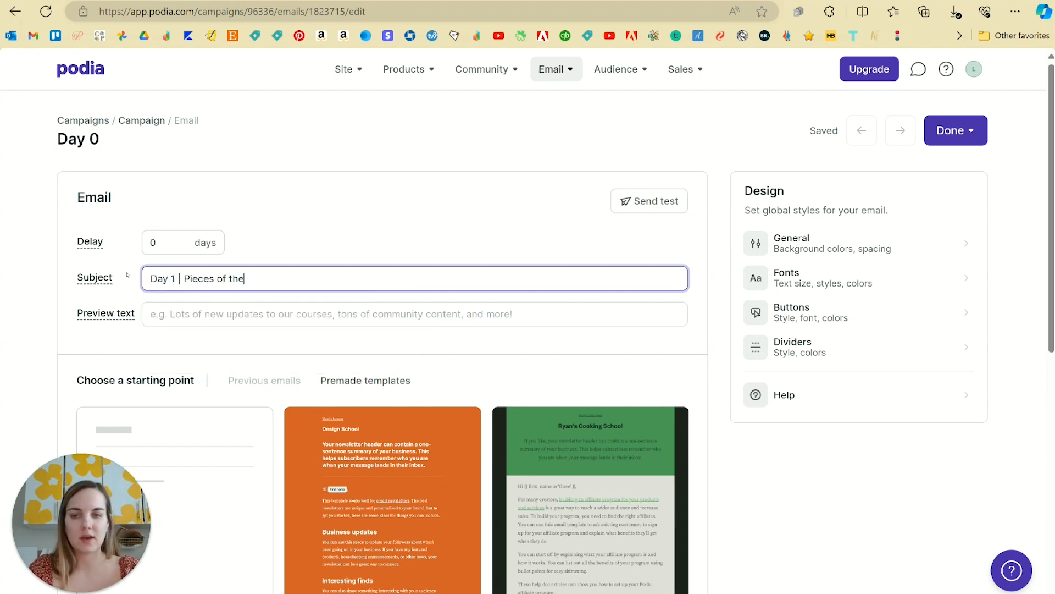
type("Suite")
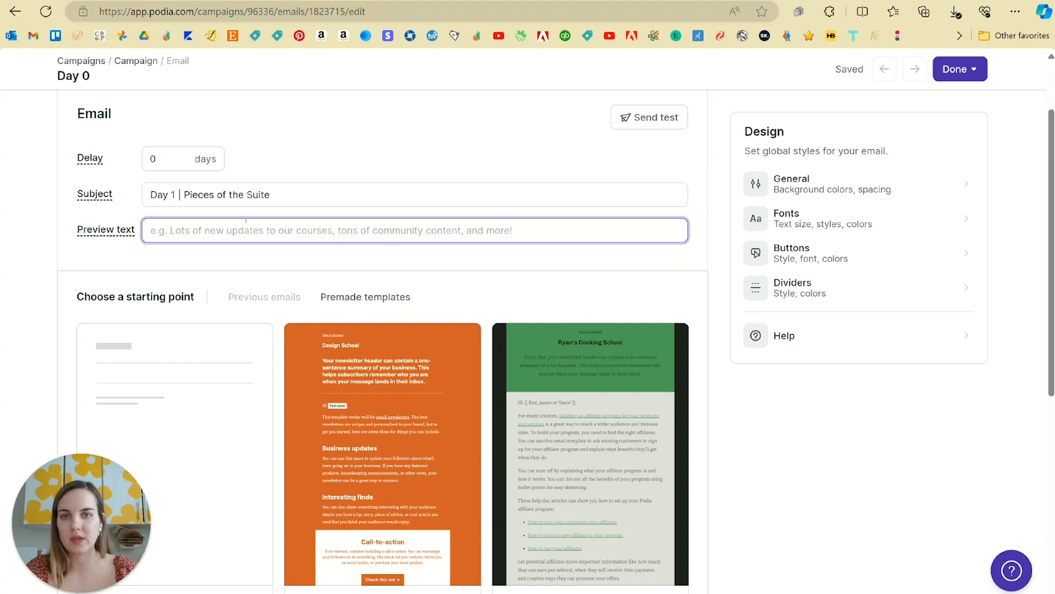
mouse_move(407, 100)
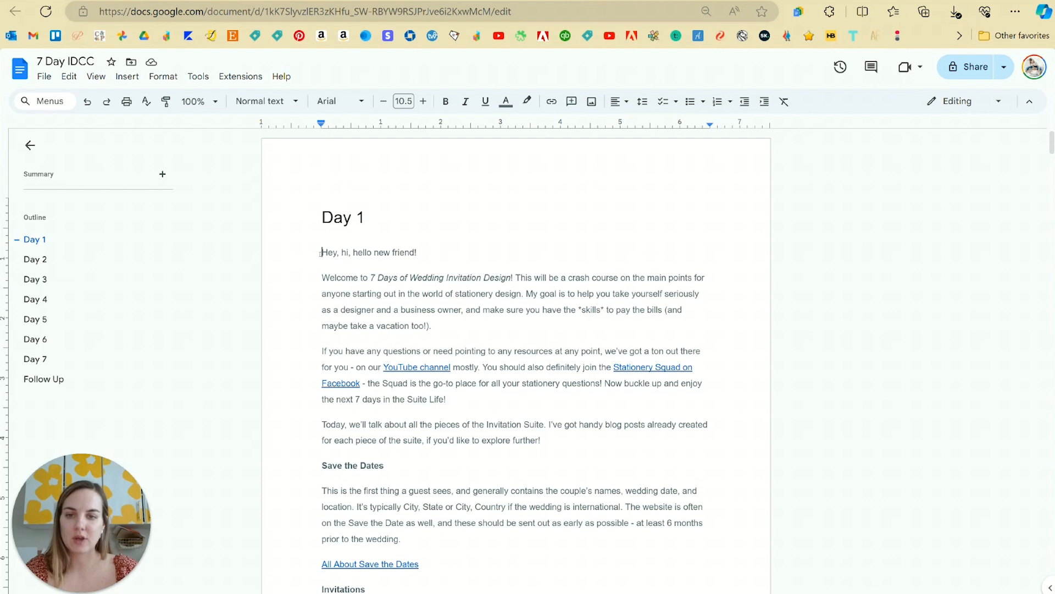
Select the 'Welcome to 7 Days of Wedding Invitation Design!' sentence in the doc.
left_click_drag(322, 277, 530, 277)
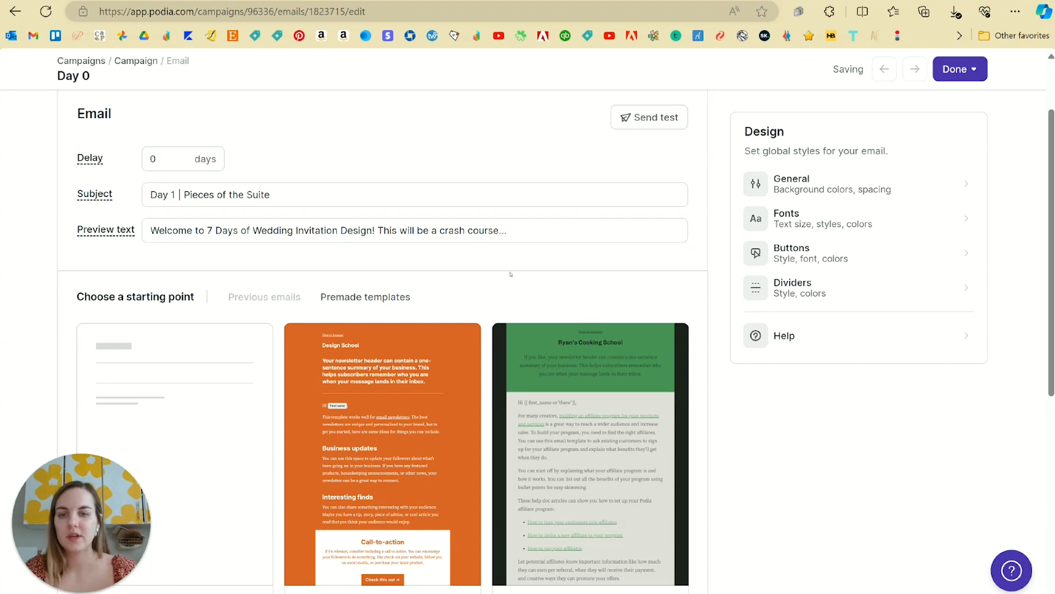
Start the Day 1 email body from the blank starting layout.
scroll("down", 3)
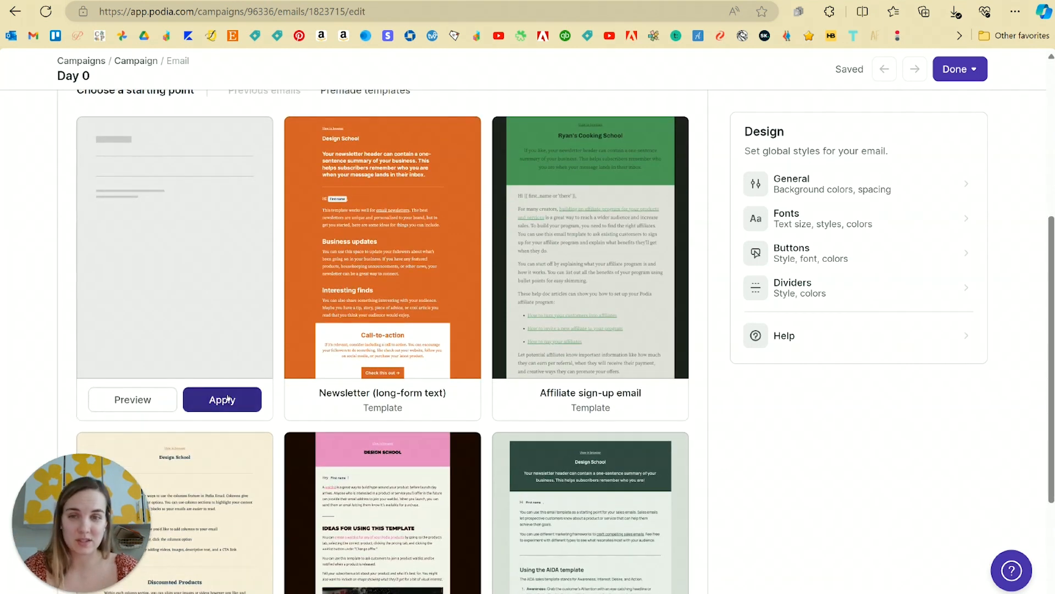
scroll("down", 3)
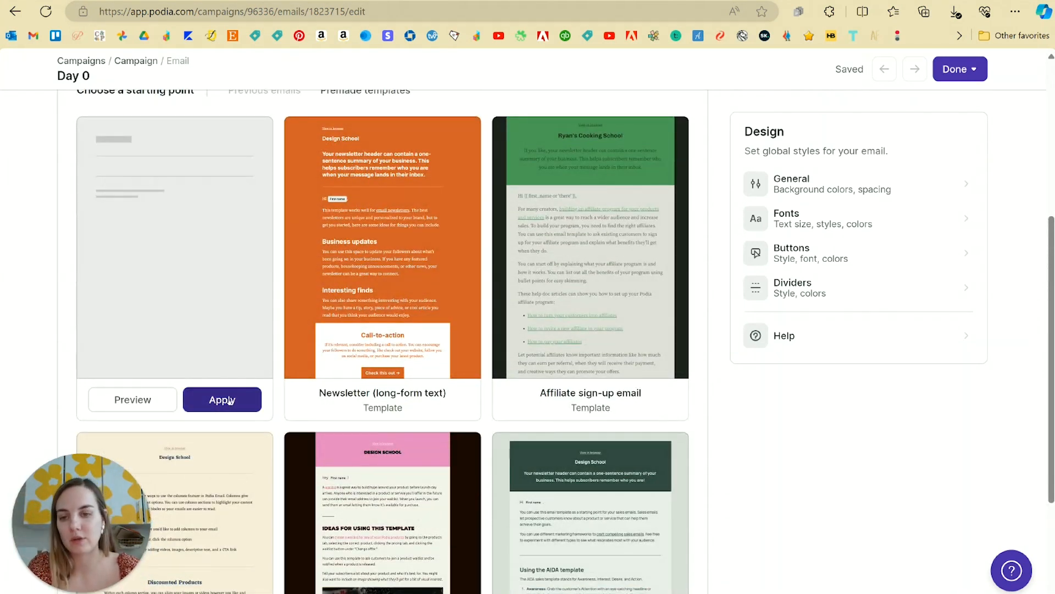
left_click(222, 399)
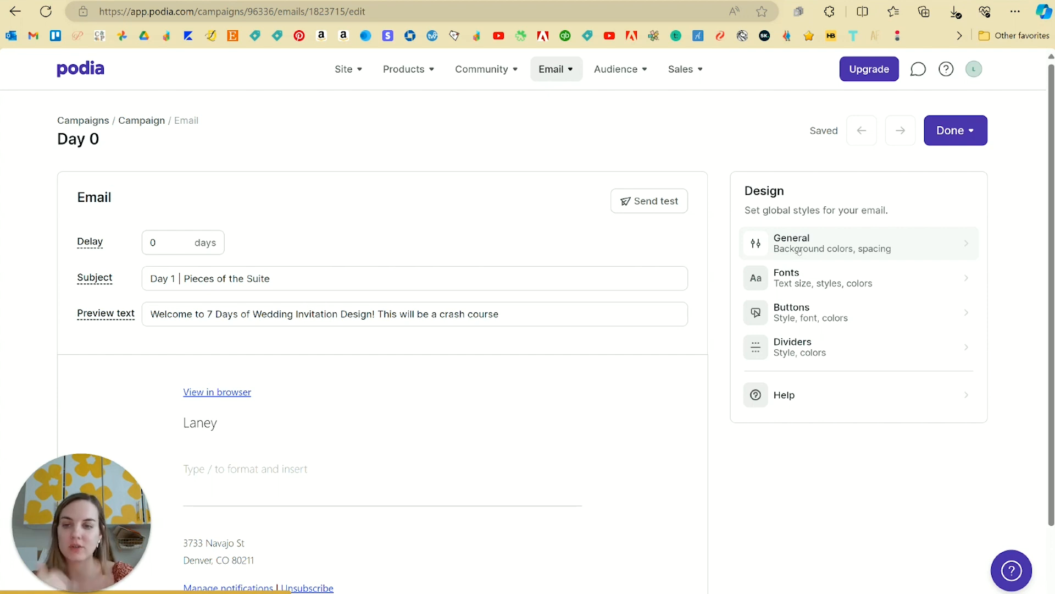
In the email's Design > Fonts settings, set the paragraph typeface to Rubik.
left_click(824, 243)
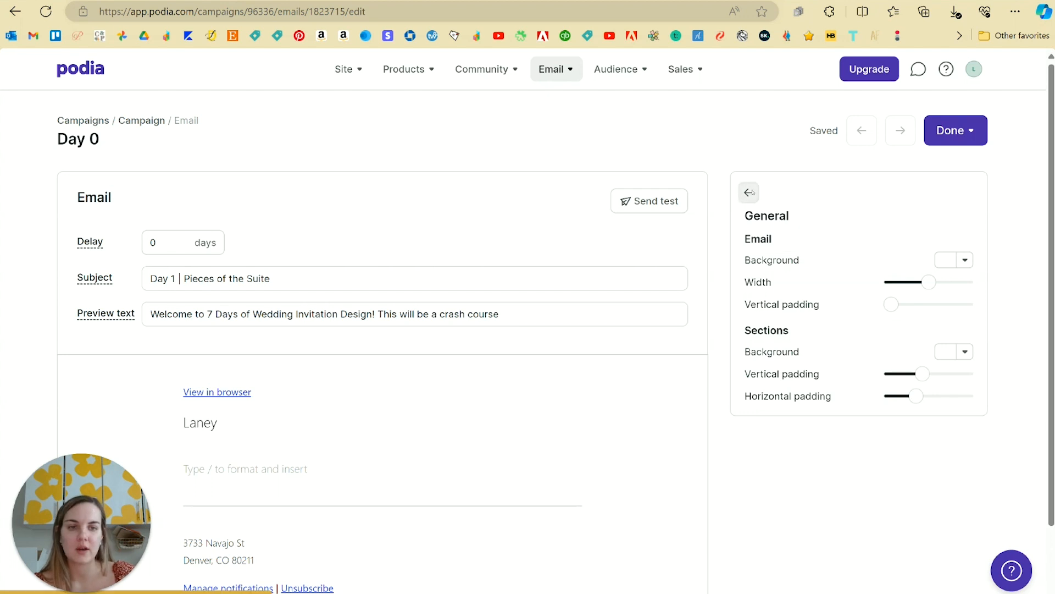
left_click(748, 193)
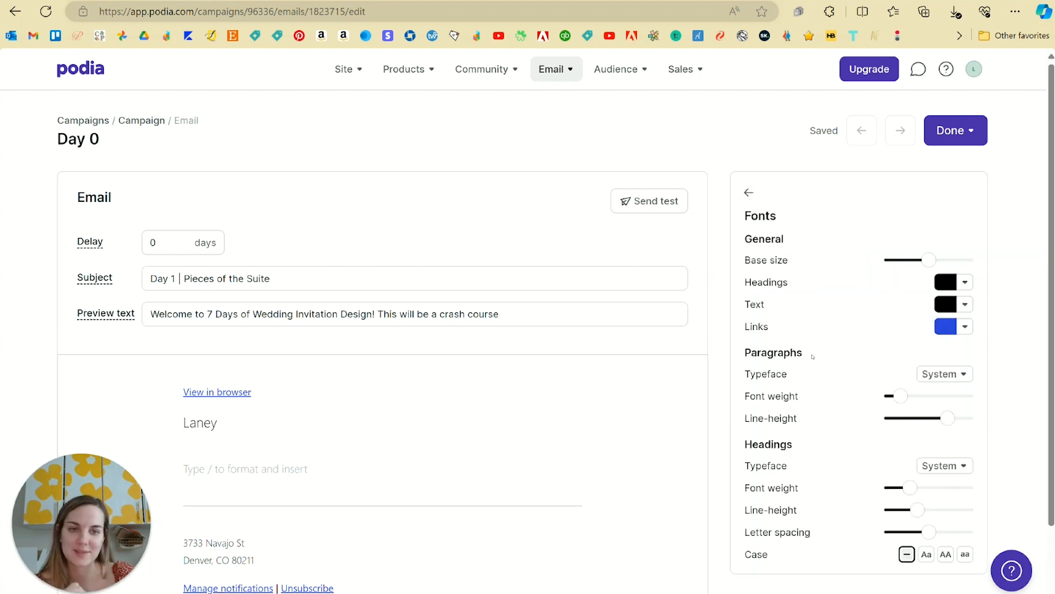
scroll("down", 3)
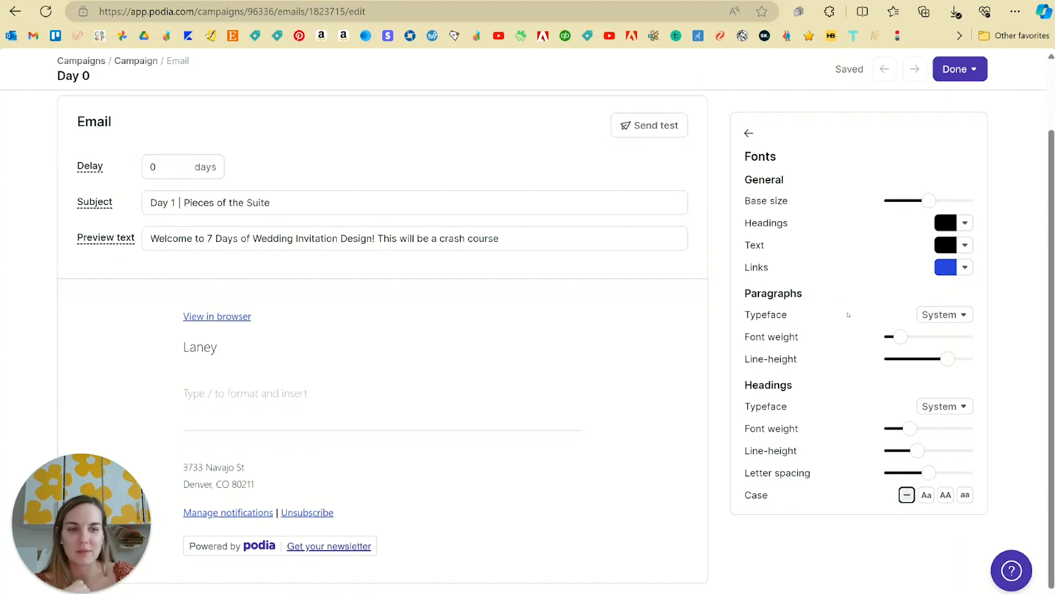
left_click(946, 314)
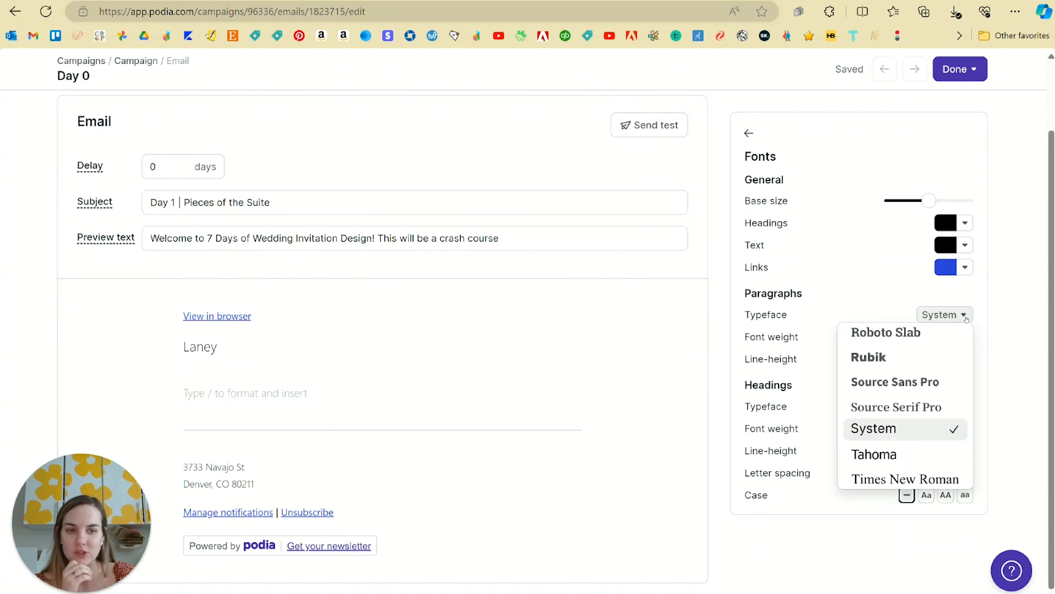
mouse_move(889, 403)
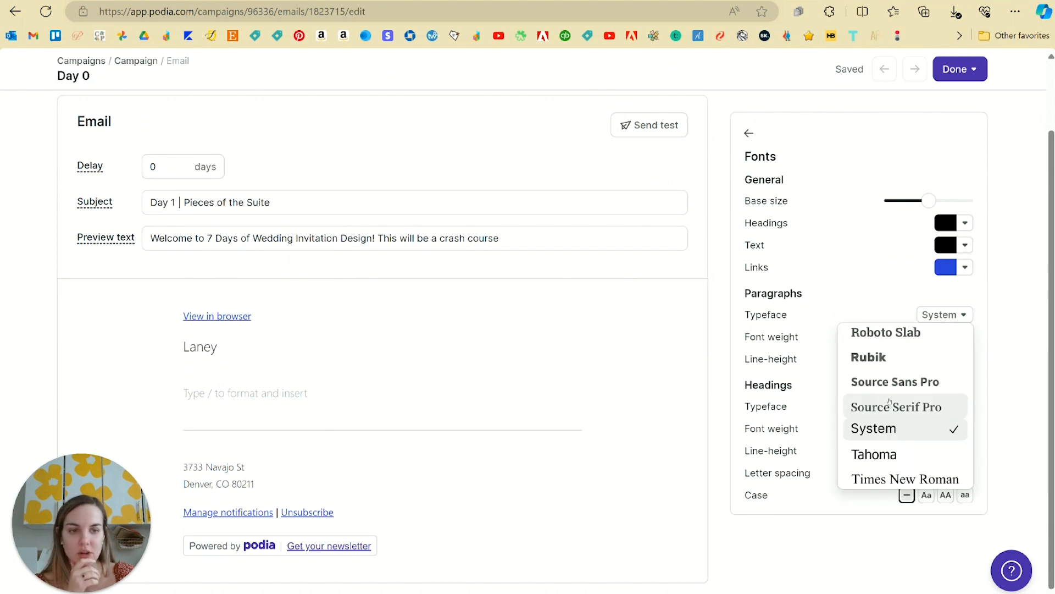
mouse_move(892, 475)
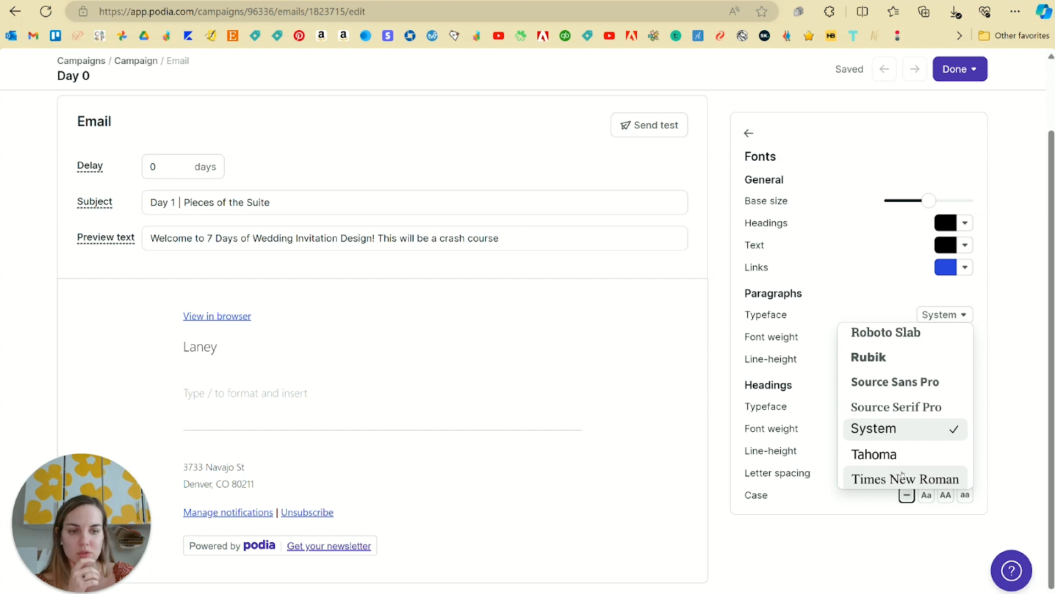
left_click(873, 454)
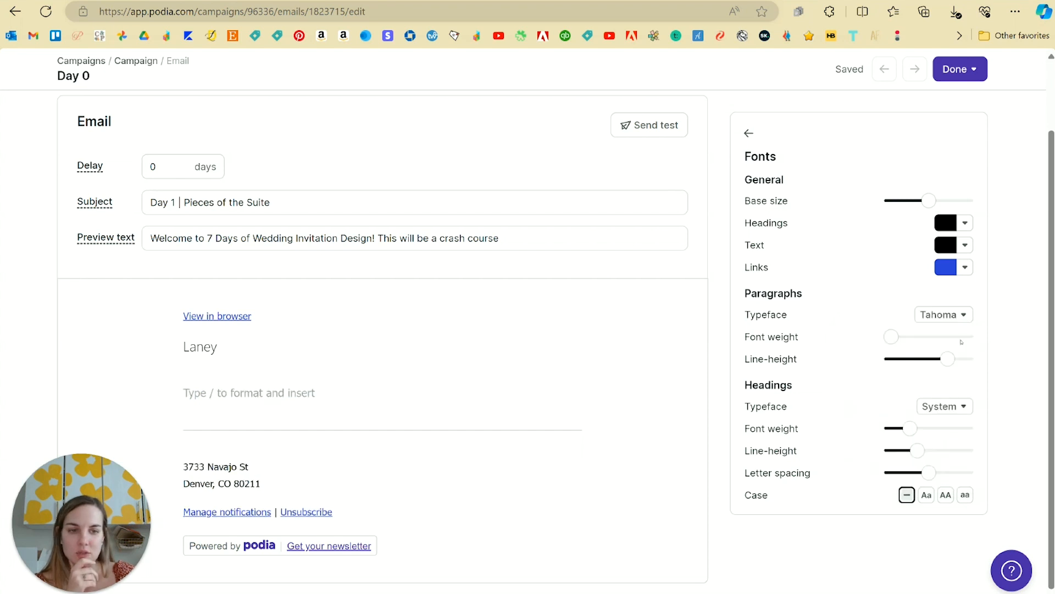
left_click(943, 315)
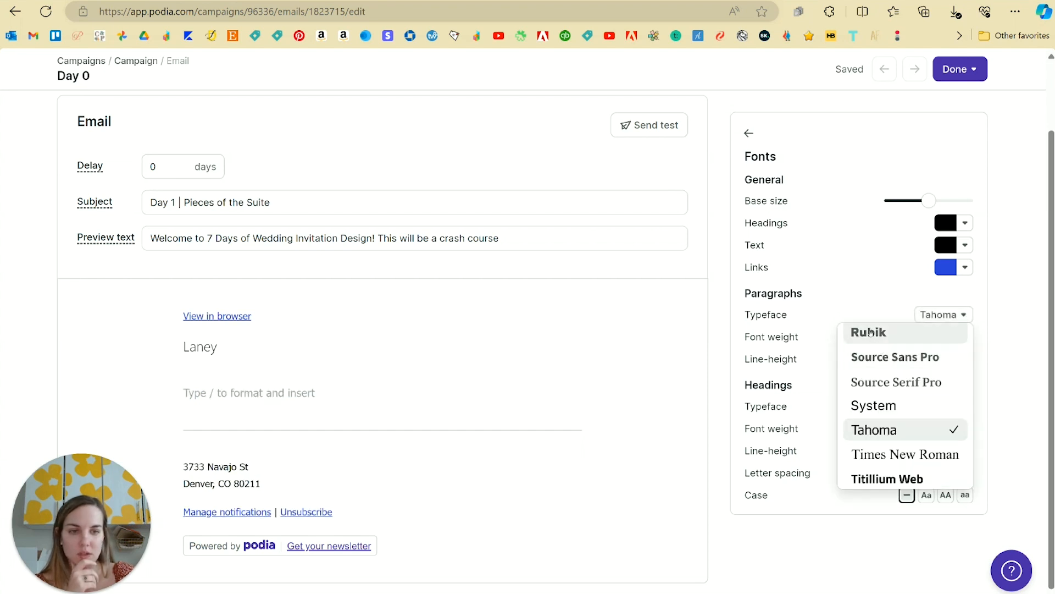
left_click(869, 332)
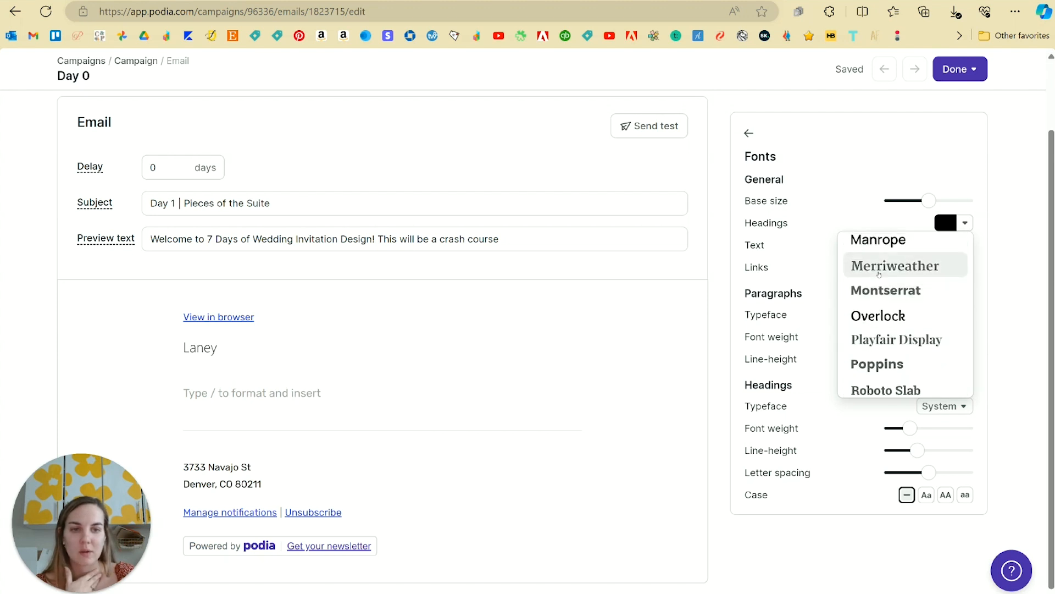
Set the heading typeface to Merriweather and move to the button style settings.
left_click(895, 265)
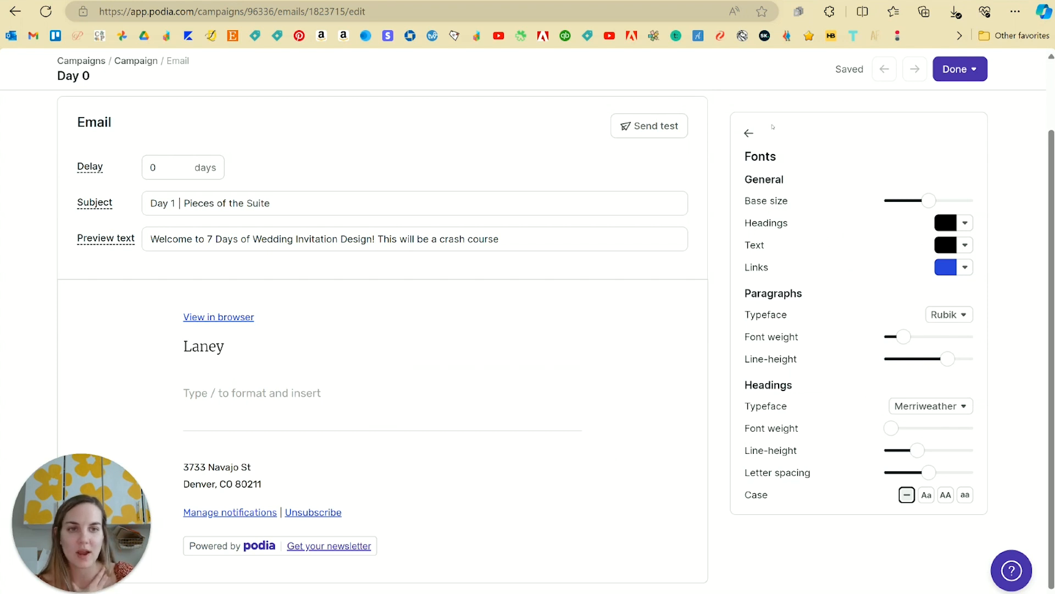
left_click(748, 133)
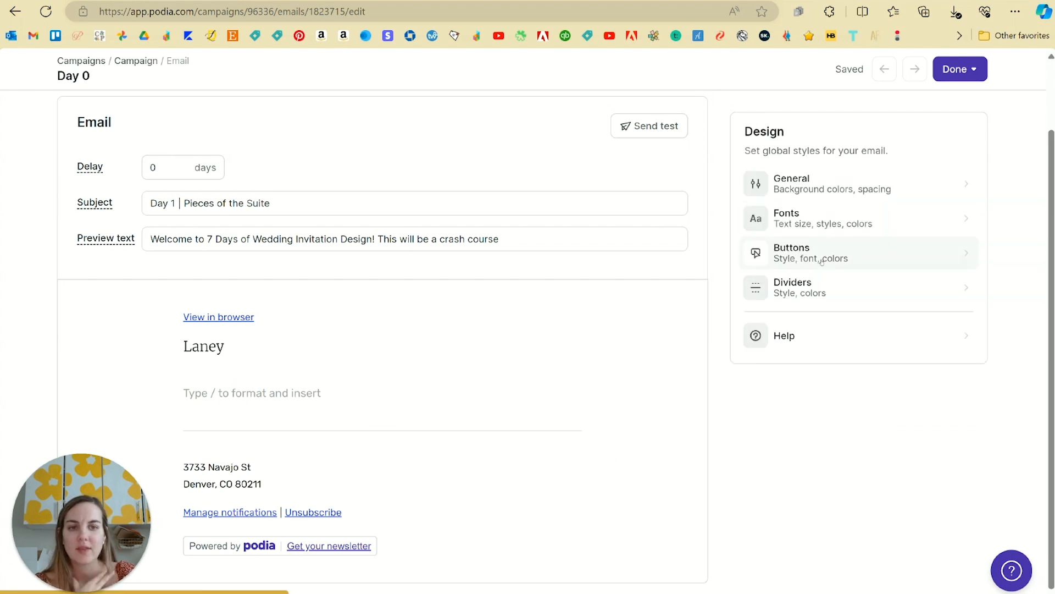
left_click(811, 253)
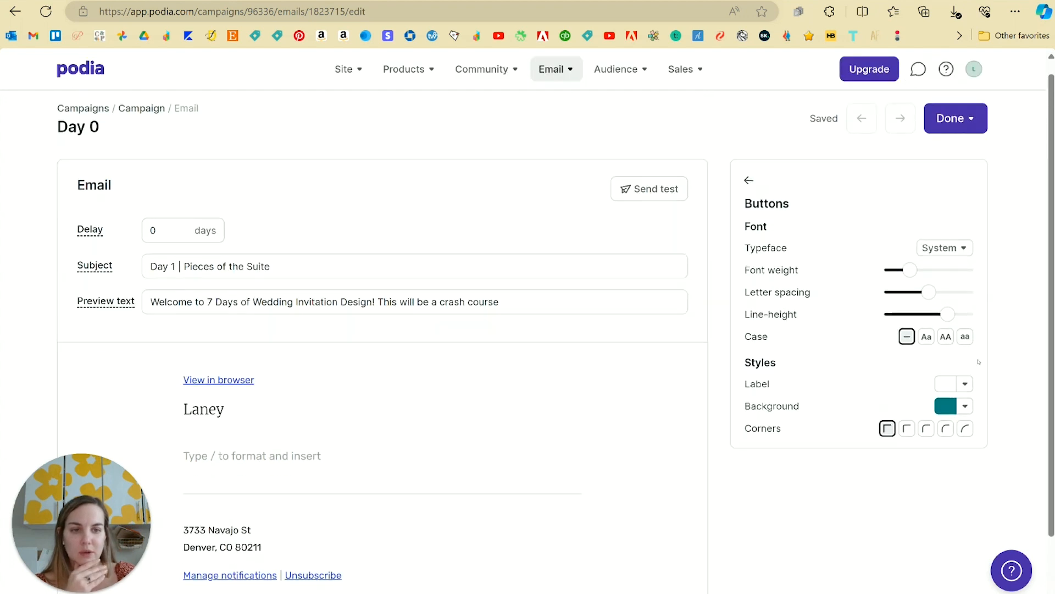
Give the buttons a coral background and fully round corners.
left_click(943, 406)
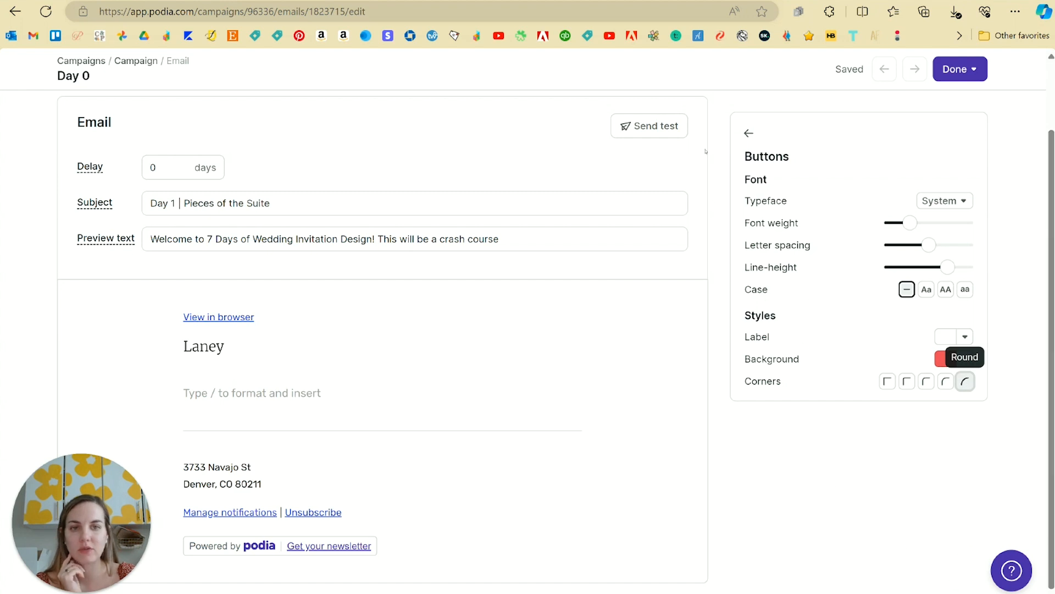
left_click(749, 133)
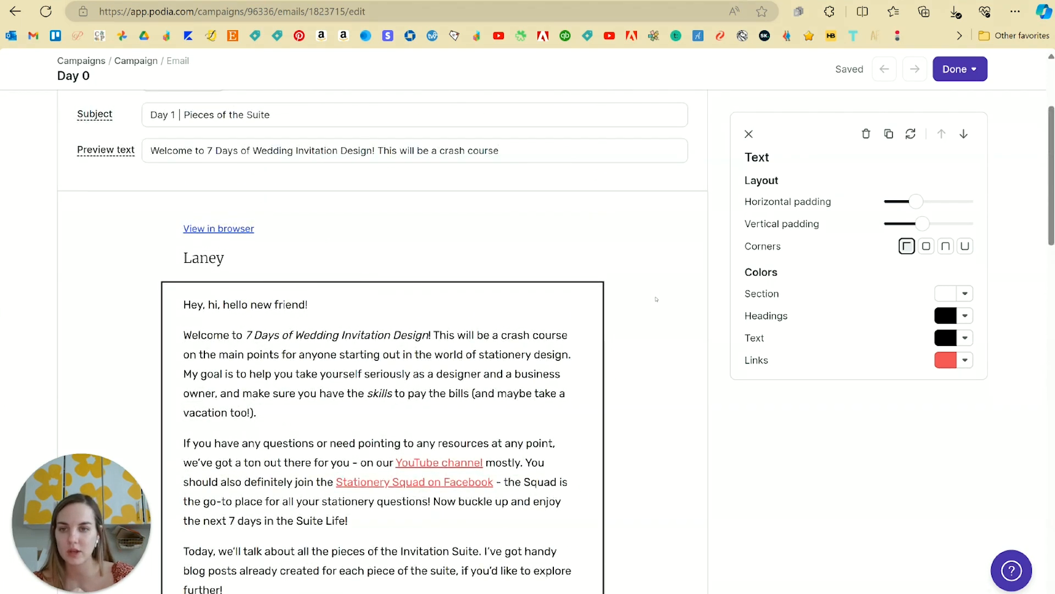
Make the DAY 2 line a Heading 2 and clear the xoxo, Laney sign-off lines.
scroll("down", 3)
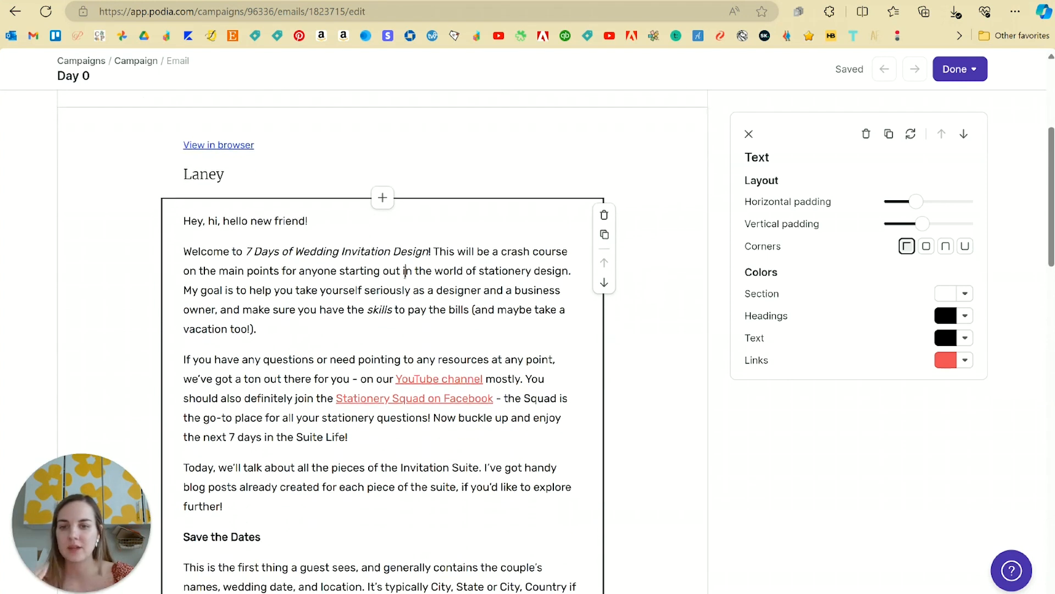
left_click_drag(199, 251, 245, 328)
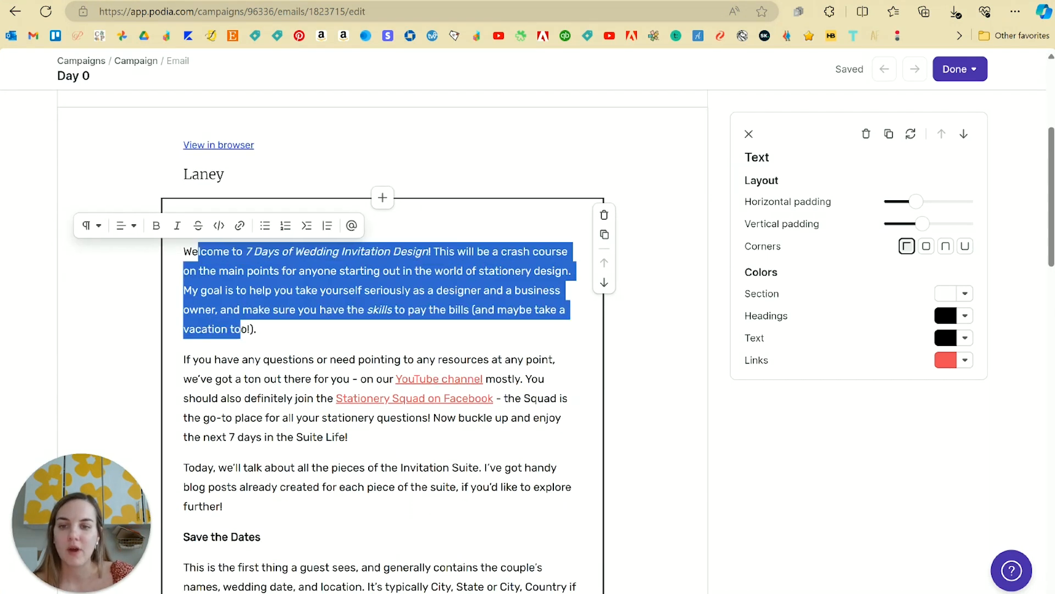
scroll("down", 3)
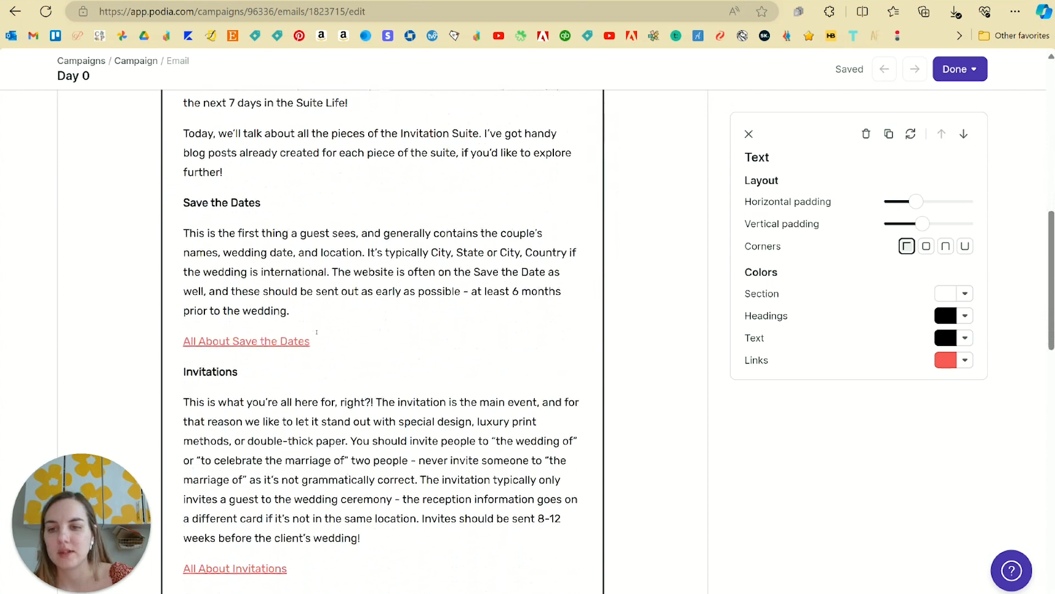
scroll("up", 3)
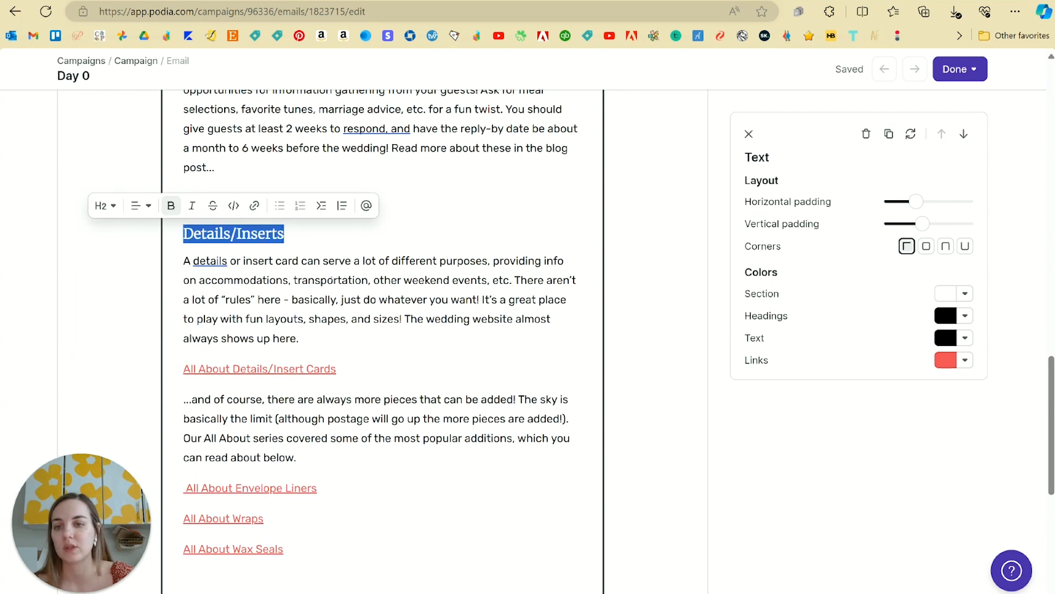
scroll("down", 3)
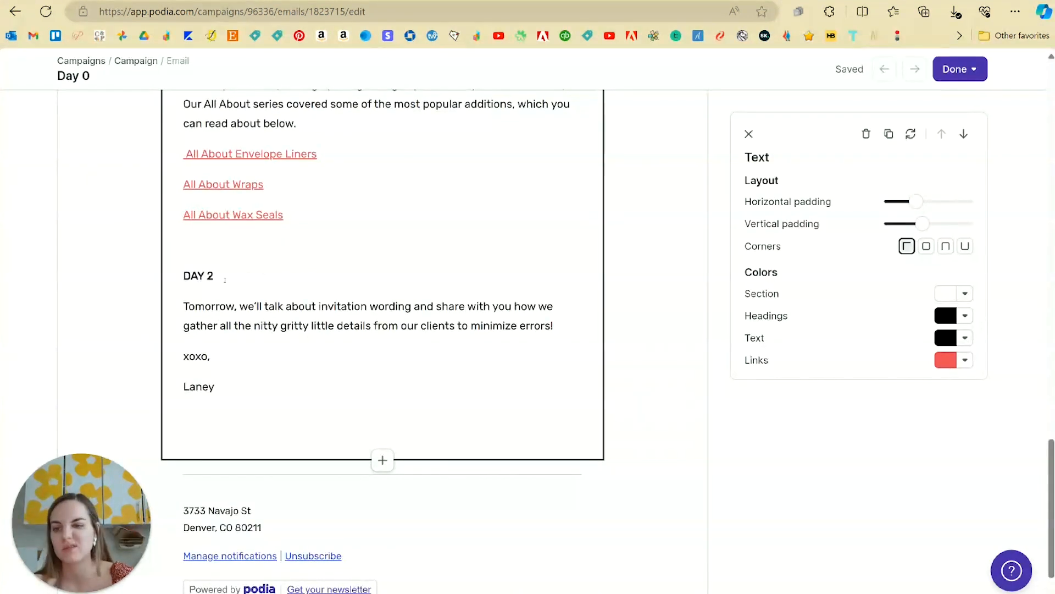
left_click(66, 249)
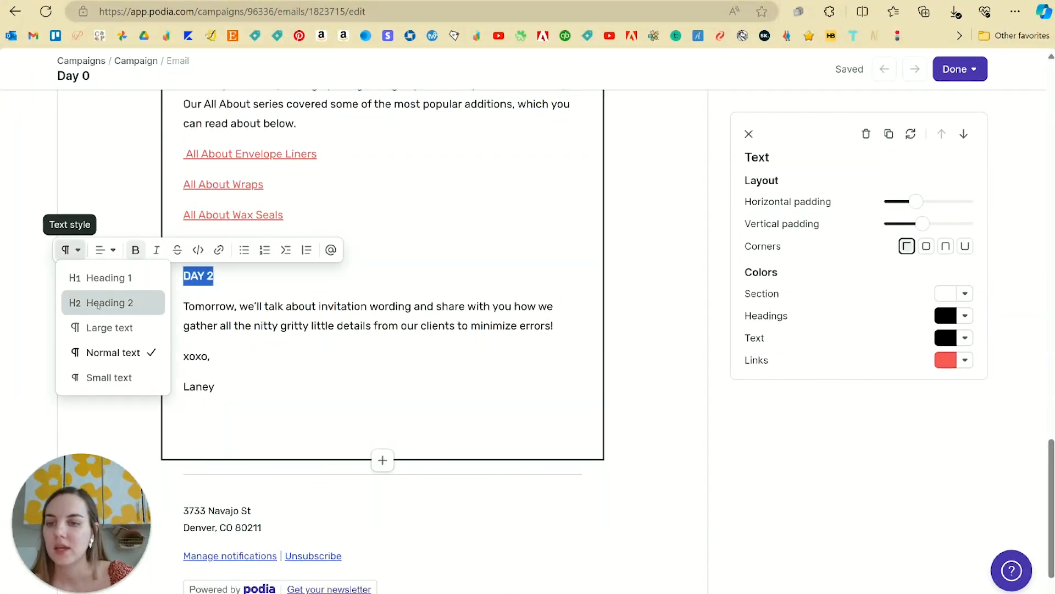
left_click(95, 303)
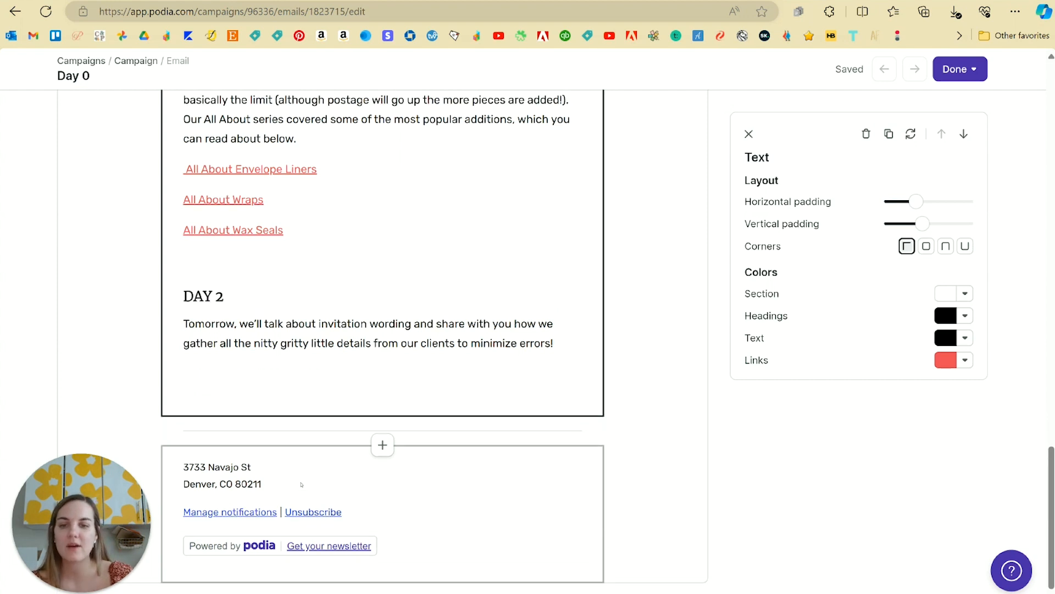
mouse_move(382, 418)
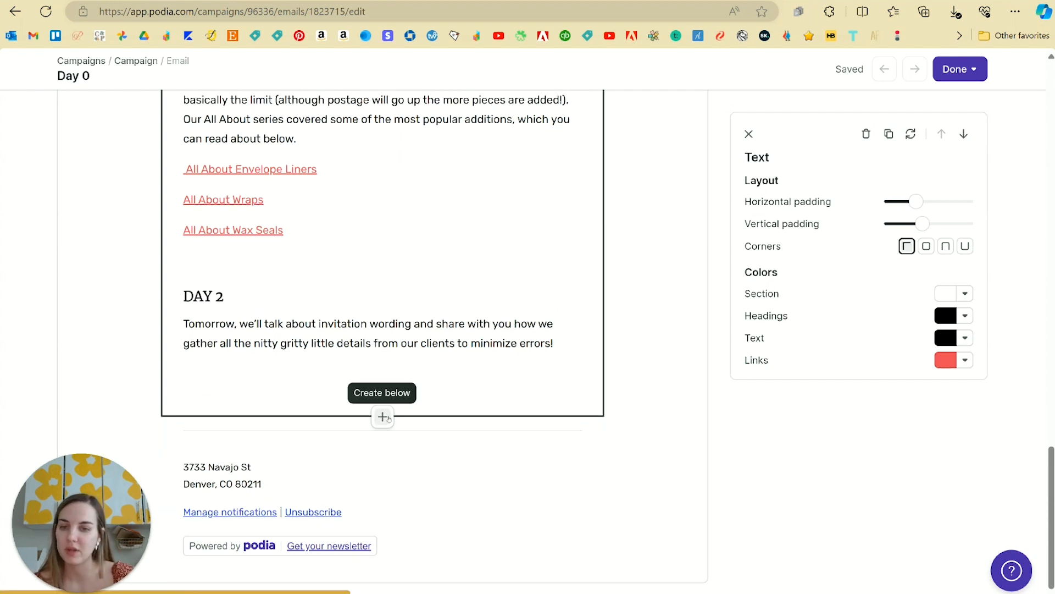
Add the xoxo Laney signature PNG below DAY 2 as an image section, narrower and right-aligned.
left_click(382, 418)
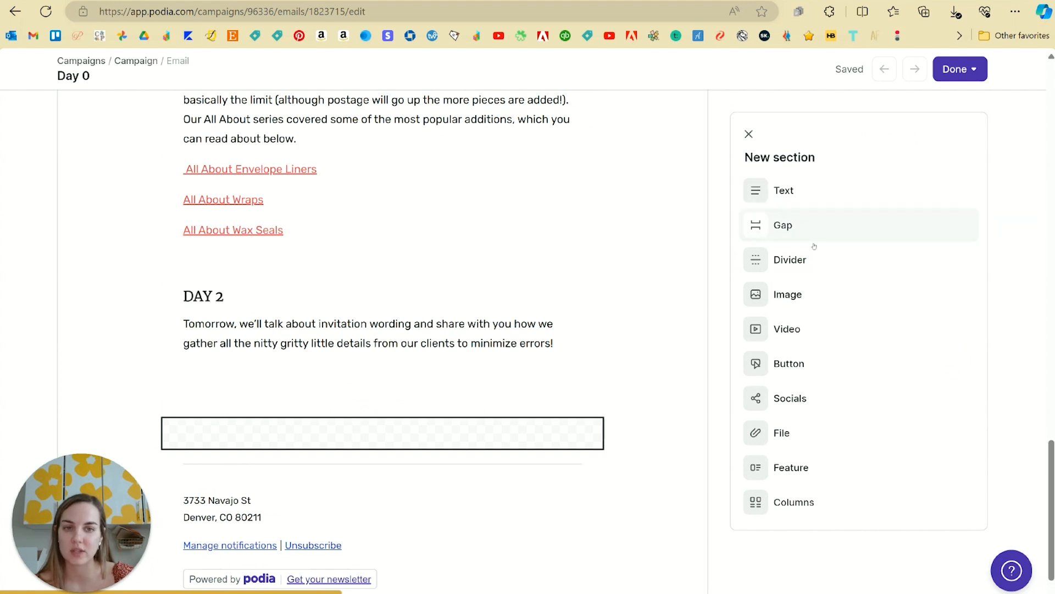
mouse_move(805, 354)
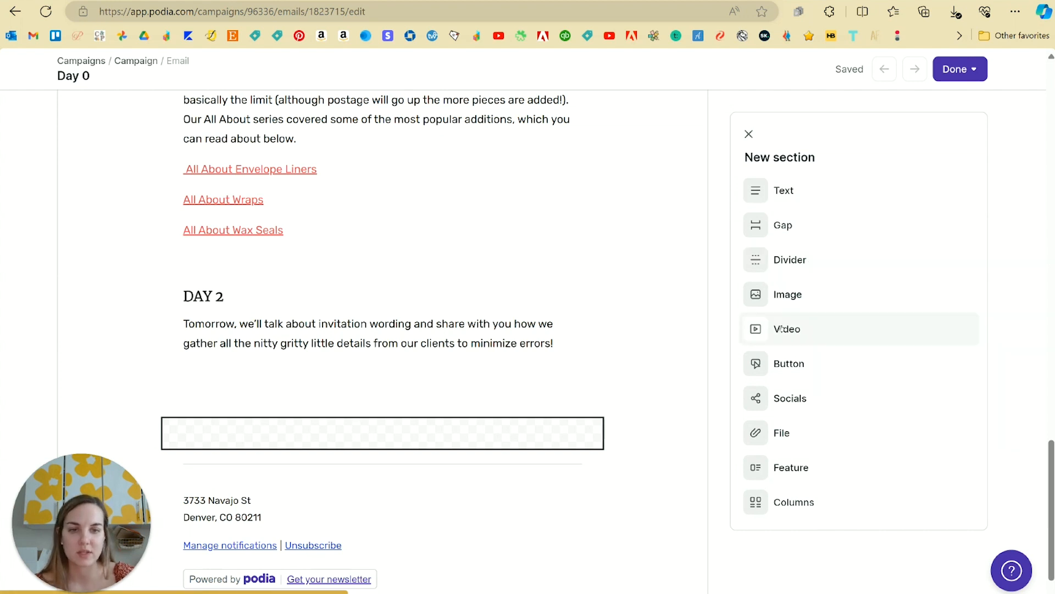
left_click(787, 295)
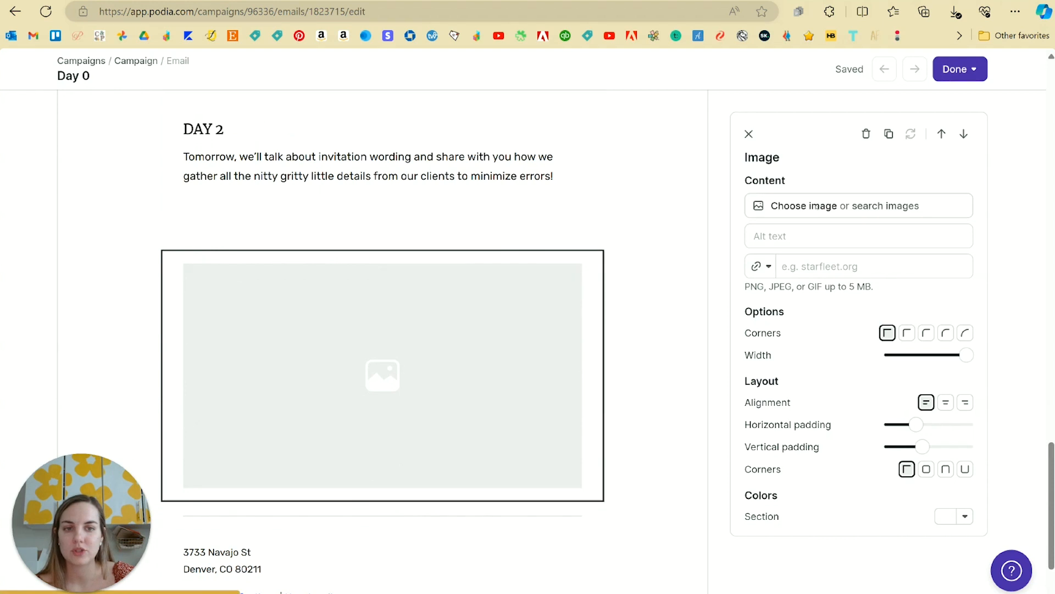
left_click(844, 206)
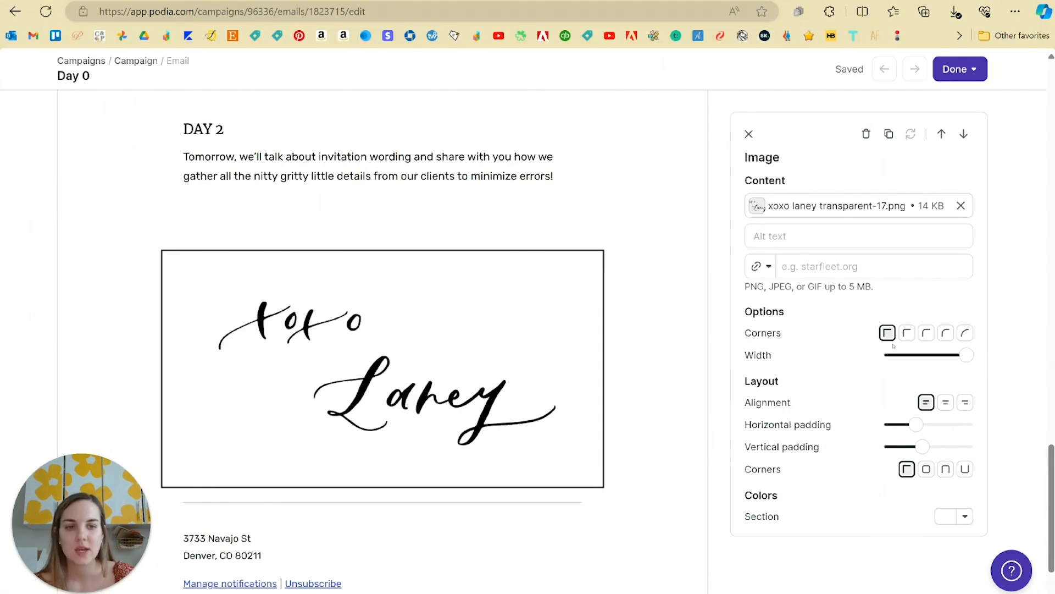
left_click_drag(967, 355, 920, 355)
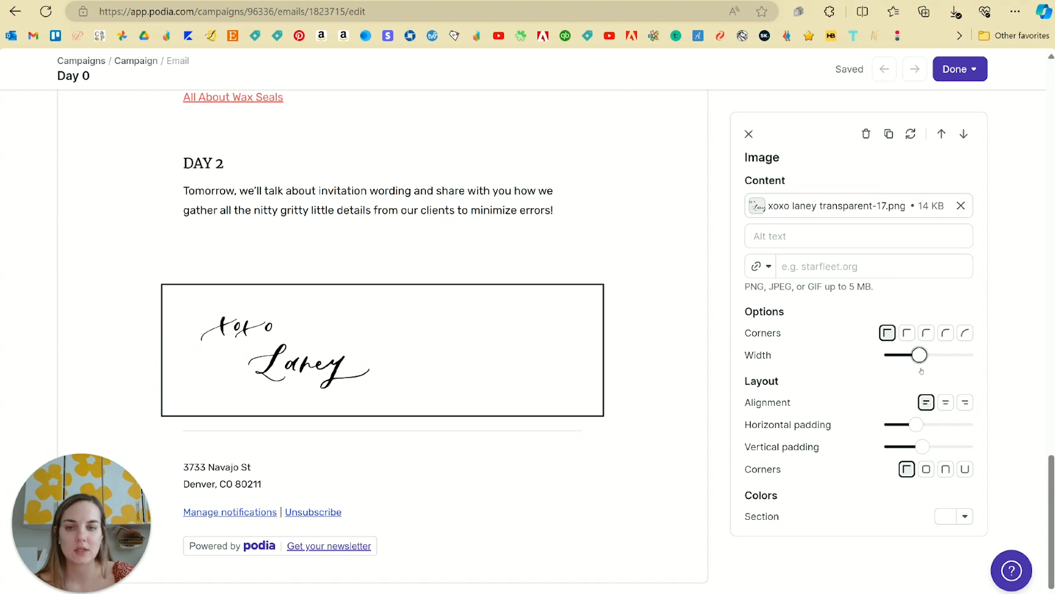
left_click(965, 402)
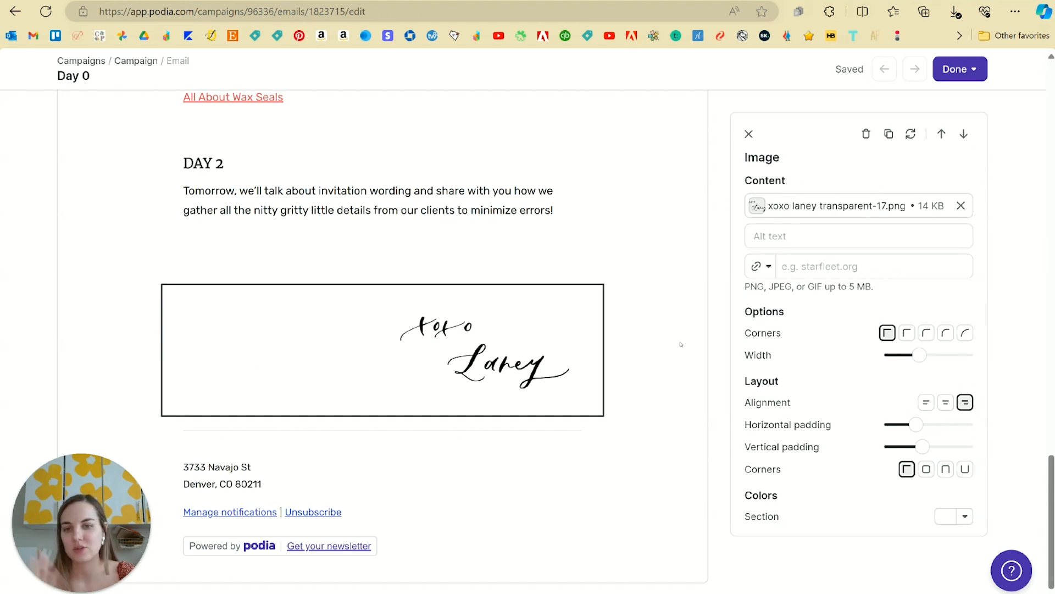
left_click(749, 133)
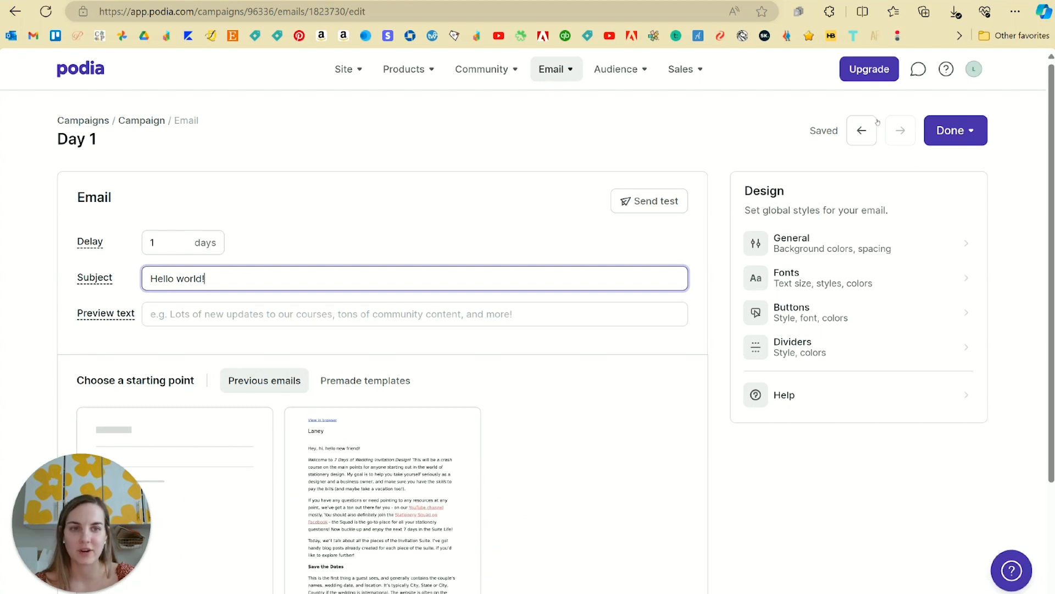
Fill the Hello world! email by reusing the Day 1 | Pieces of the Suite content as its starting point.
left_click(955, 130)
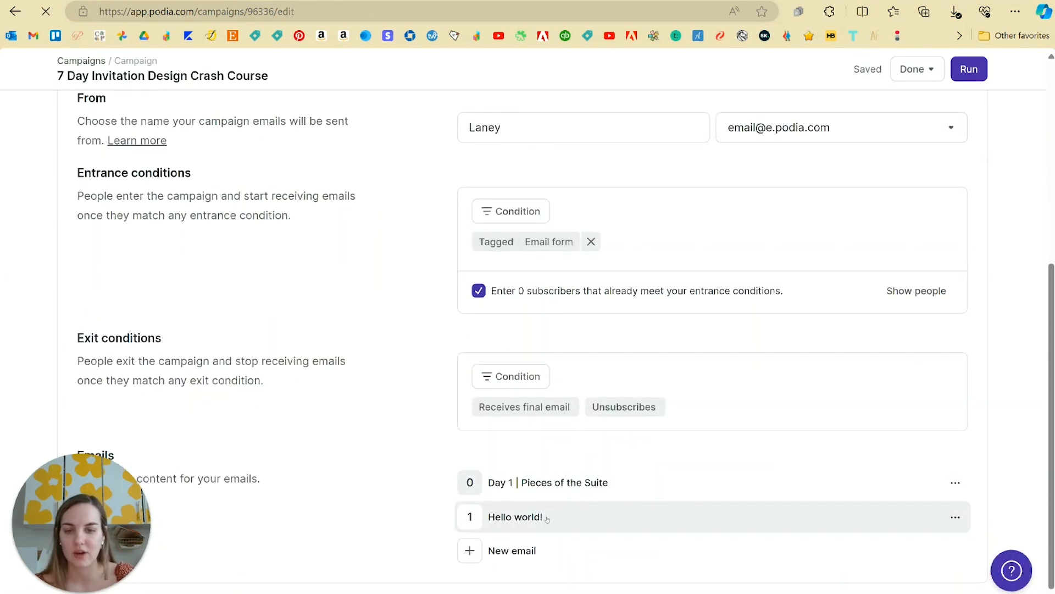
left_click(514, 516)
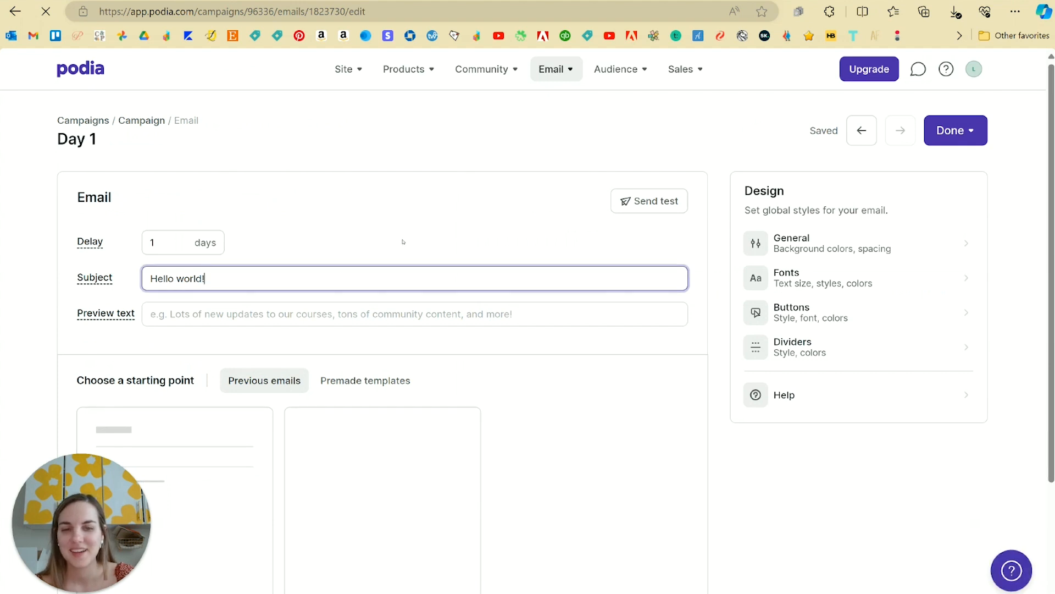
scroll("down", 3)
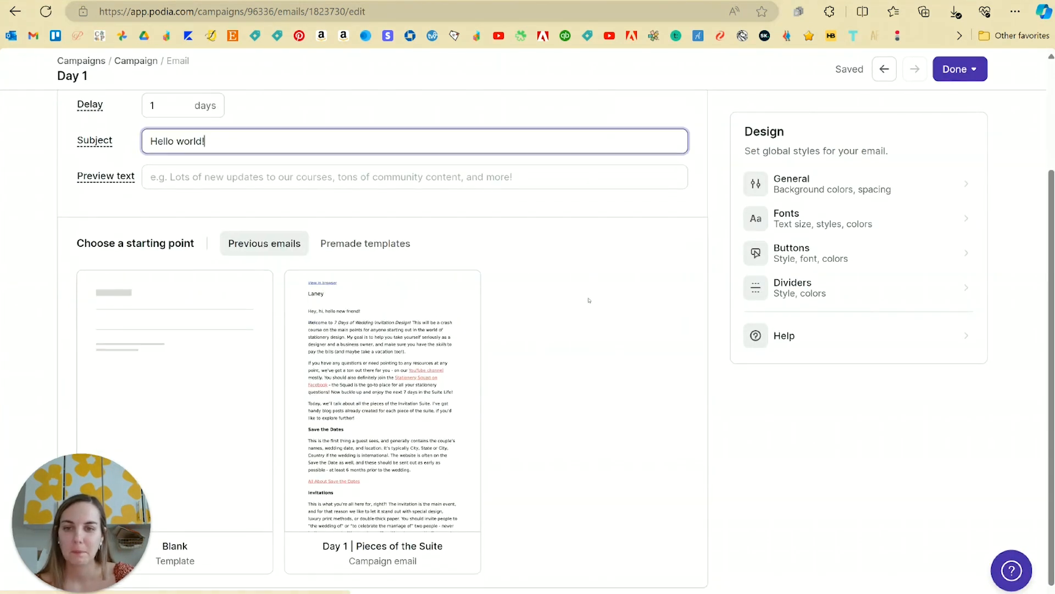
scroll("down", 3)
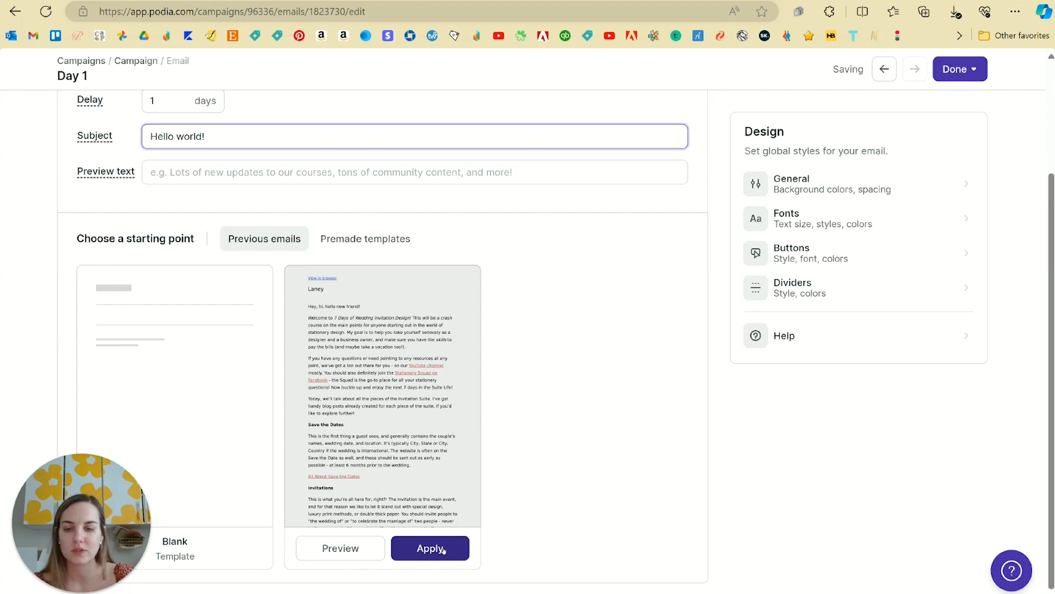
left_click(428, 547)
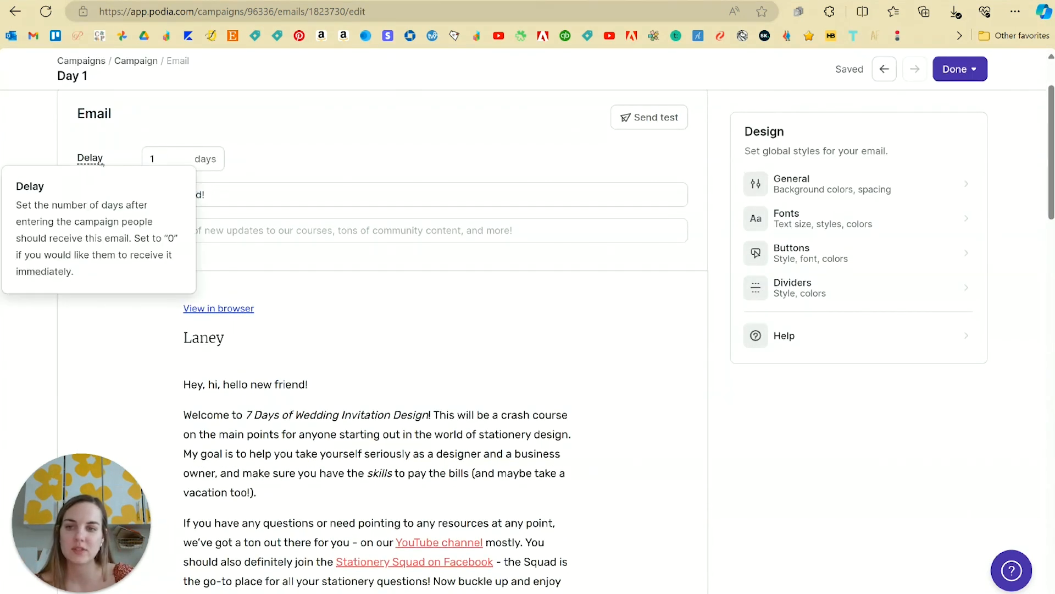
mouse_move(255, 159)
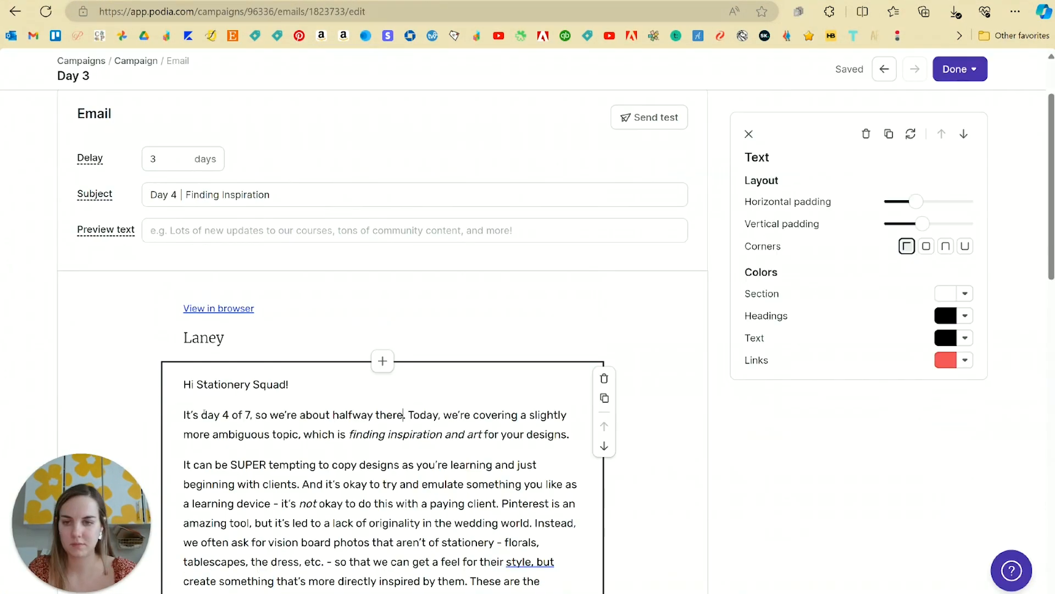
Return to the campaign overview listing the seven Day emails.
left_click(957, 68)
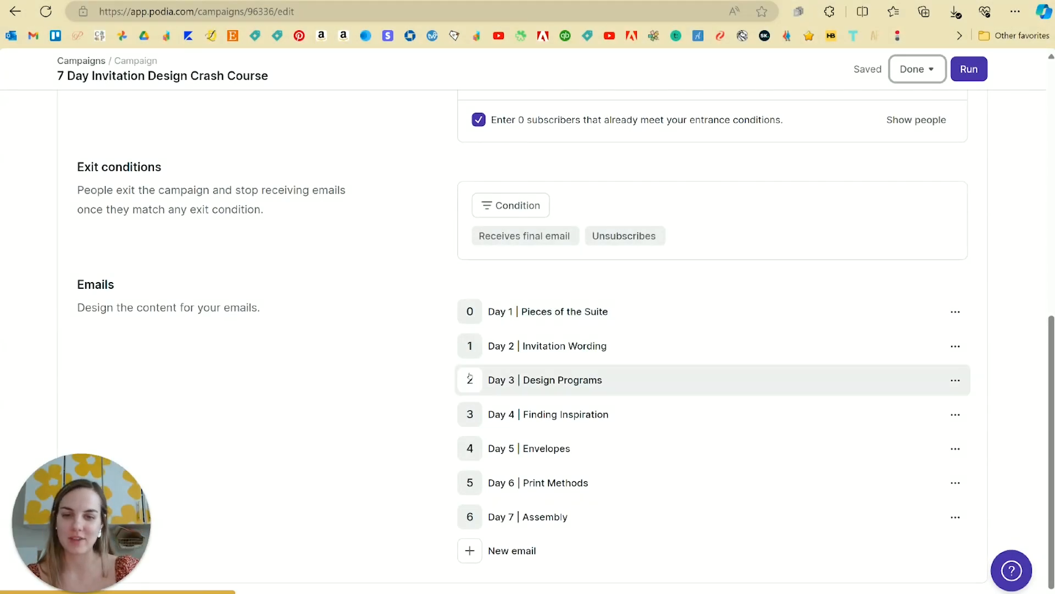
mouse_move(490, 361)
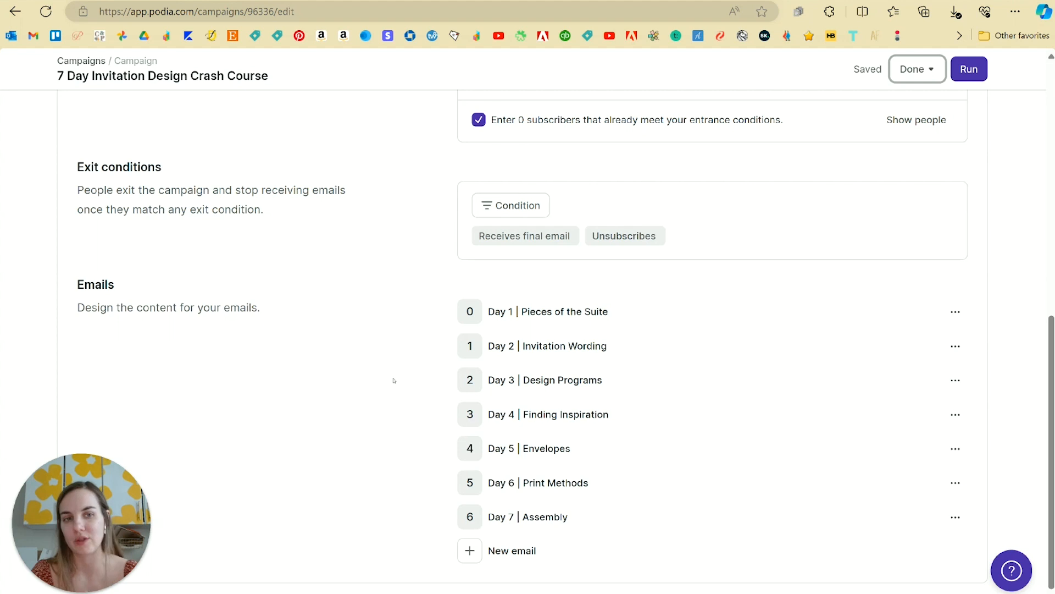
mouse_move(421, 285)
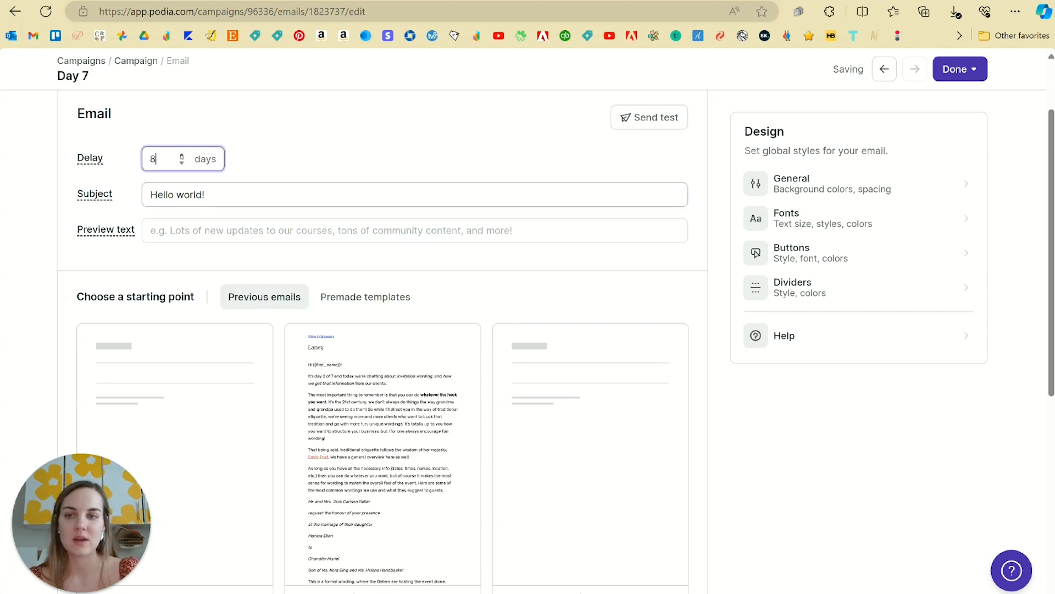
Set the new email's delay to 12 days and begin the subject 'It's almost time!'.
type("12")
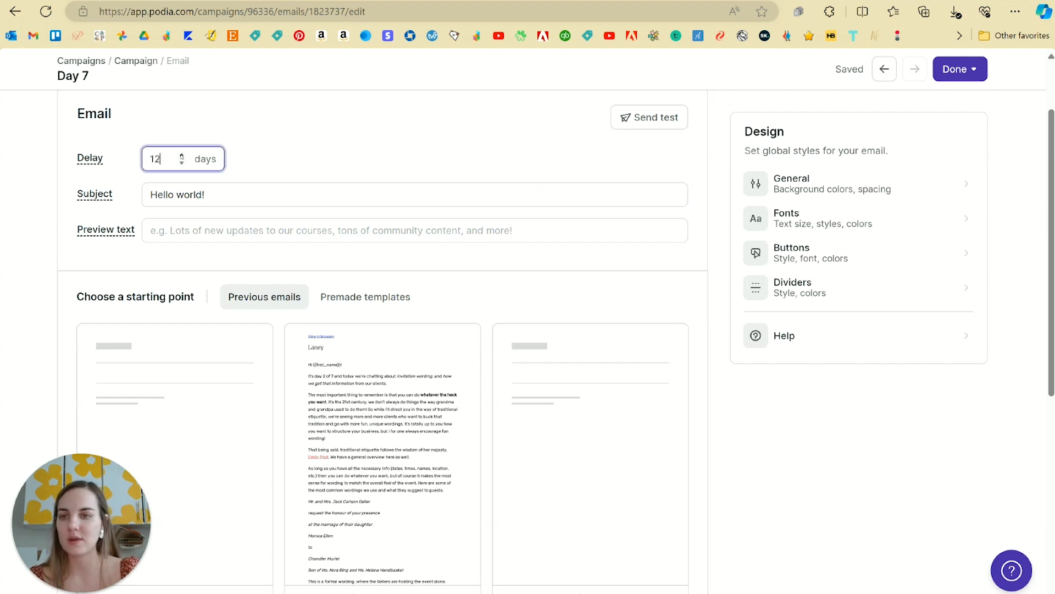
type("It's almost t")
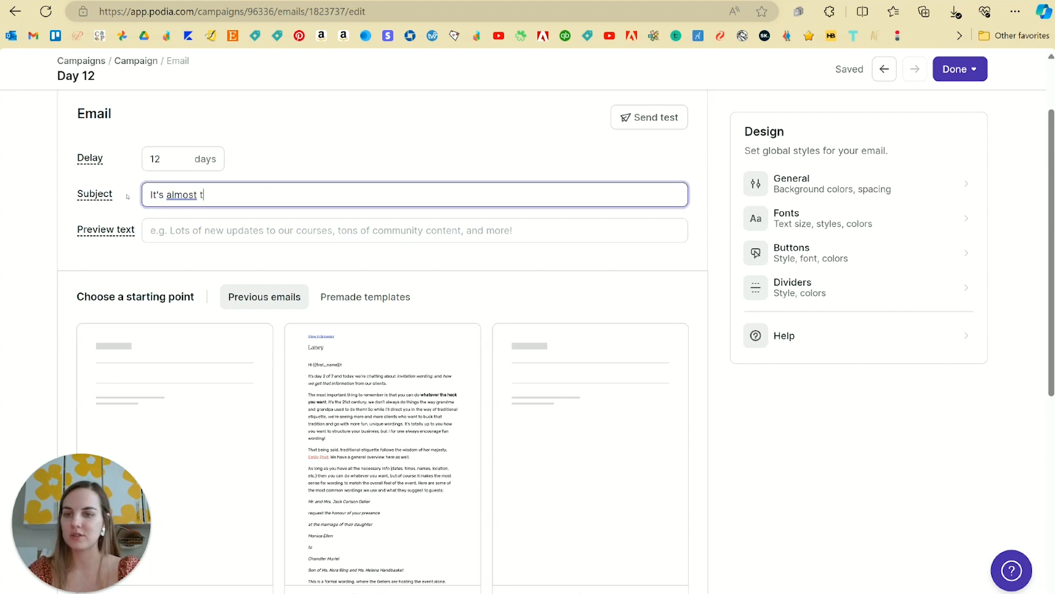
scroll("down", 3)
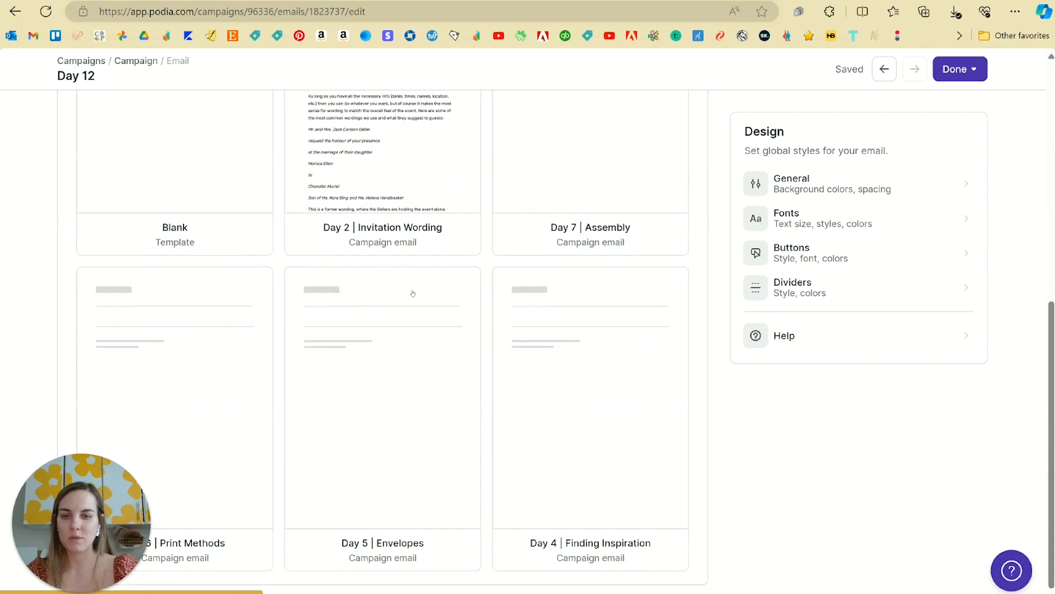
scroll("down", 3)
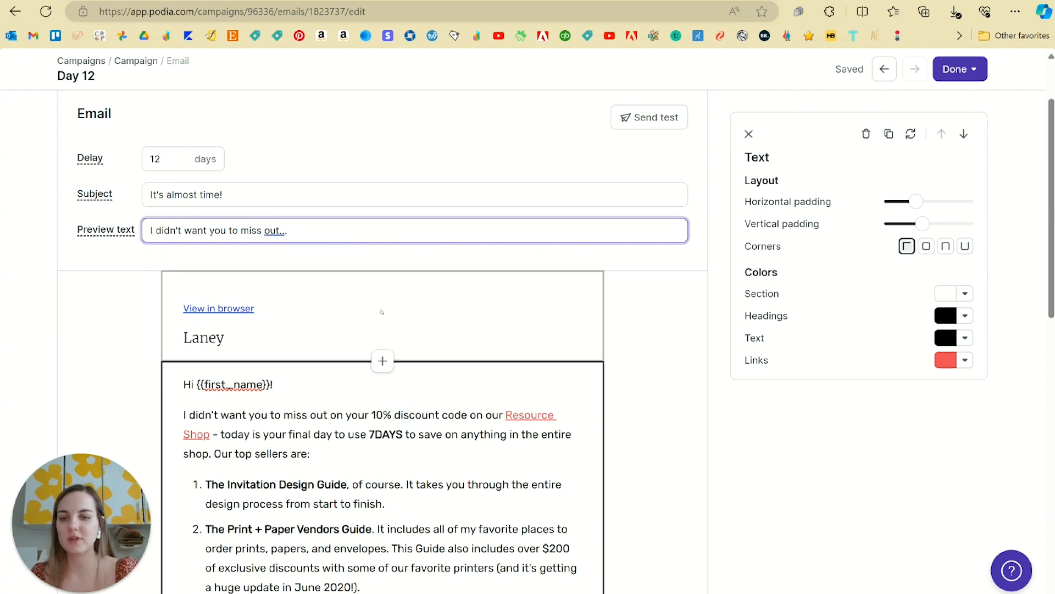
Replace the greeting's {{first_name}} placeholder with a First name personalization field and finish the email.
left_click(392, 430)
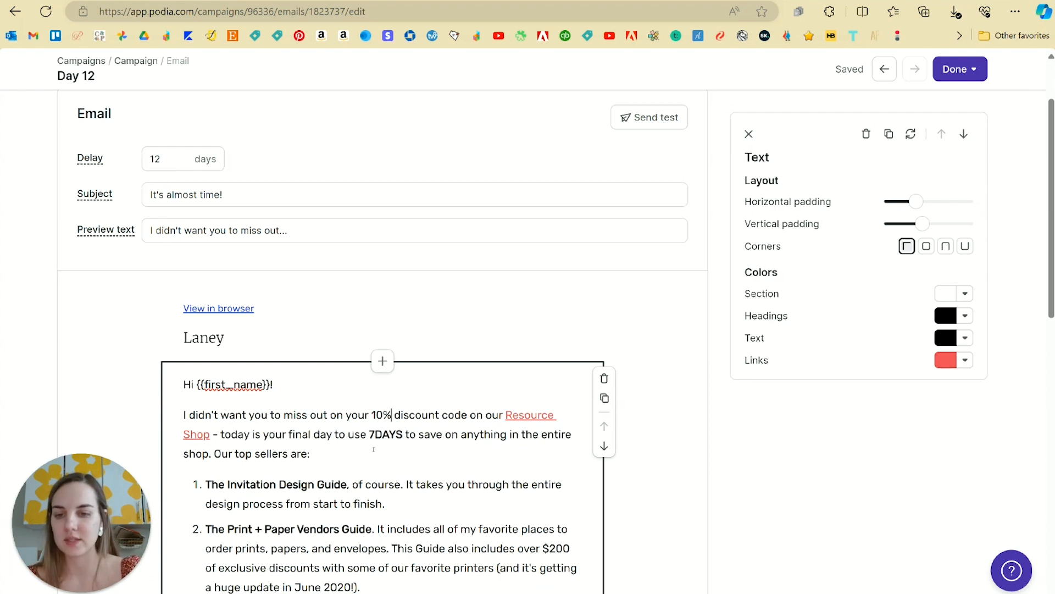
scroll("down", 3)
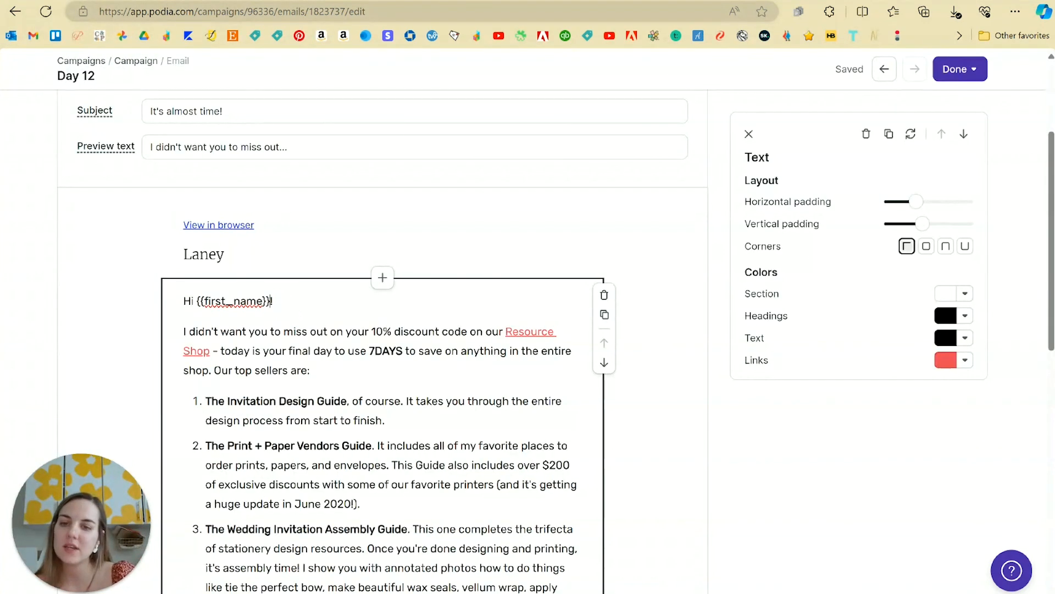
double_click(233, 301)
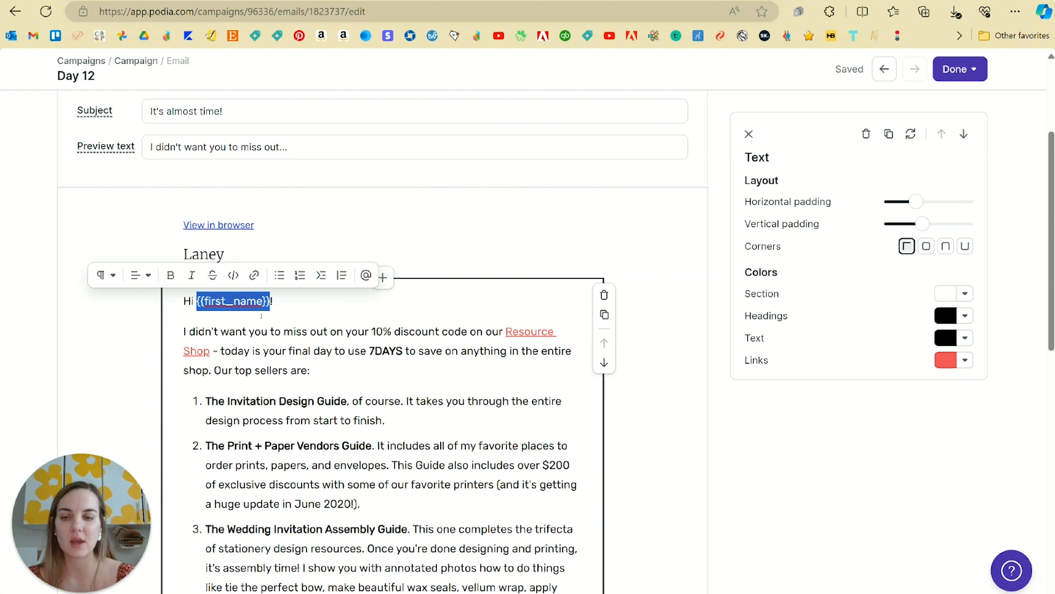
mouse_move(365, 275)
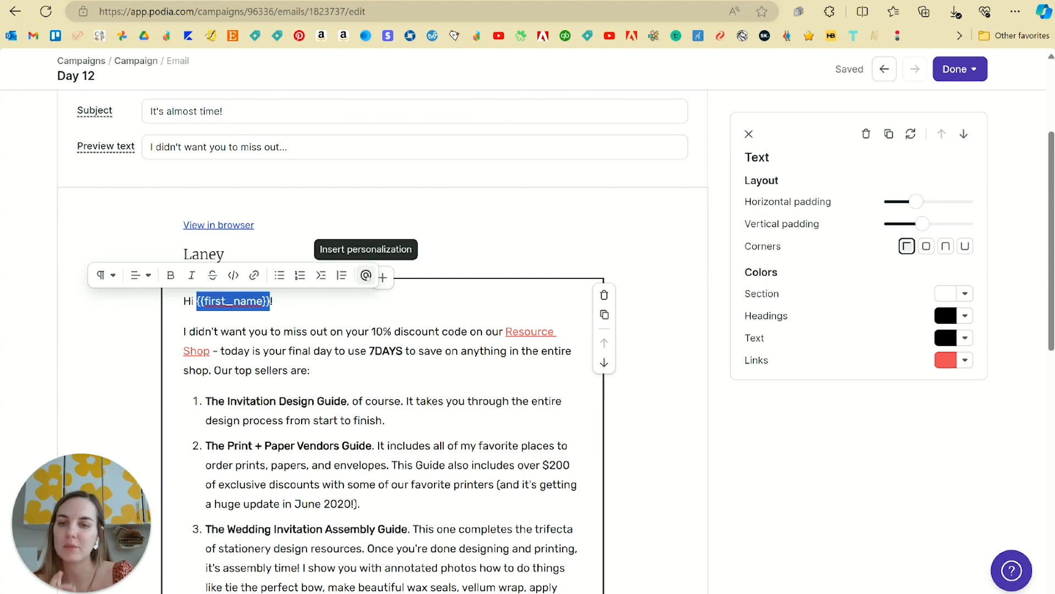
left_click(365, 275)
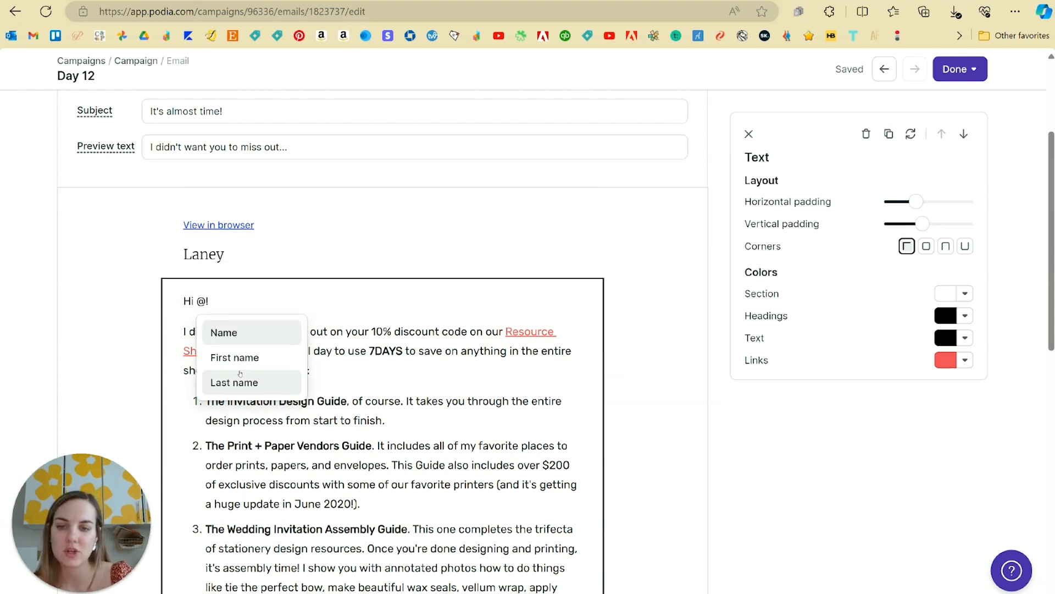
left_click(234, 357)
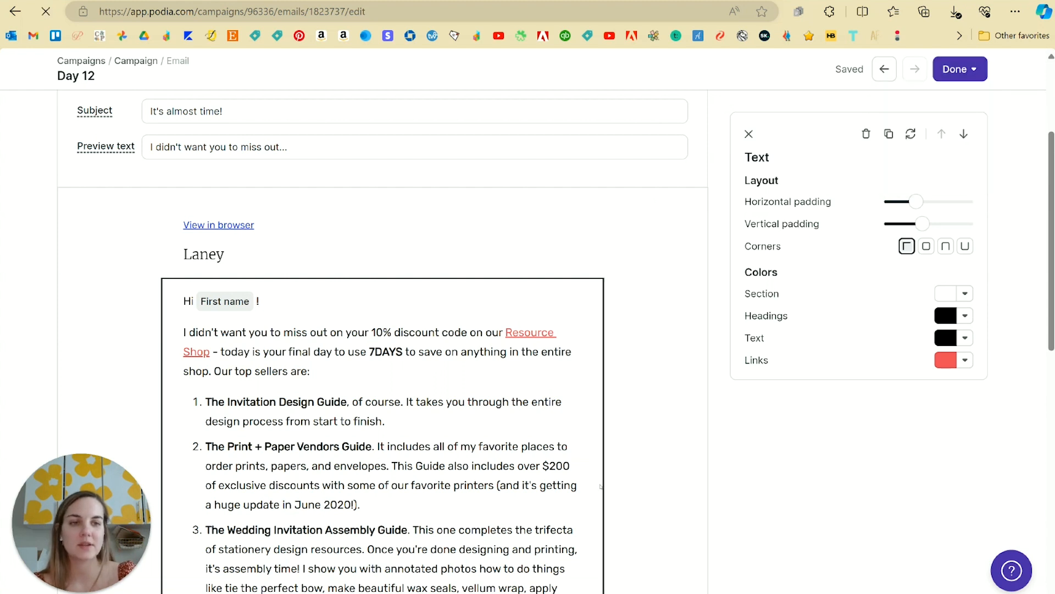
left_click(136, 60)
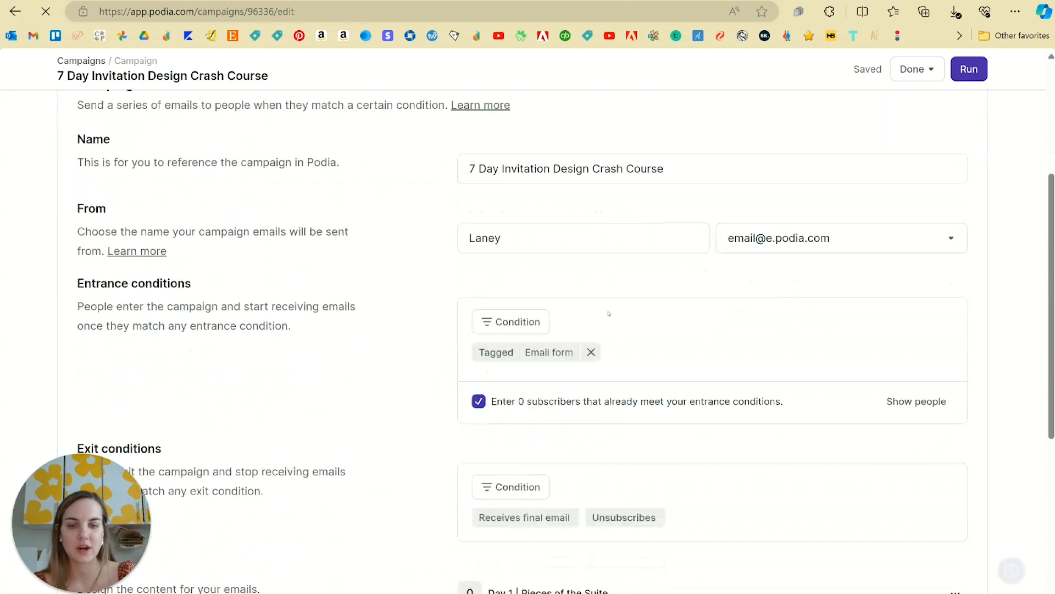
scroll("down", 3)
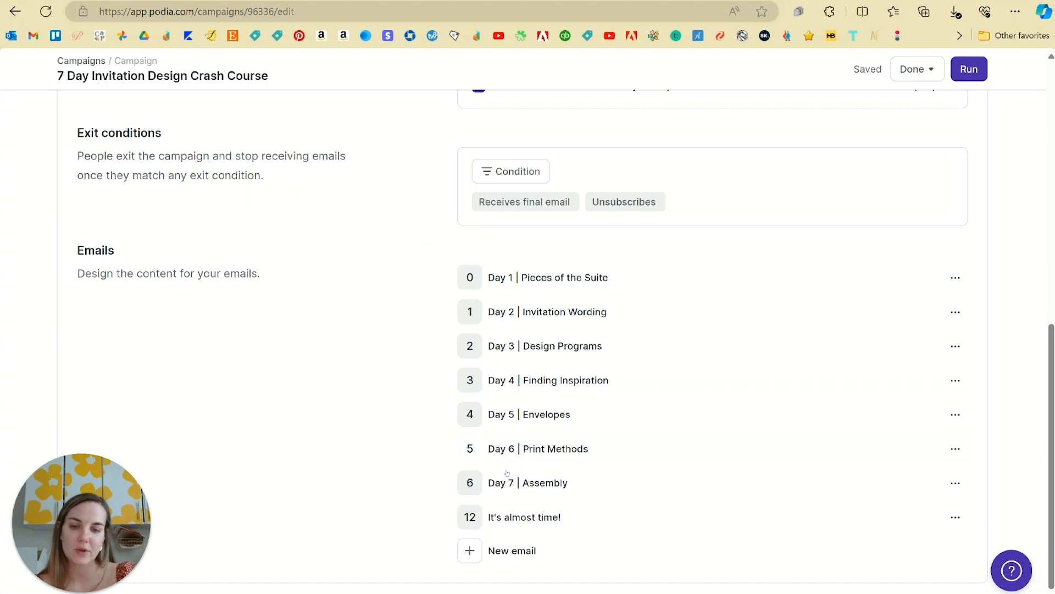
scroll("up", 3)
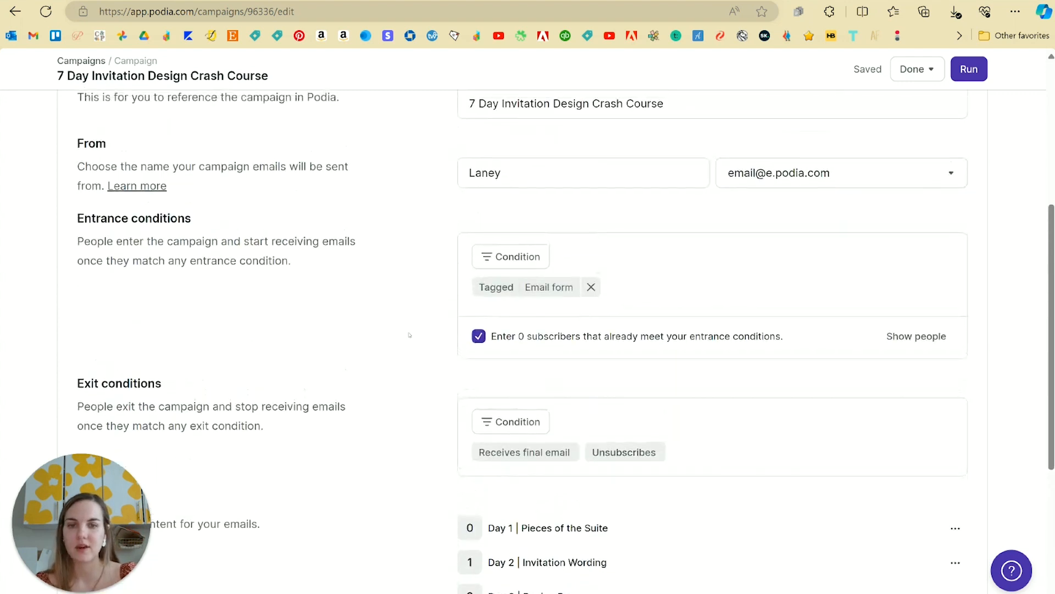
scroll("down", 3)
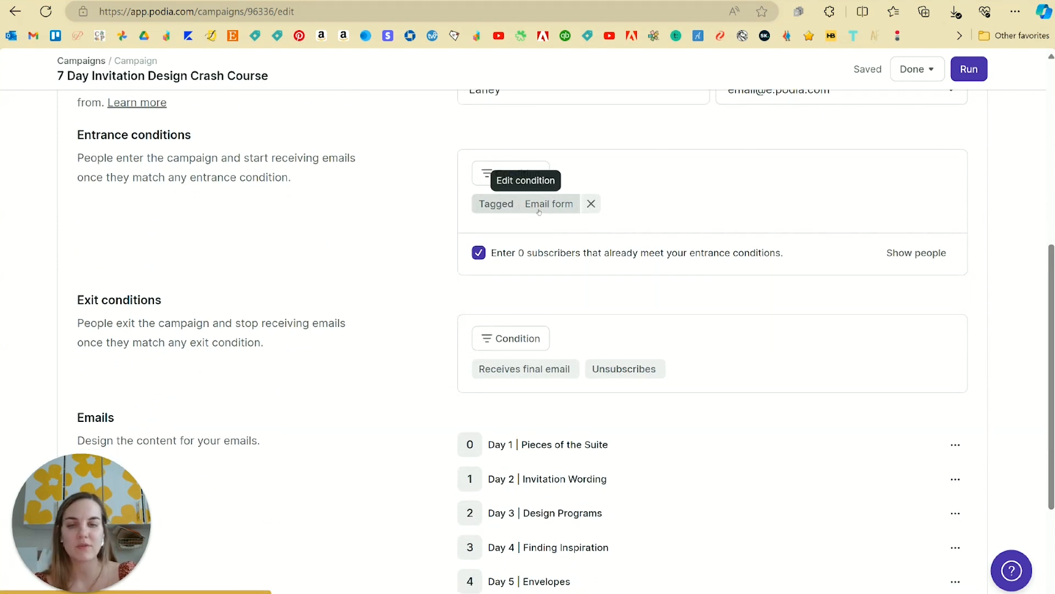
scroll("down", 3)
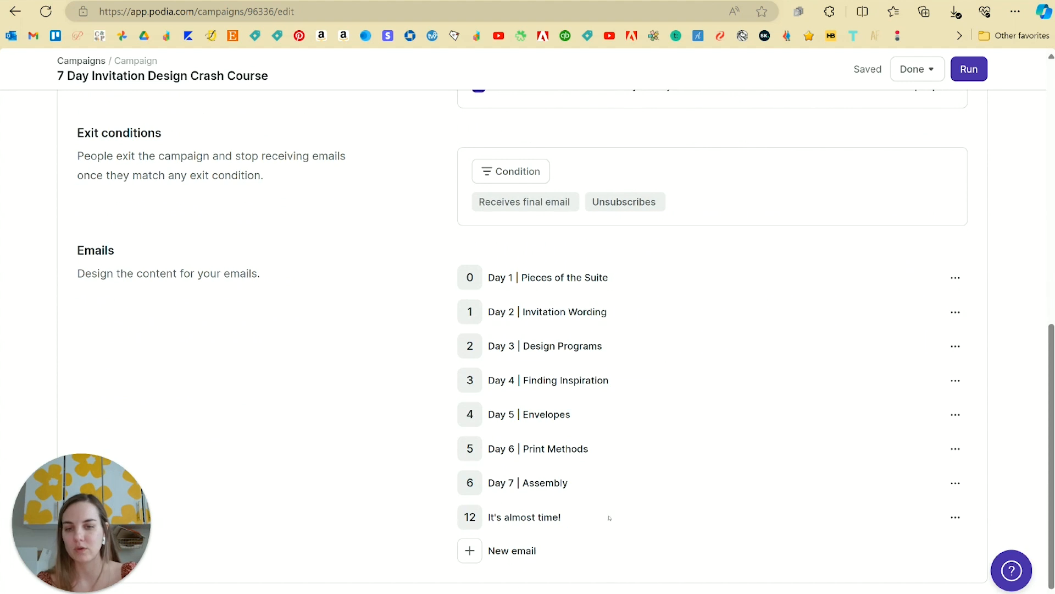
scroll("up", 3)
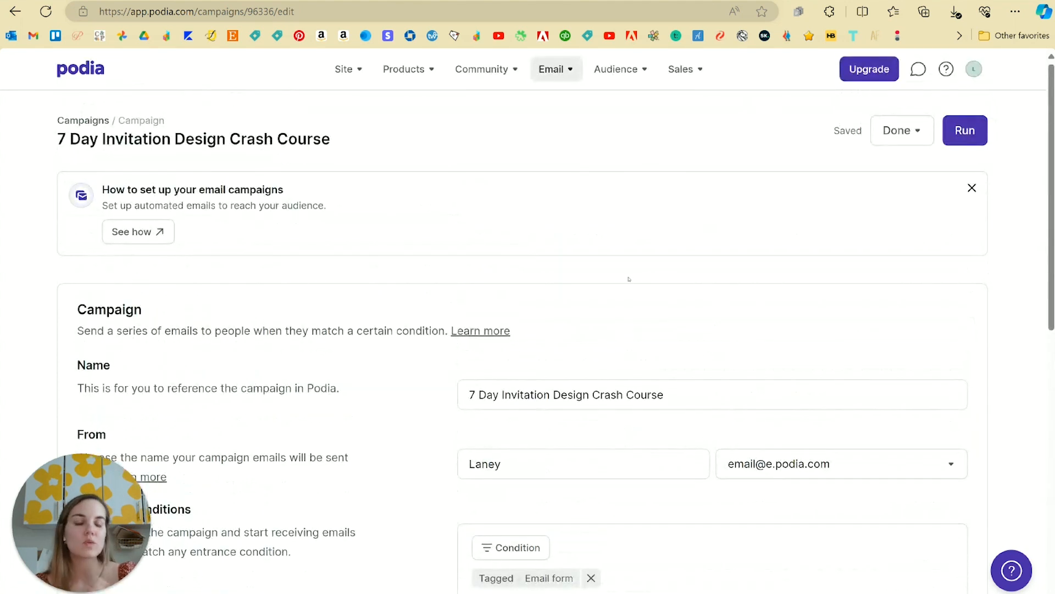
left_click(902, 130)
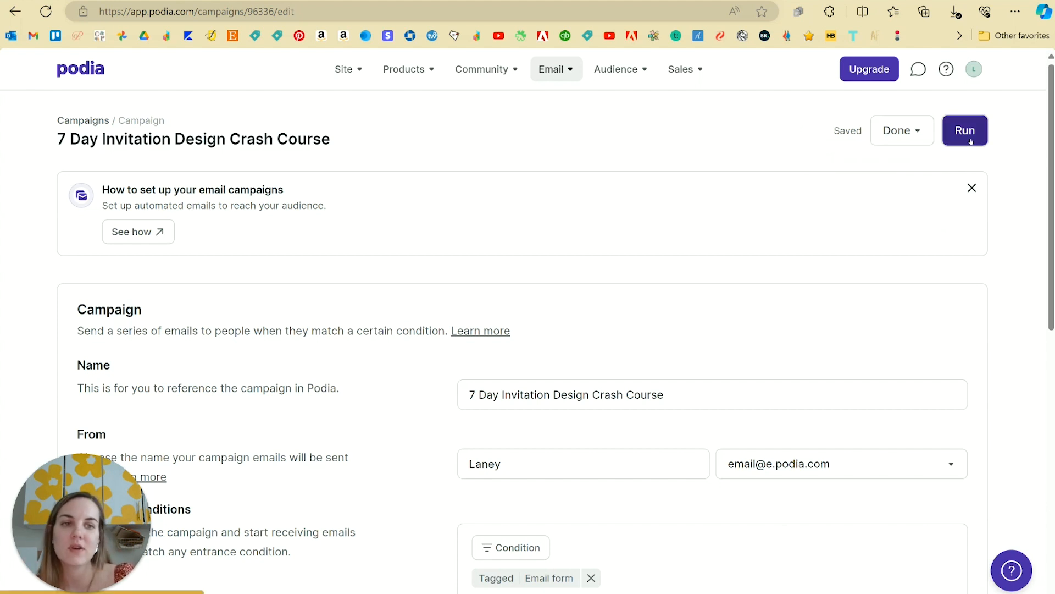
Run the campaign and confirm the launch in the Run campaign dialog.
left_click(965, 131)
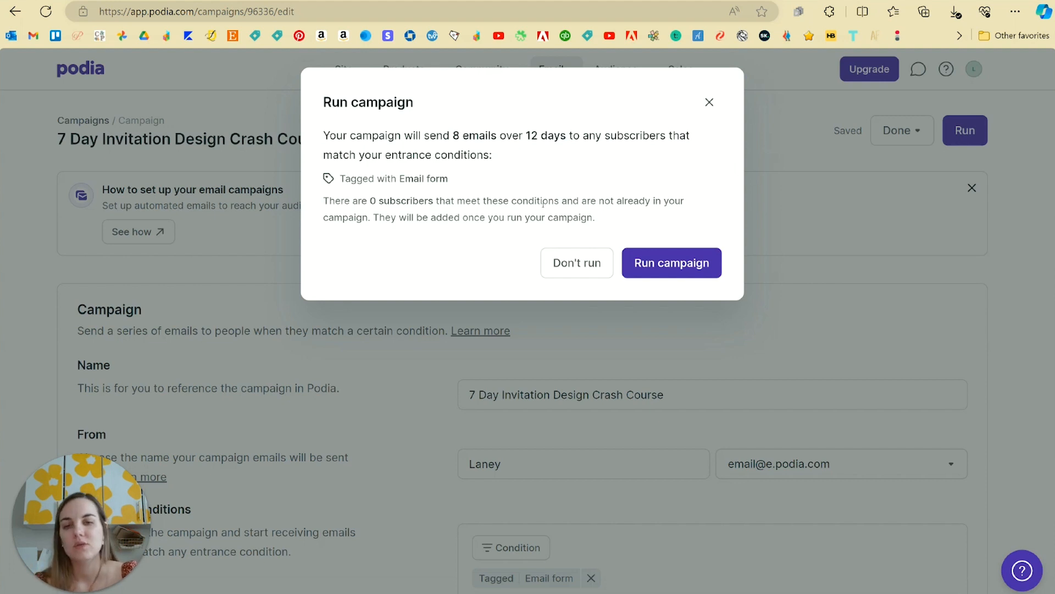
left_click_drag(323, 201, 595, 217)
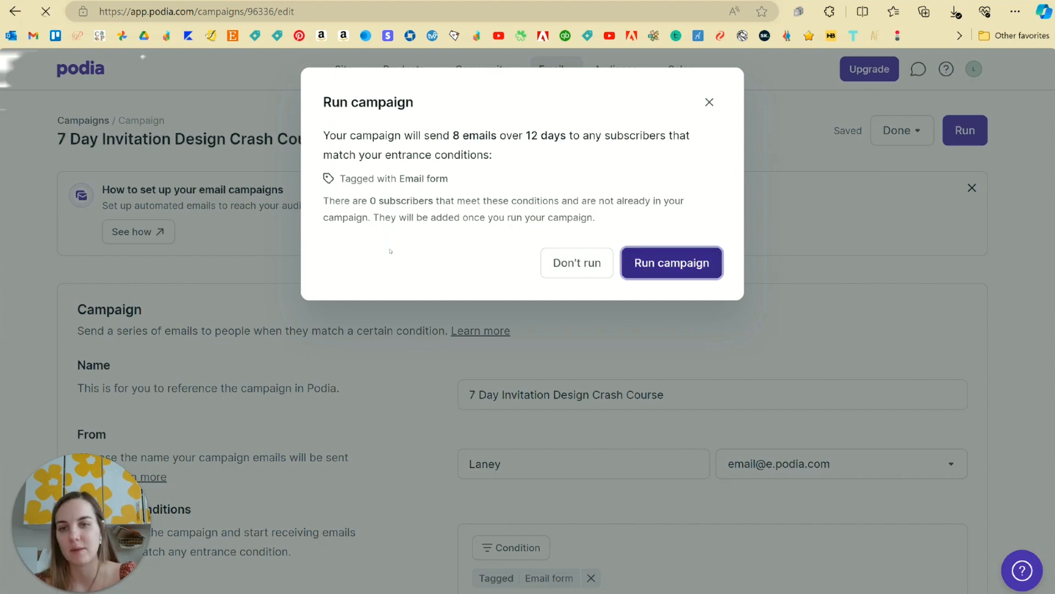
left_click(671, 262)
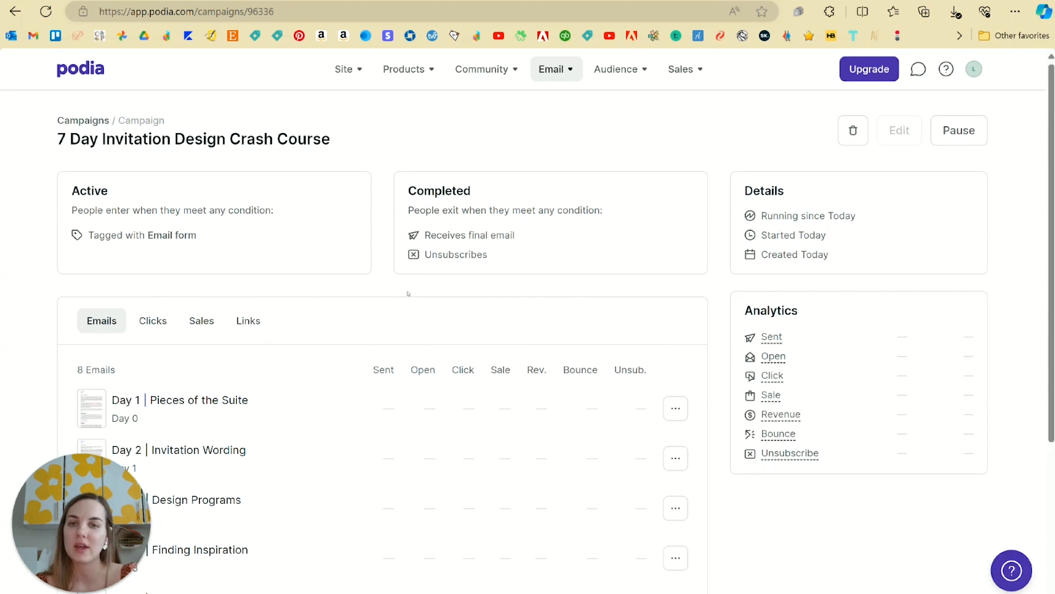
mouse_move(387, 356)
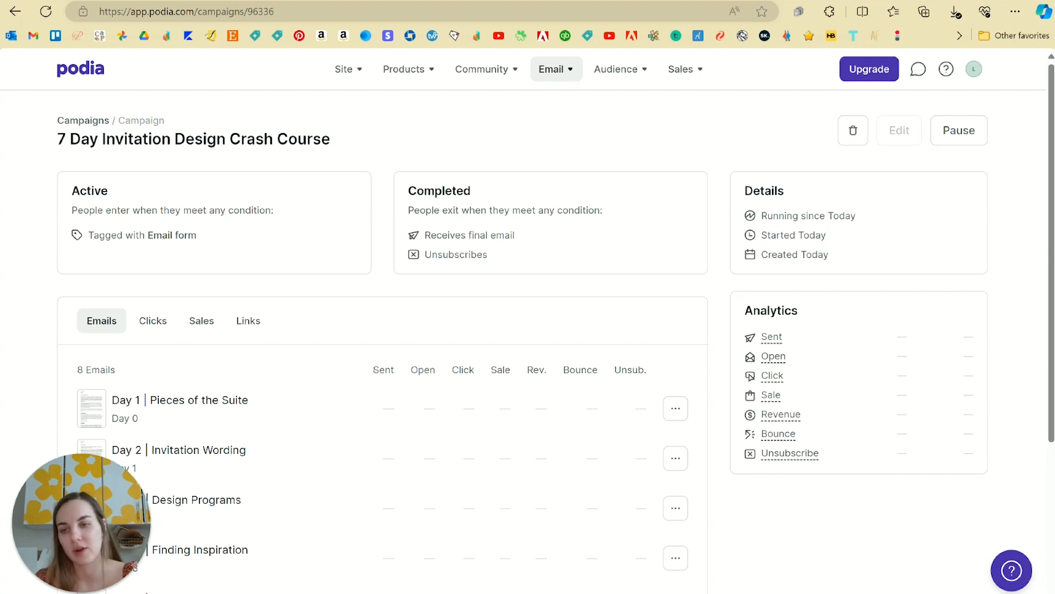
mouse_move(315, 289)
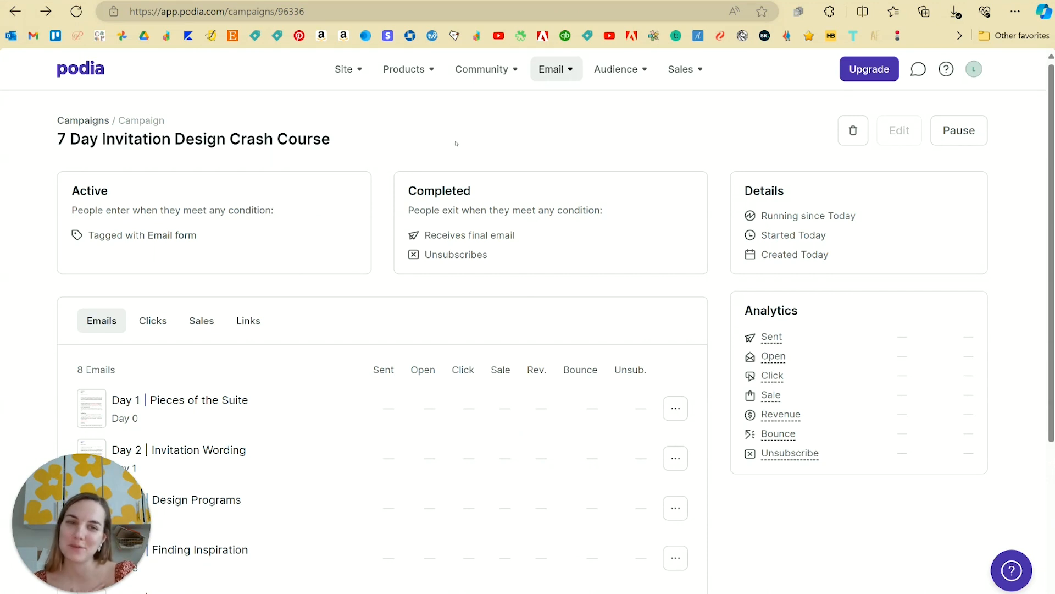
left_click(347, 68)
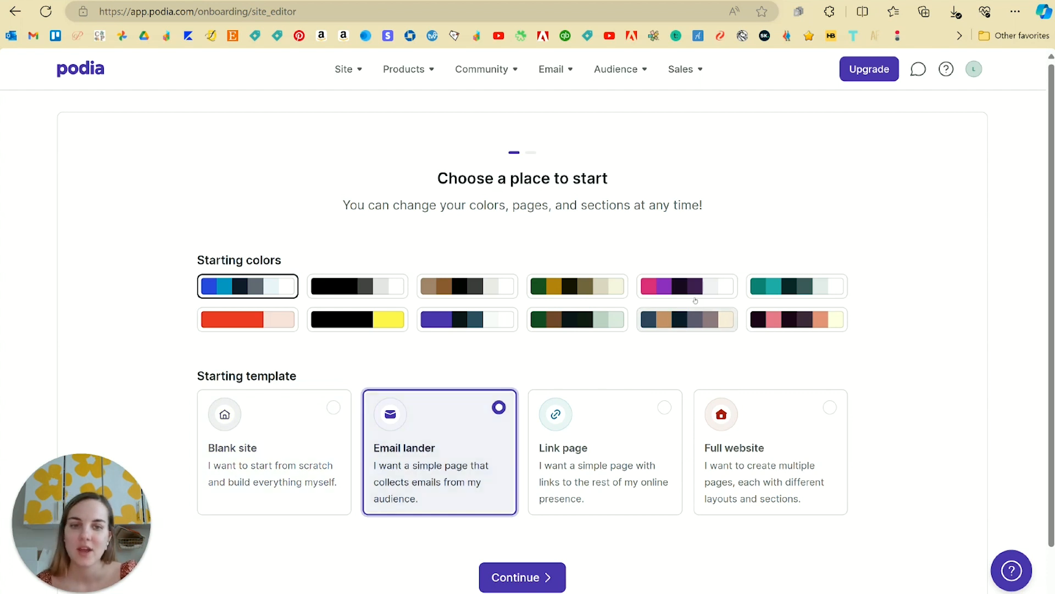
Choose the pink colour palette and the Email lander template, then continue into the page editor.
left_click(686, 286)
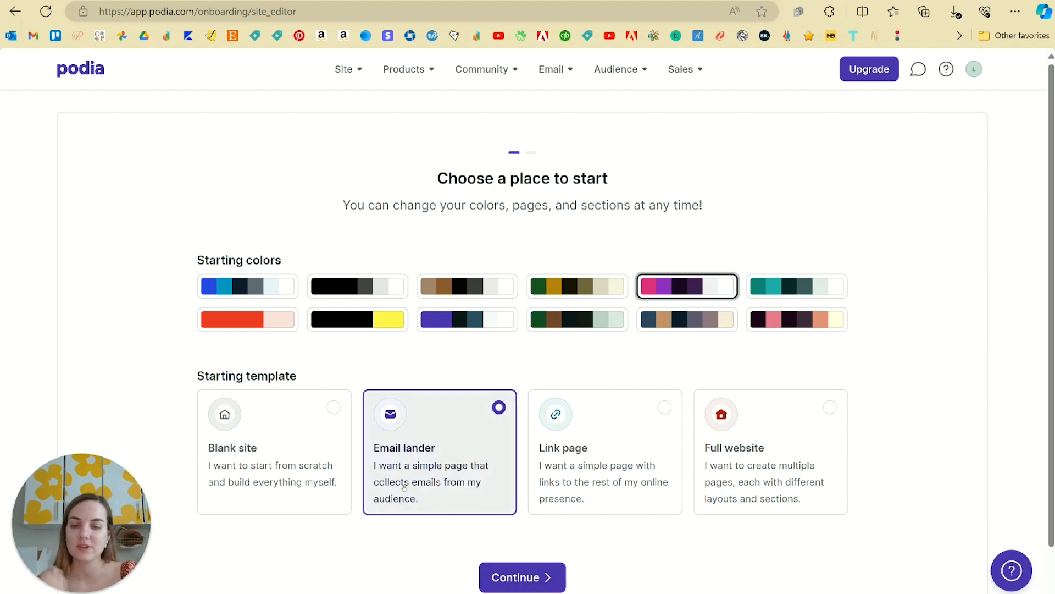
left_click(523, 577)
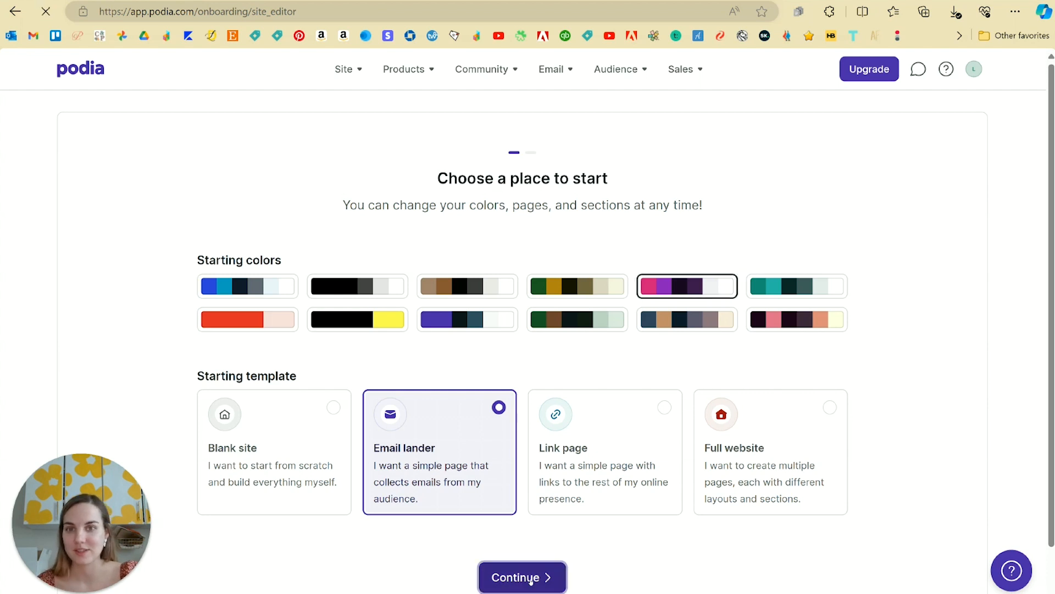
left_click(523, 577)
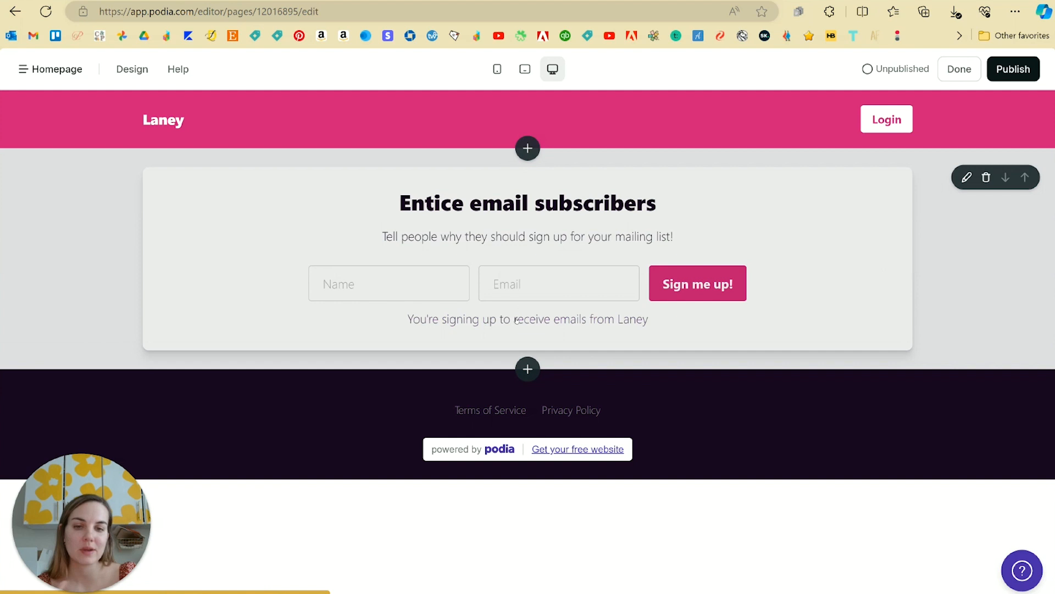
Replace the form's placeholder description with the course blurb from designbylaney.com and update the alumni count to 2,500.
left_click(527, 148)
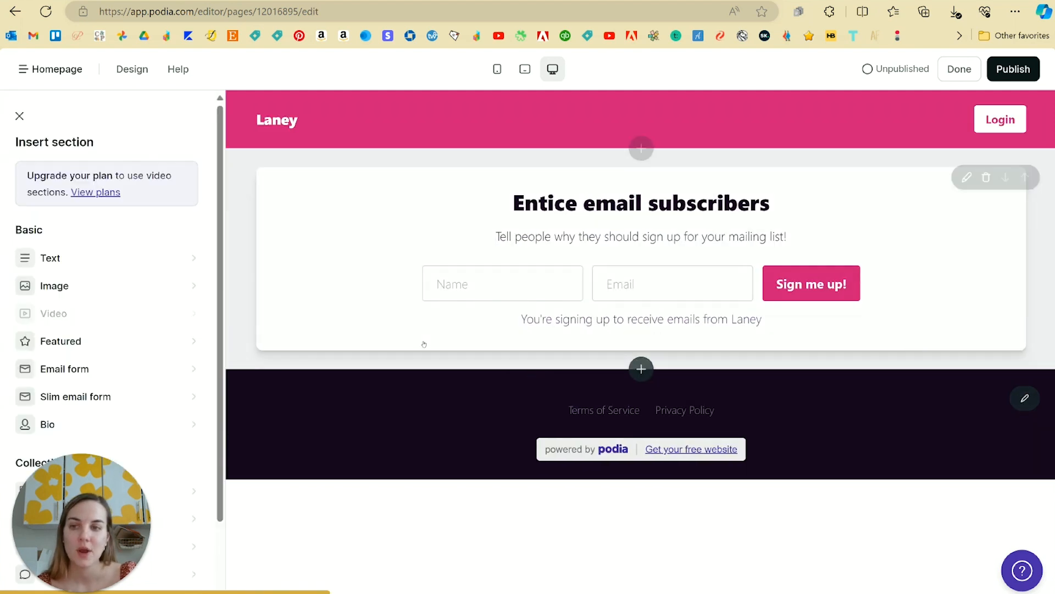
scroll("down", 3)
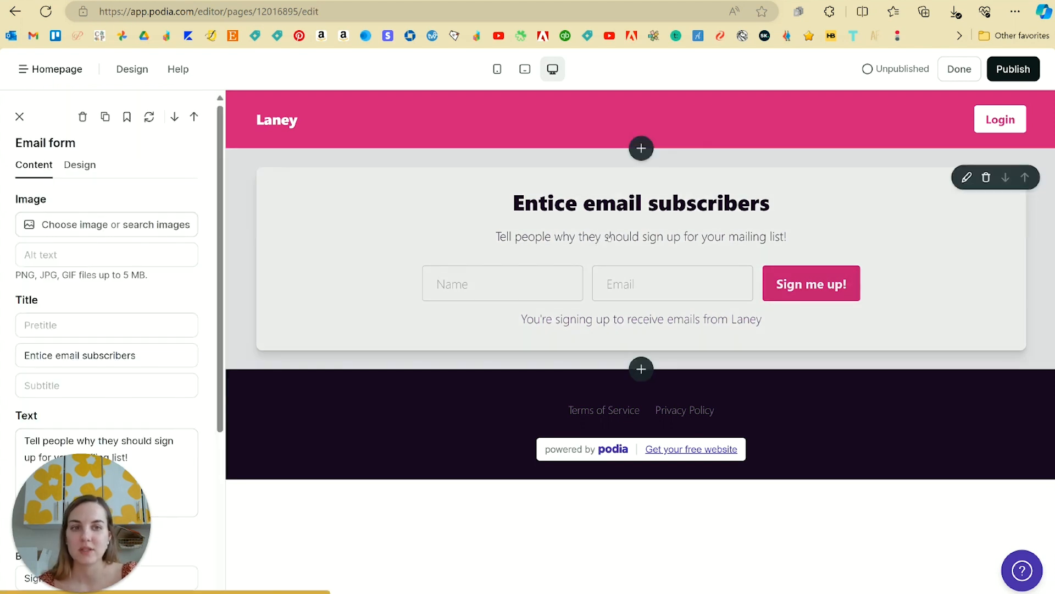
scroll("down", 3)
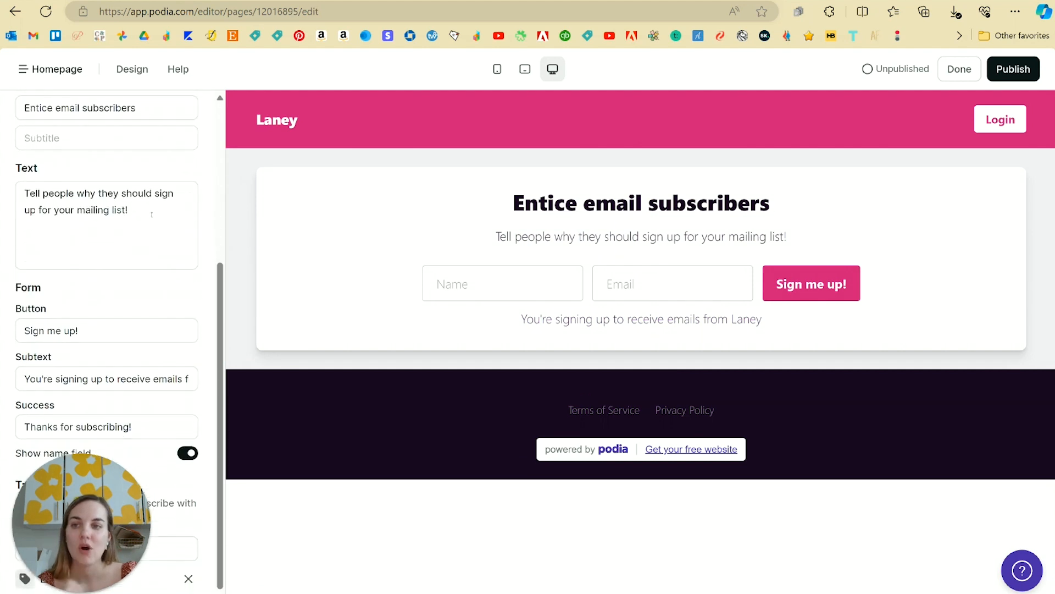
triple_click(99, 201)
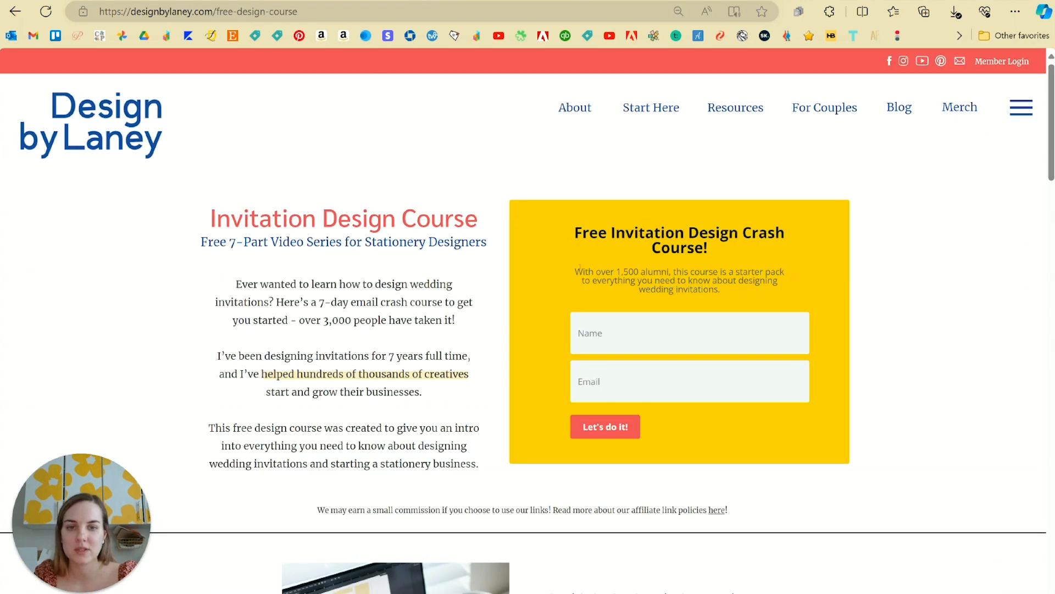
left_click_drag(575, 271, 720, 289)
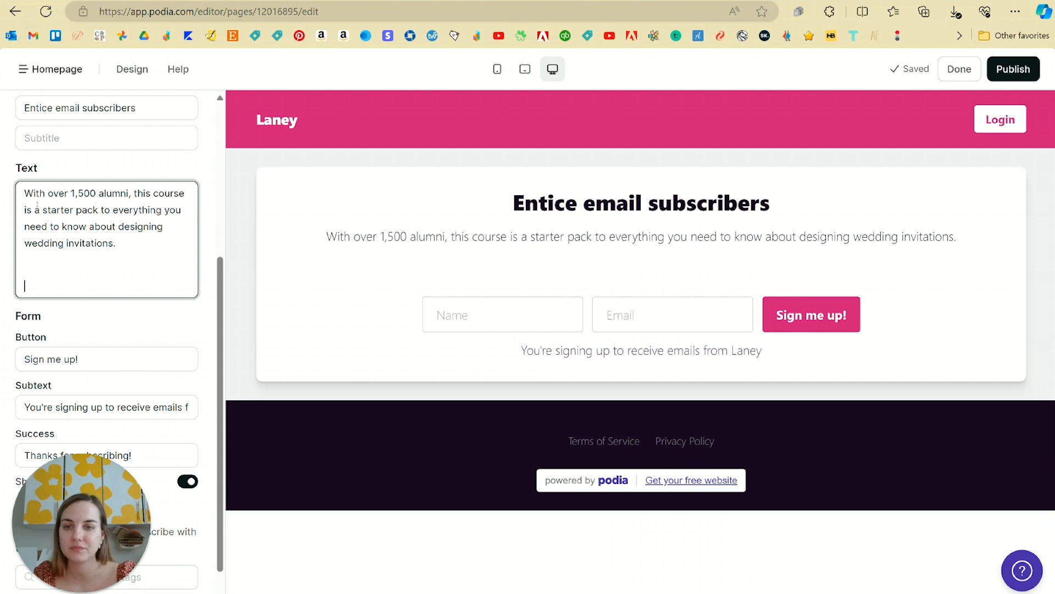
double_click(70, 192)
type("2")
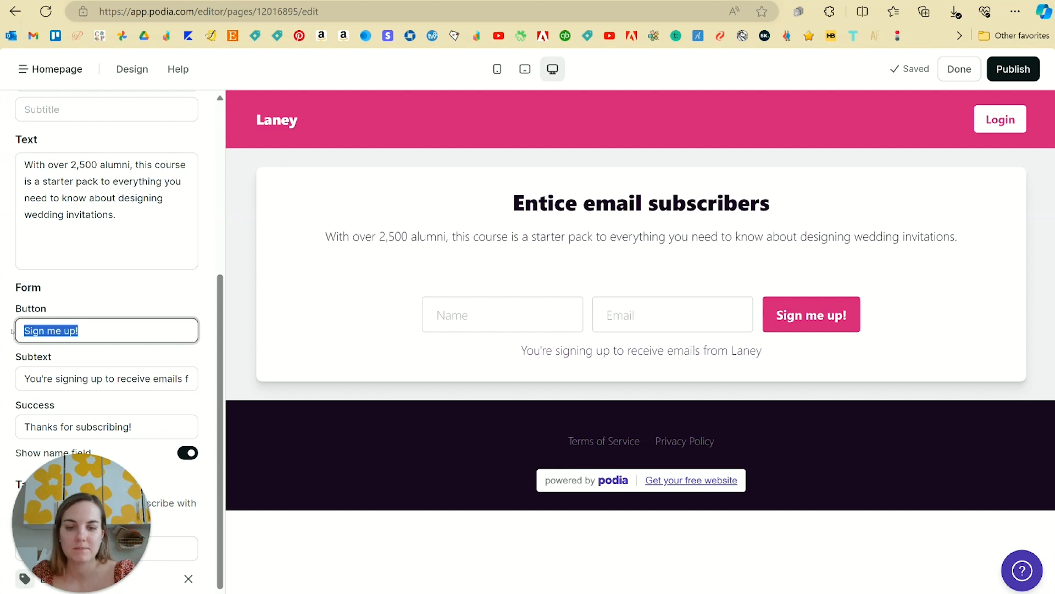
Set the button to 'Take the course!' and the title to 'Free 7 Day Invitation Design Course!'.
type("Take the course!")
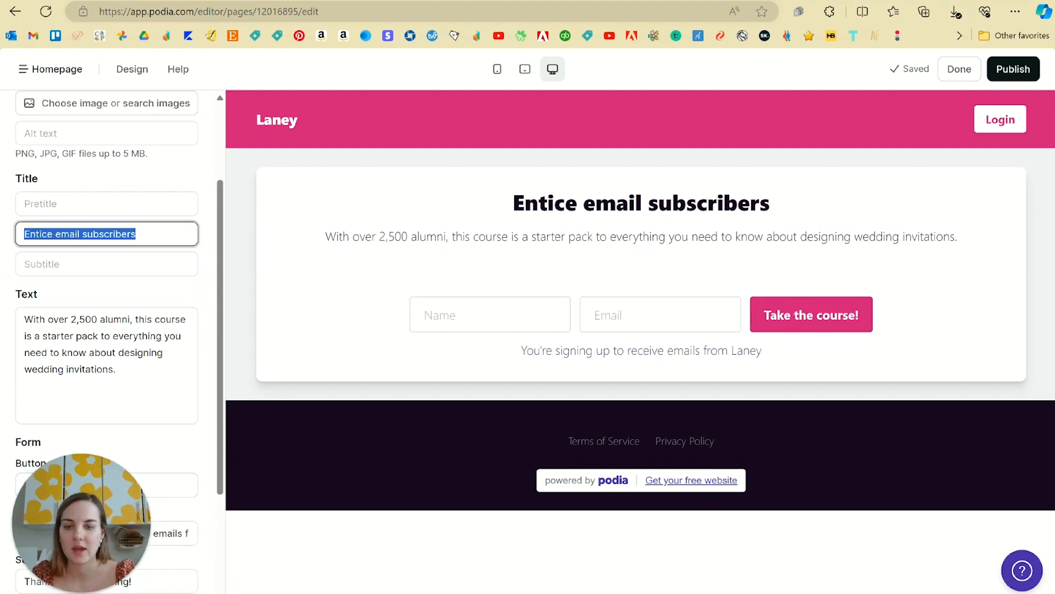
type("Free 7 Day Invitation Design Course!")
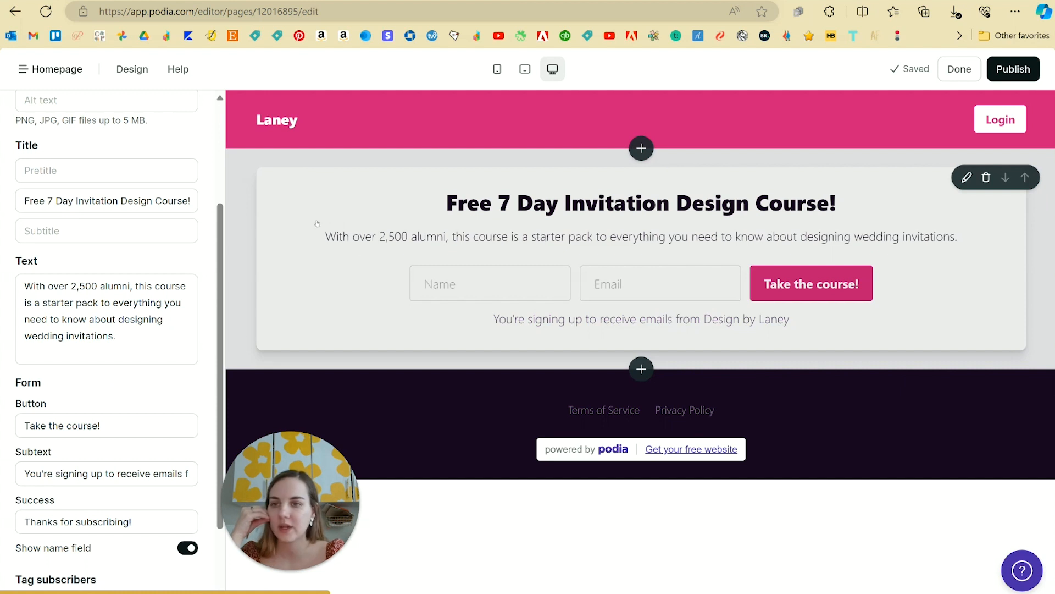
left_click(79, 165)
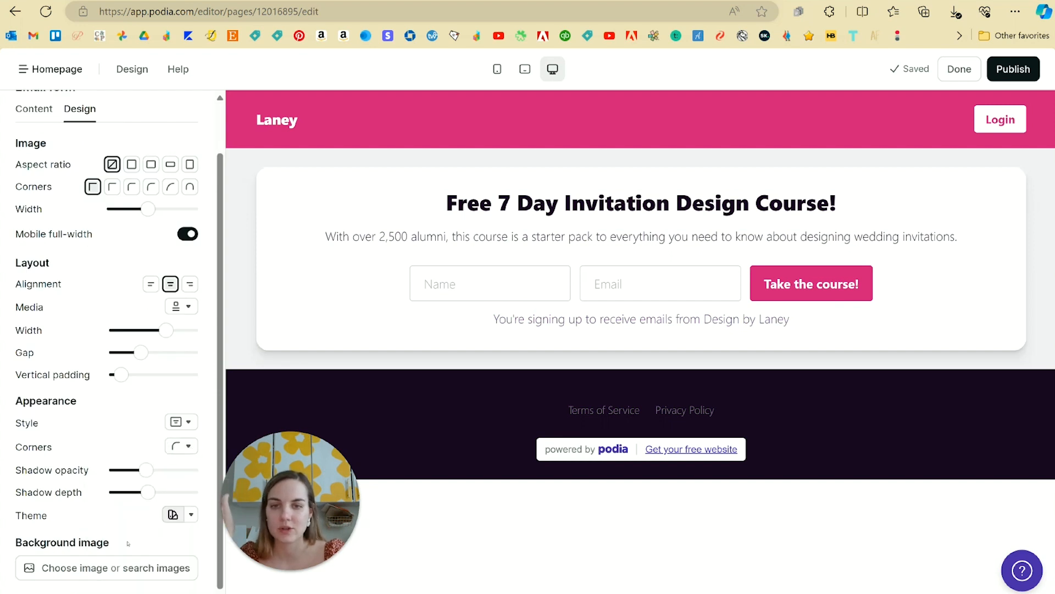
Pick a larger rounded Corners option for the signup card and return to its Content settings.
left_click(181, 447)
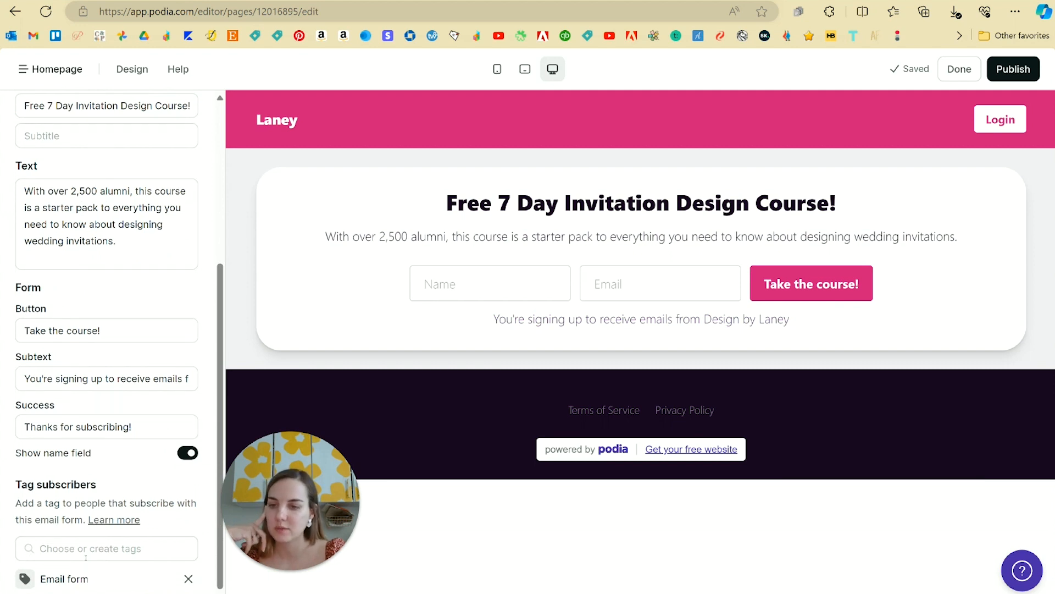
left_click(106, 548)
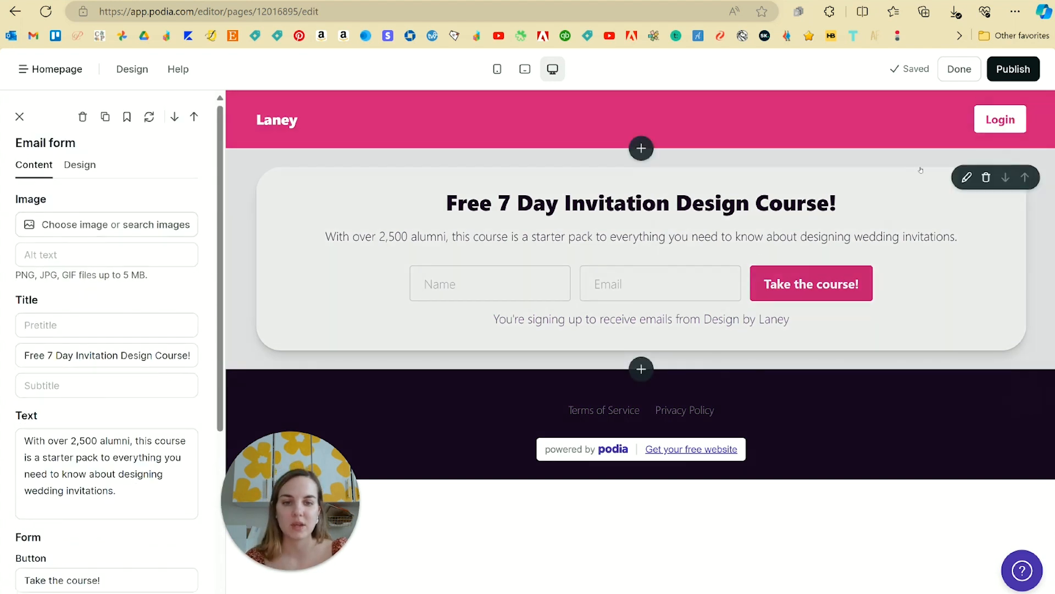
Publish the signup page, check it live on laney.podia.com, then return to the Podia dashboard.
left_click(1013, 68)
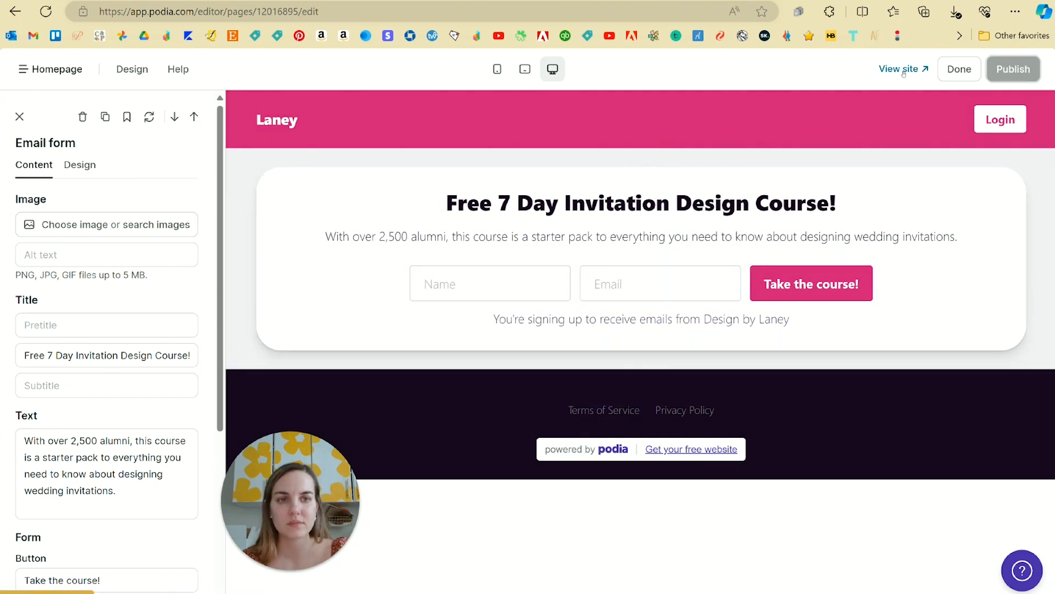
left_click(899, 68)
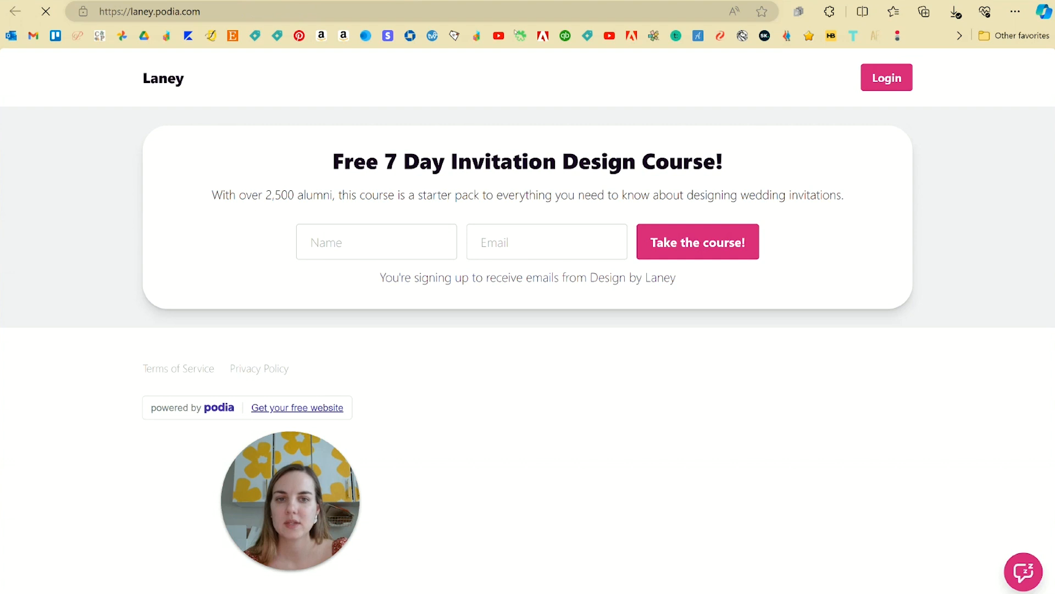
left_click(376, 242)
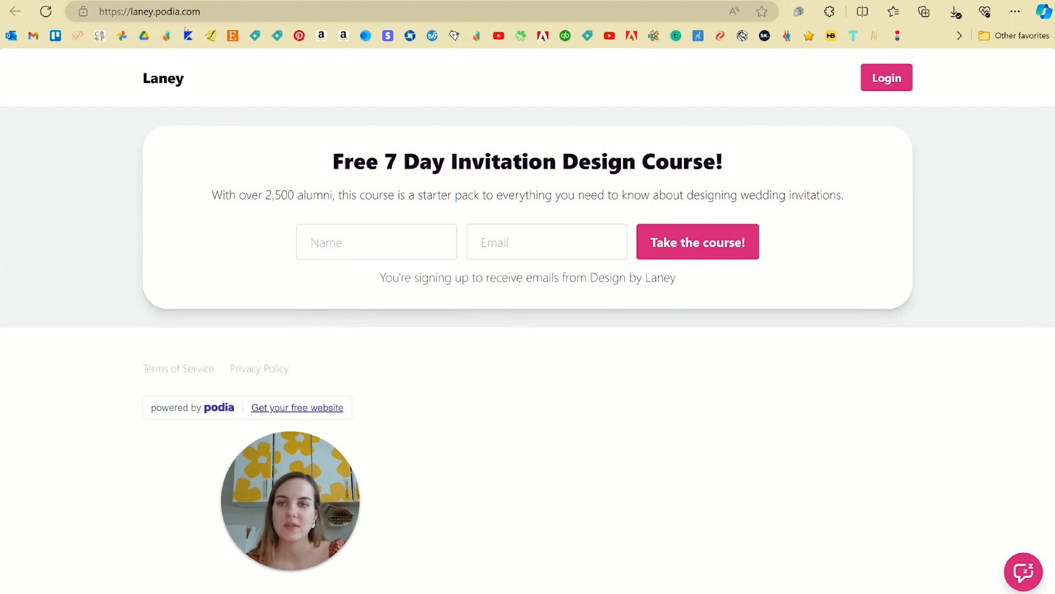
left_click(146, 11)
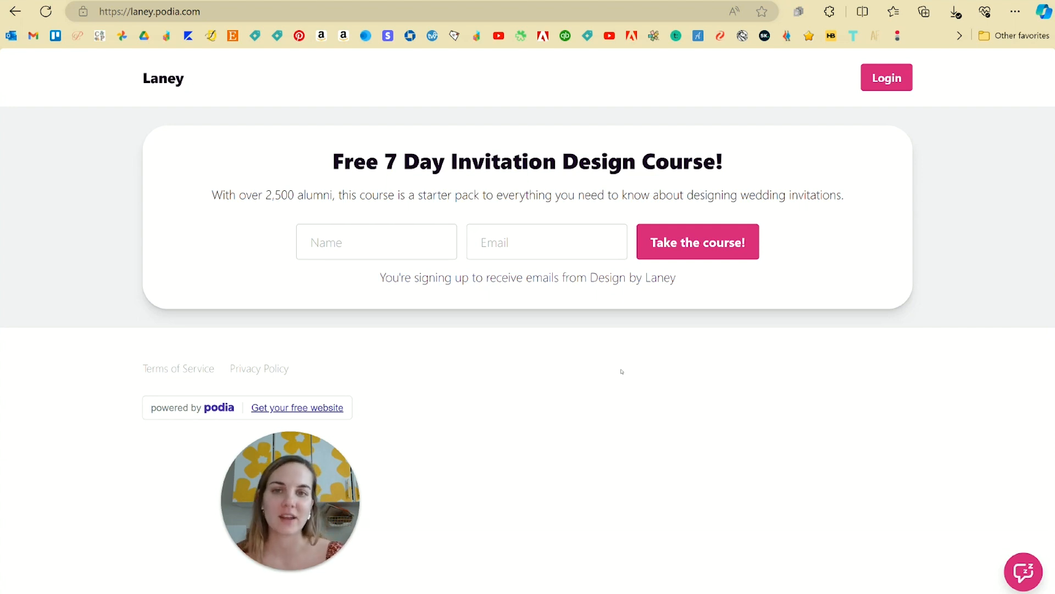
mouse_move(657, 334)
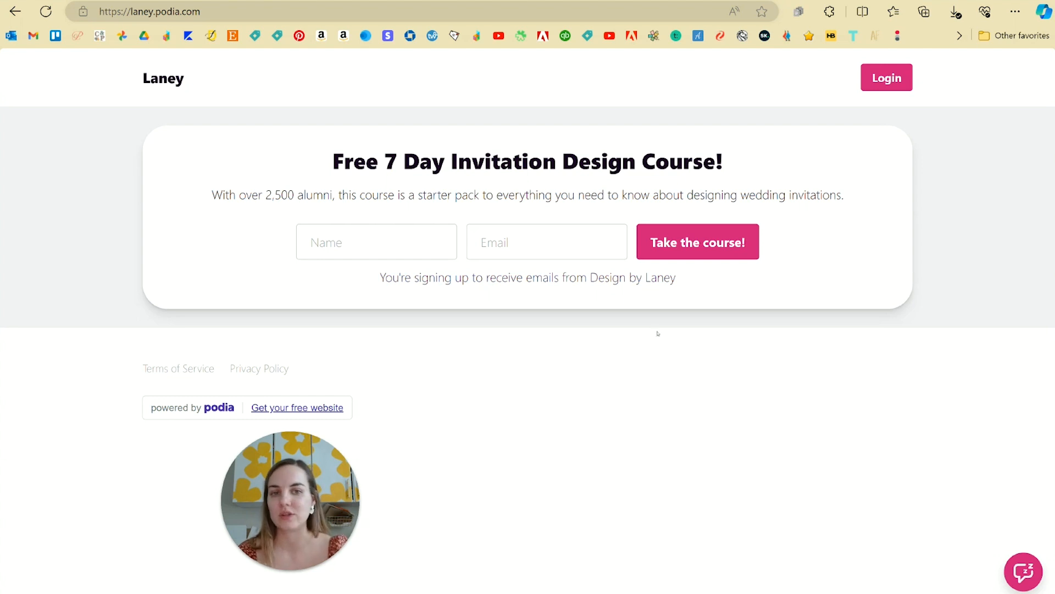
left_click(886, 77)
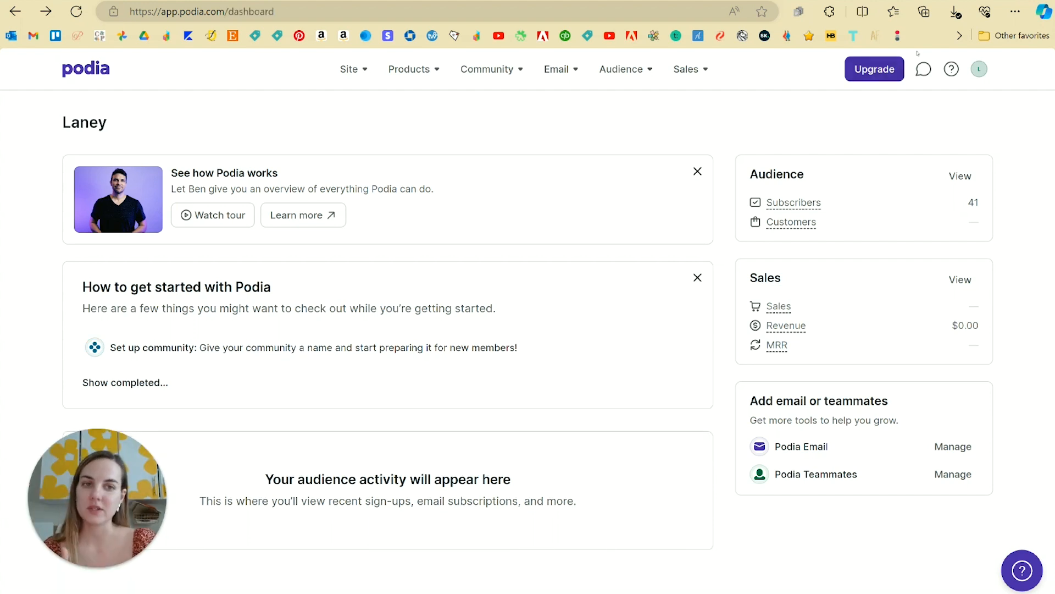
Review the Change Plan comparison of Free, Starter, Mover and Shaker yearly pricing via Upgrade.
left_click(874, 68)
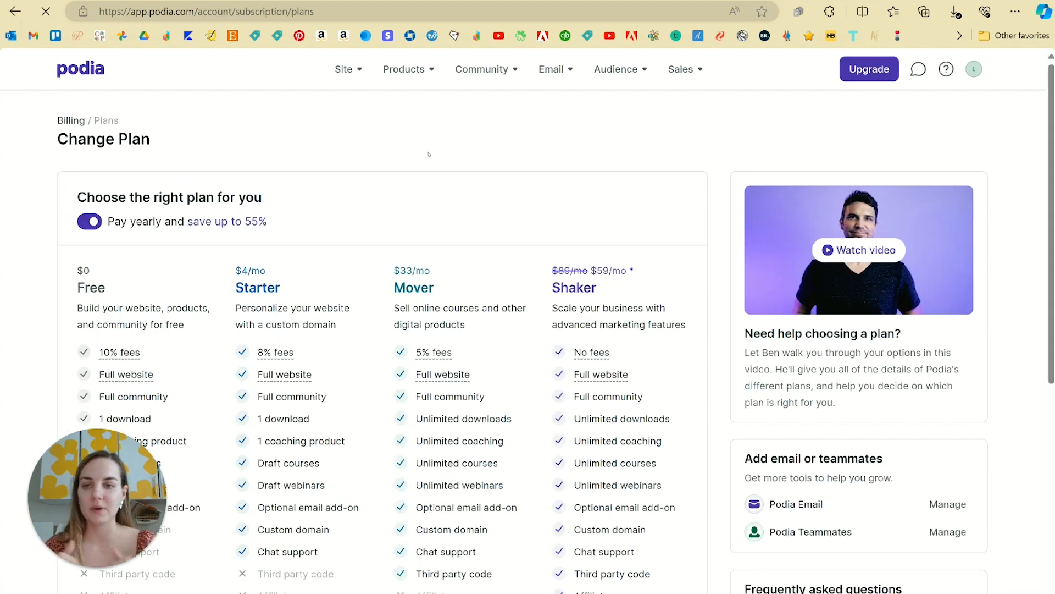
scroll("down", 3)
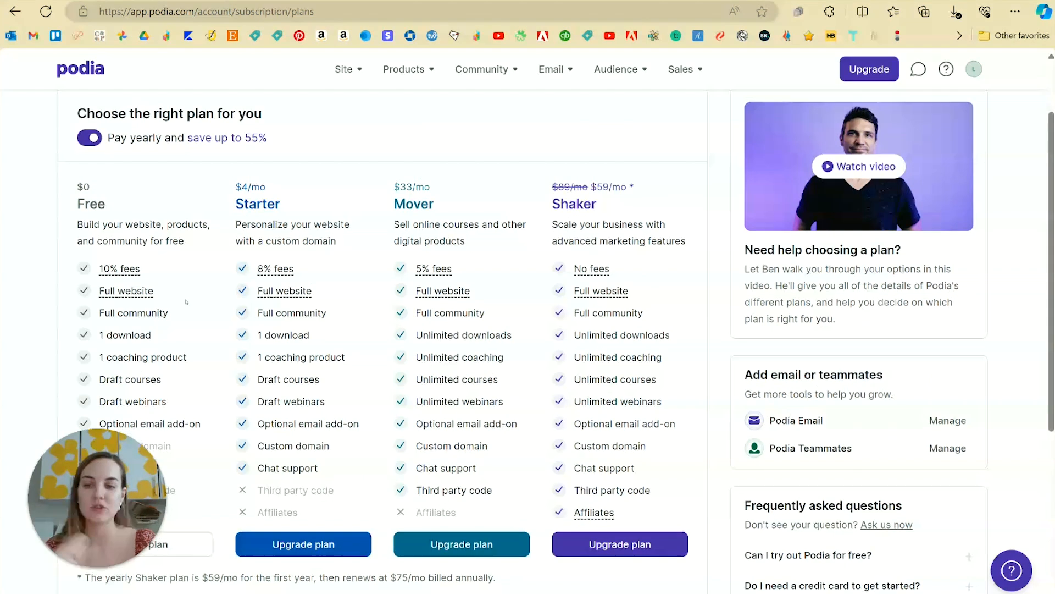
scroll("down", 3)
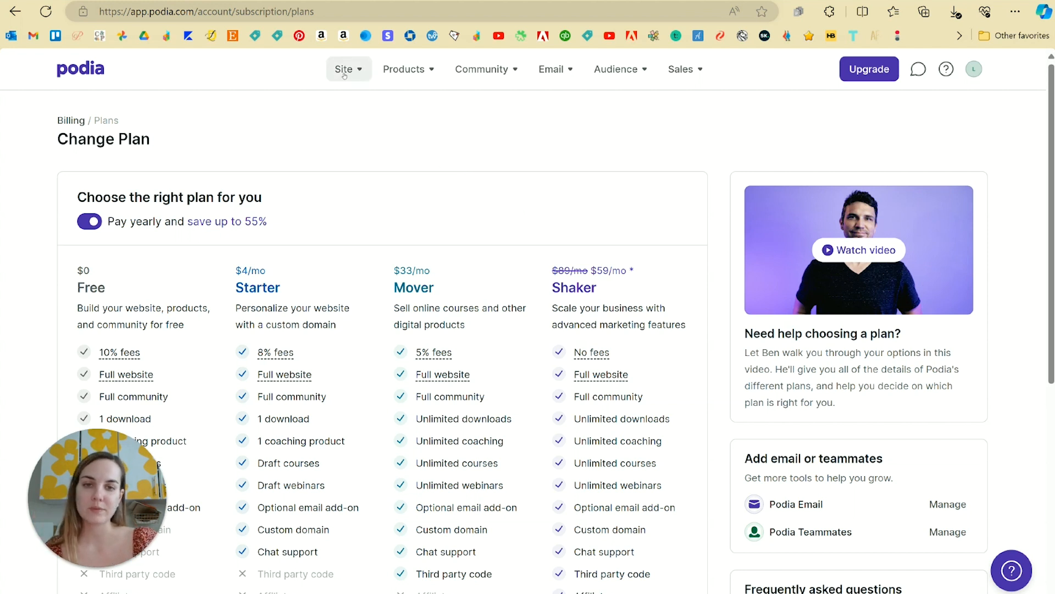
left_click(409, 68)
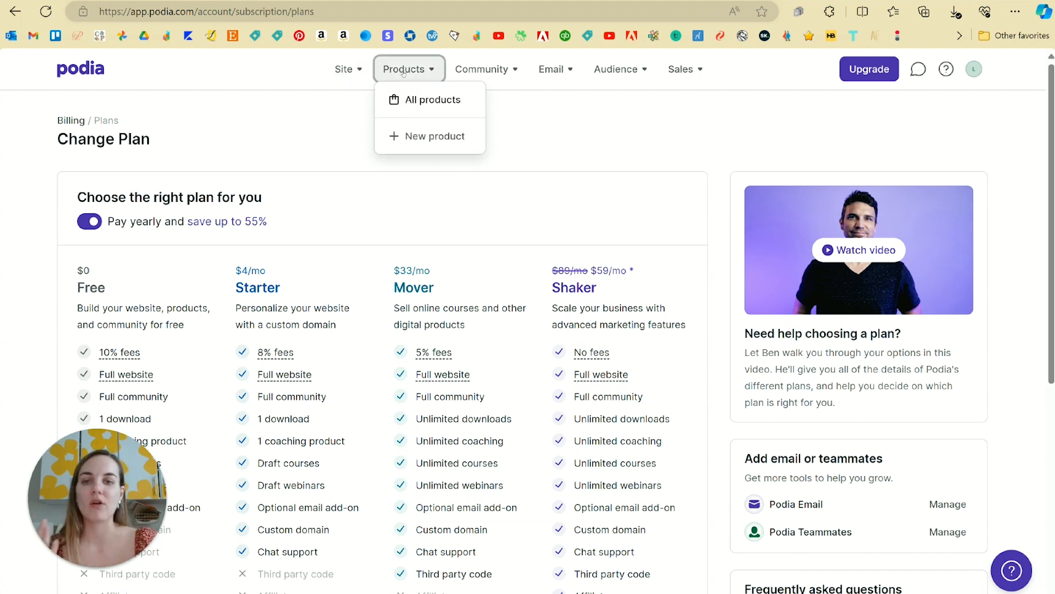
left_click(482, 68)
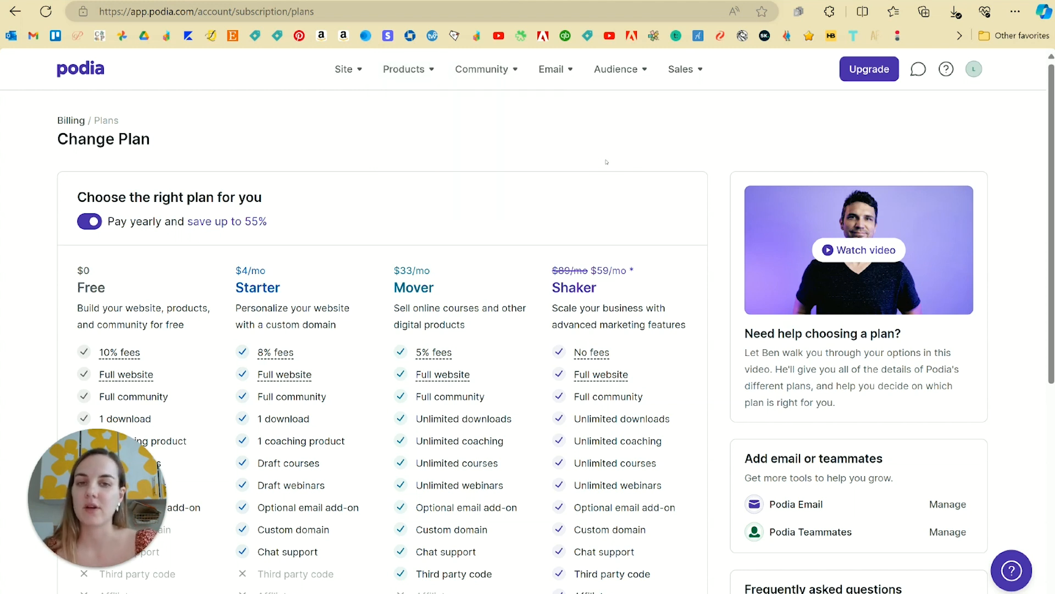
left_click(550, 68)
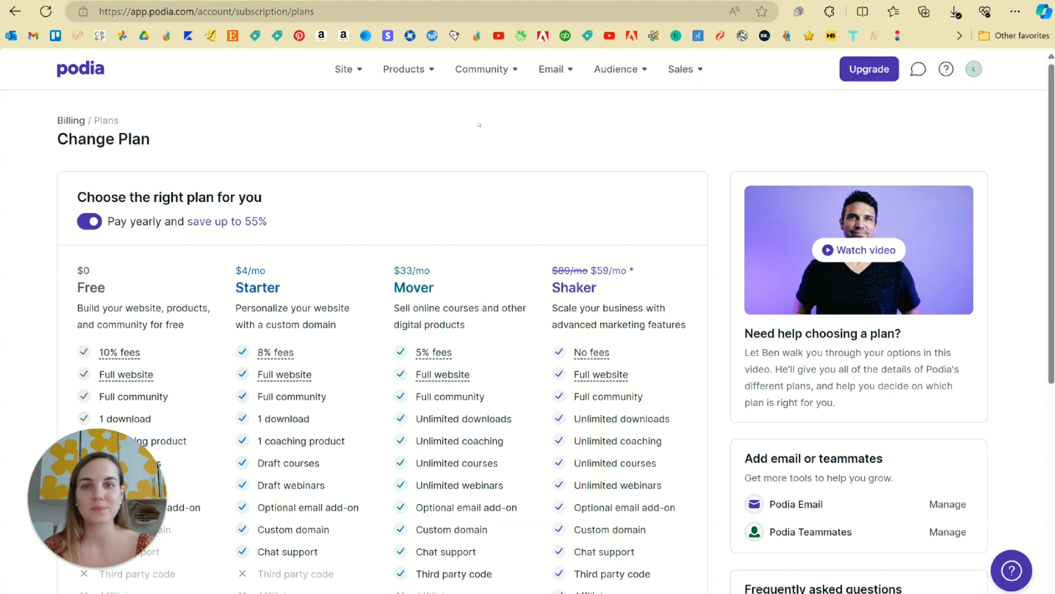
Go to Email > Campaigns to see the 7 Day Invitation Design Crash Course running with 8 emails.
left_click(552, 69)
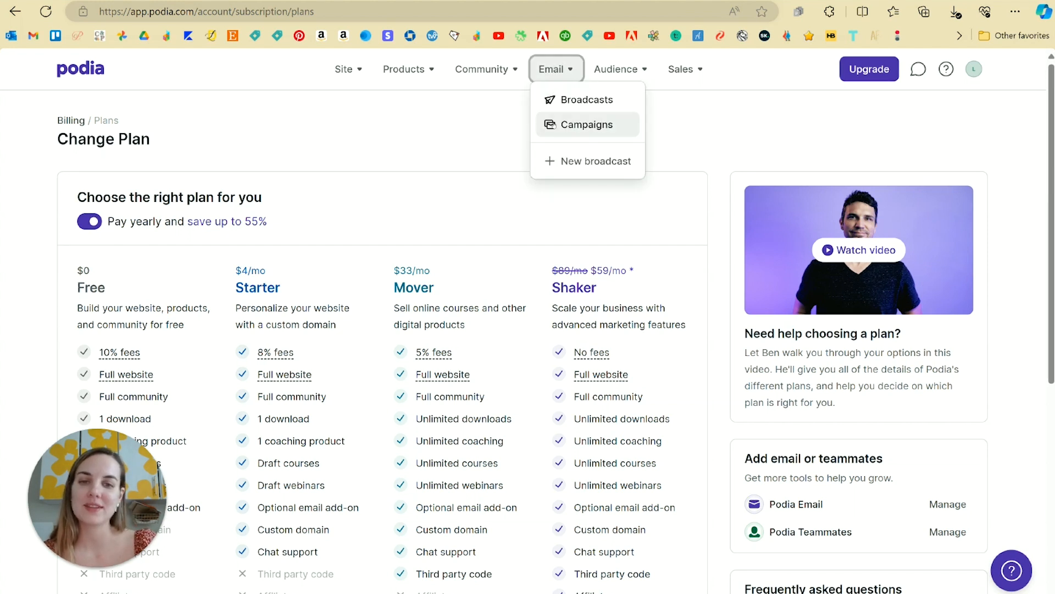
left_click(587, 125)
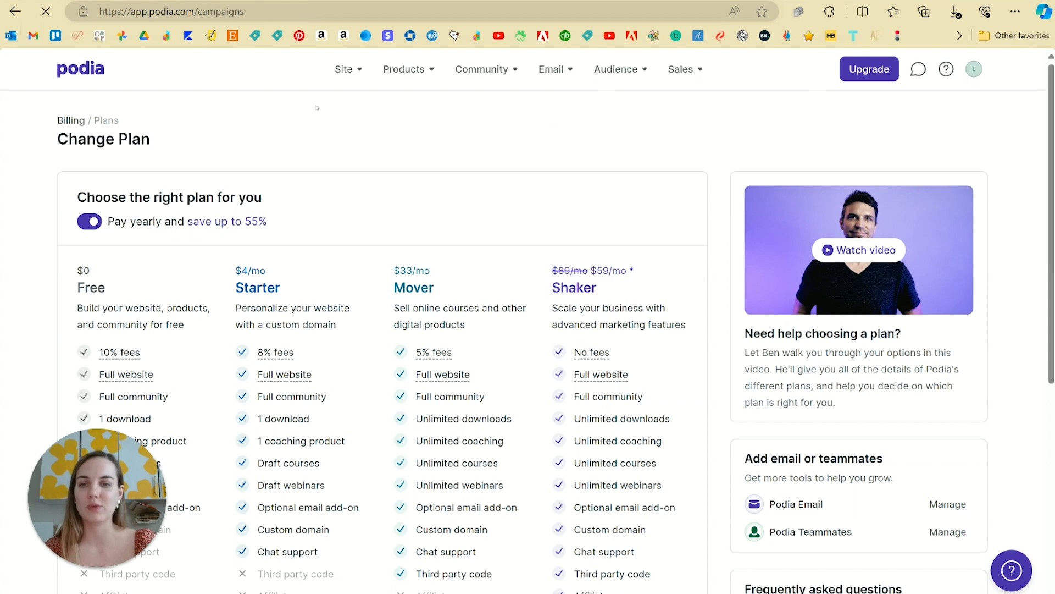
left_click(551, 68)
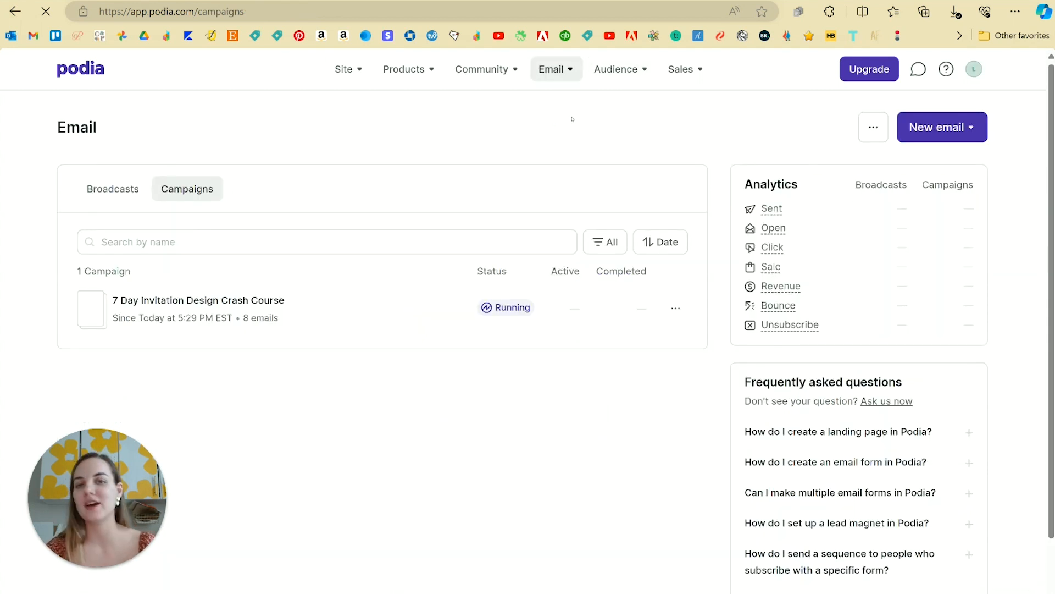